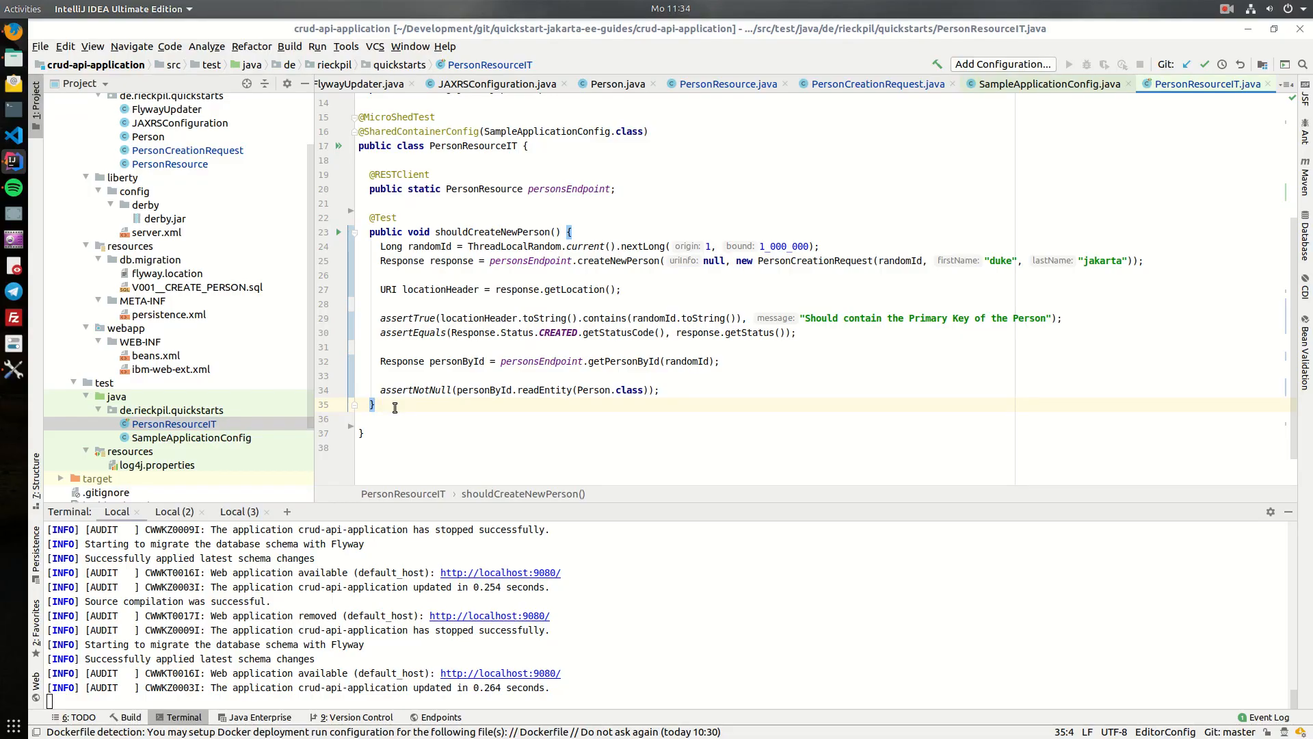
mouse_move(399, 409)
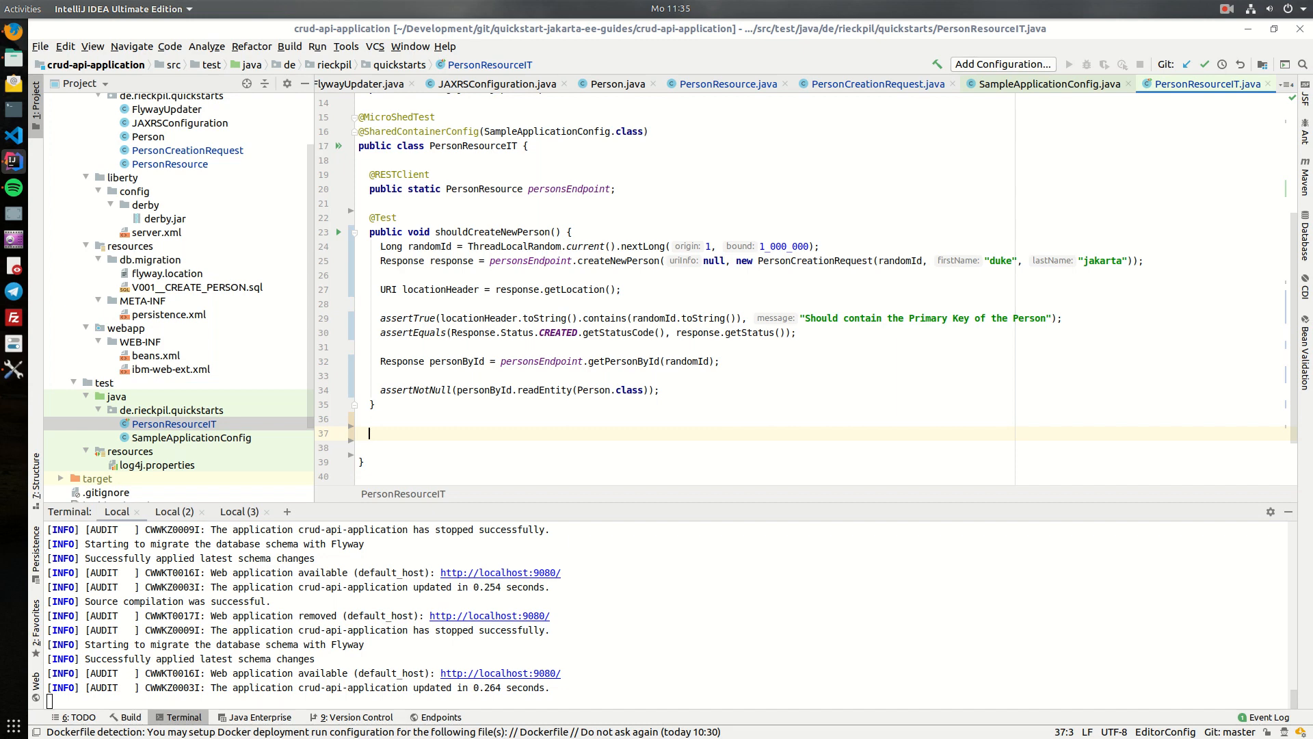
type("@Test")
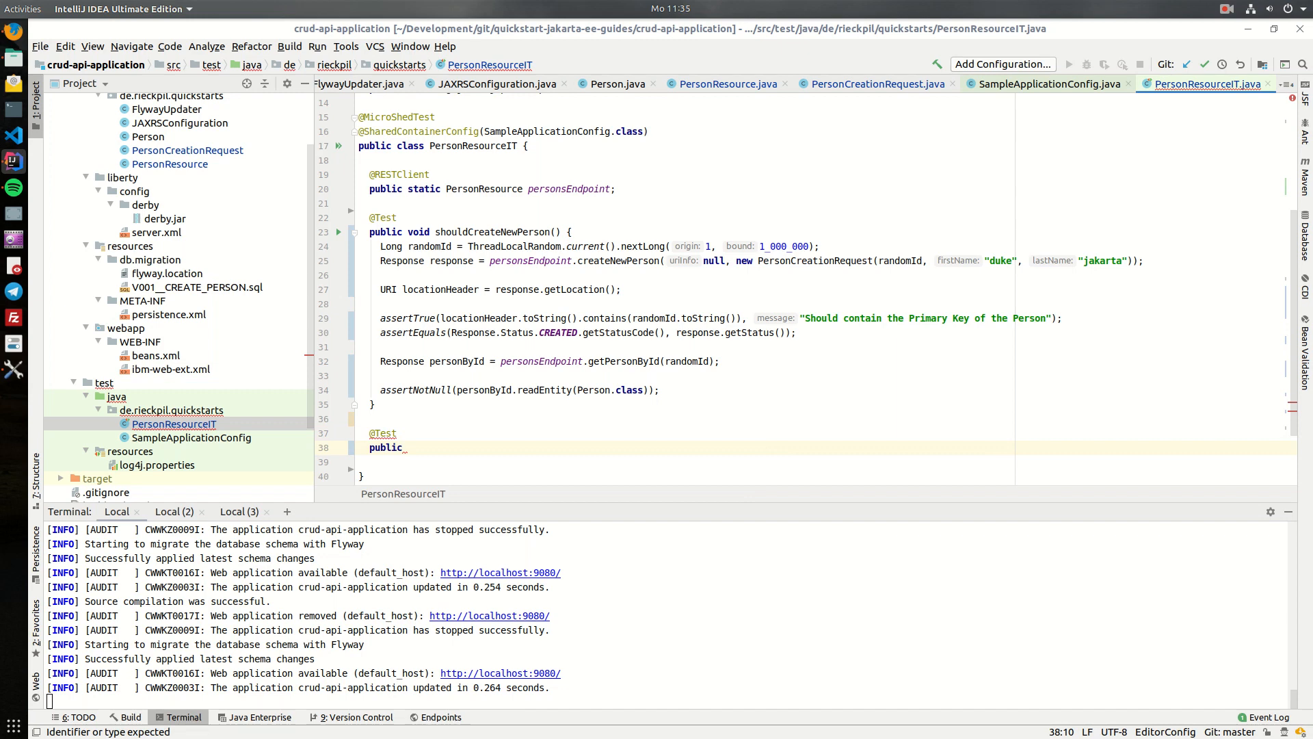
type("voi")
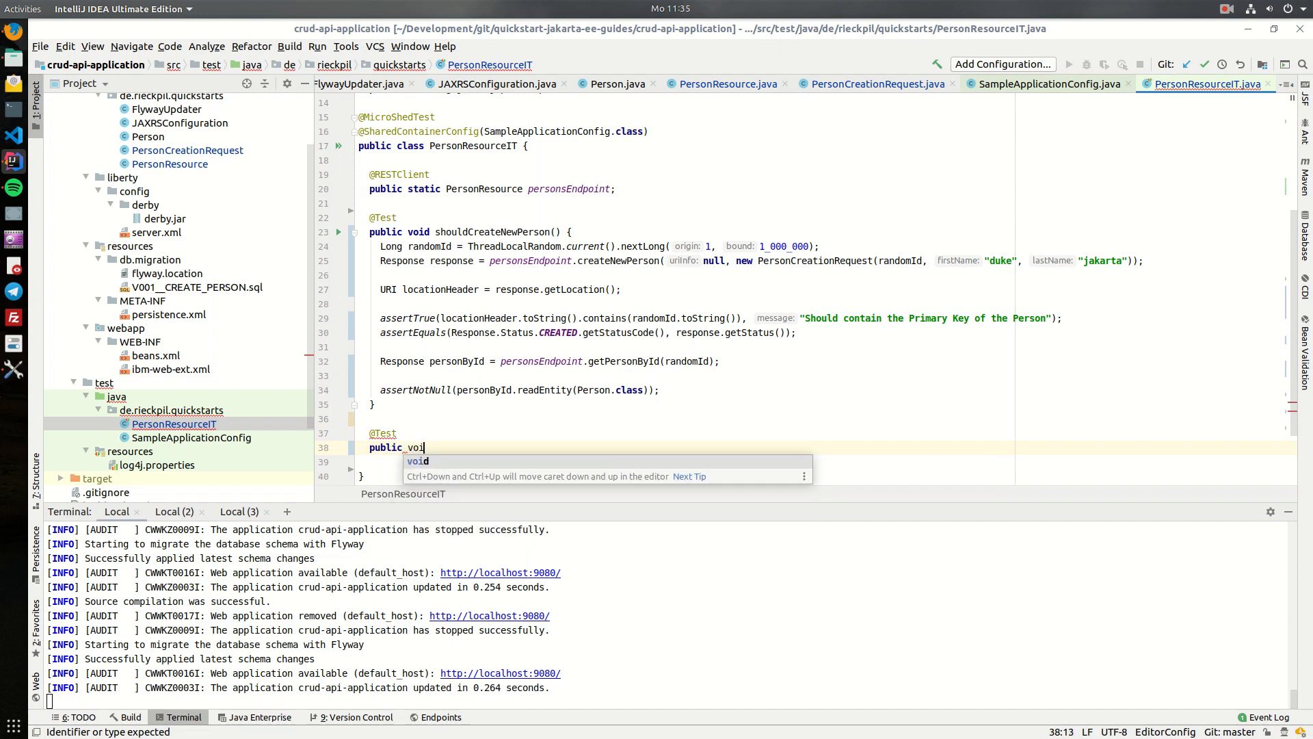
type("shouldUpdatePerson() {")
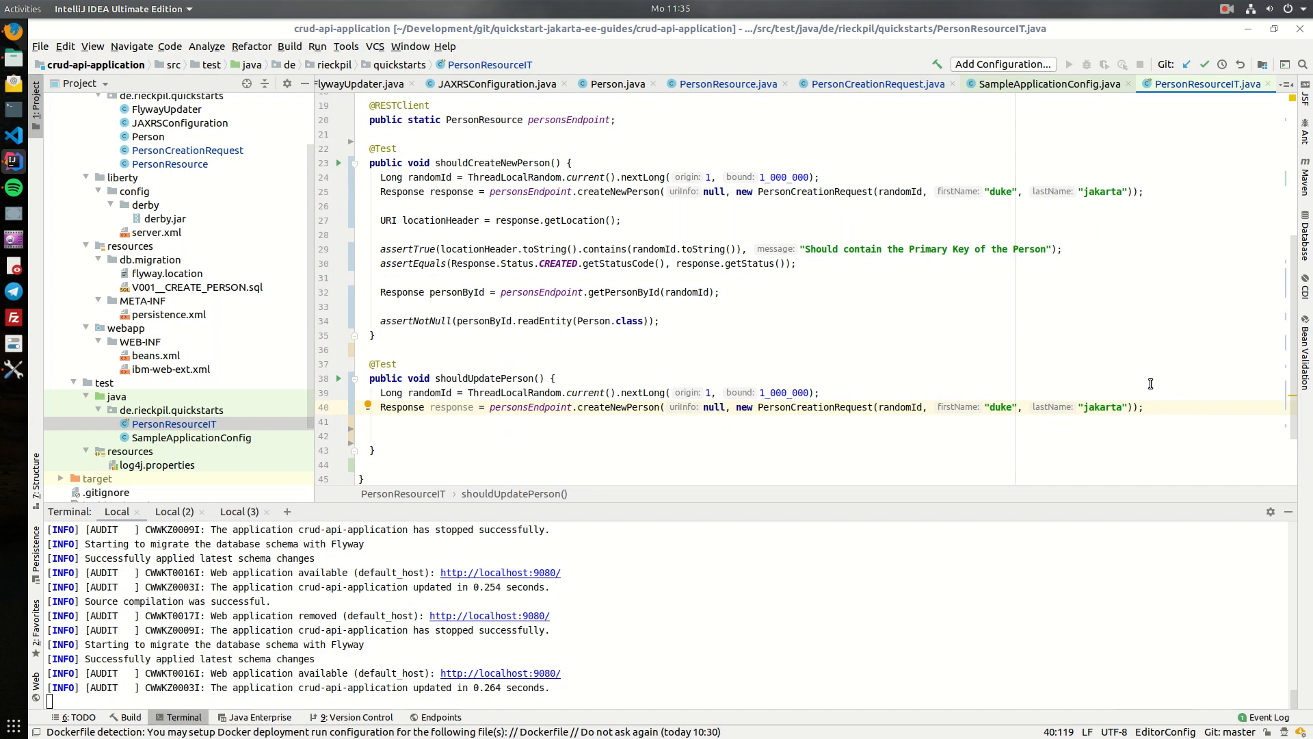
mouse_move(1133, 377)
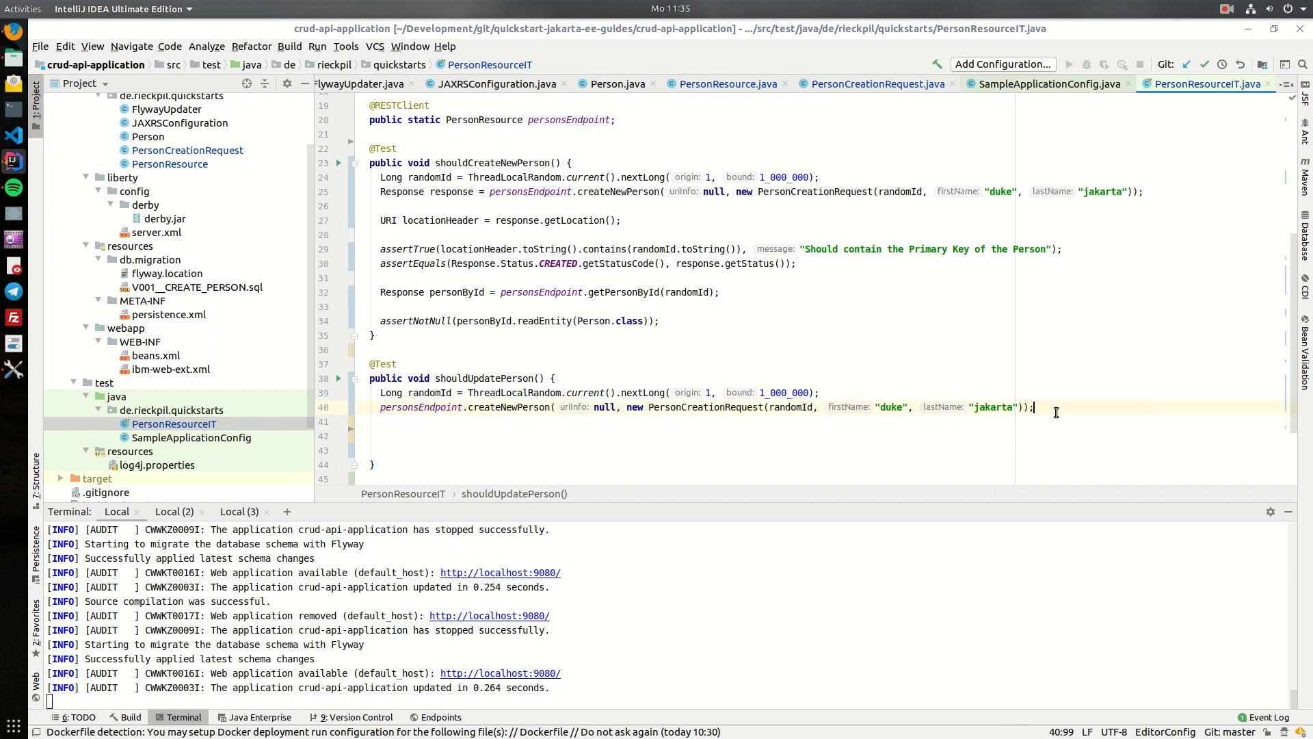
type("personsEndpoint.")
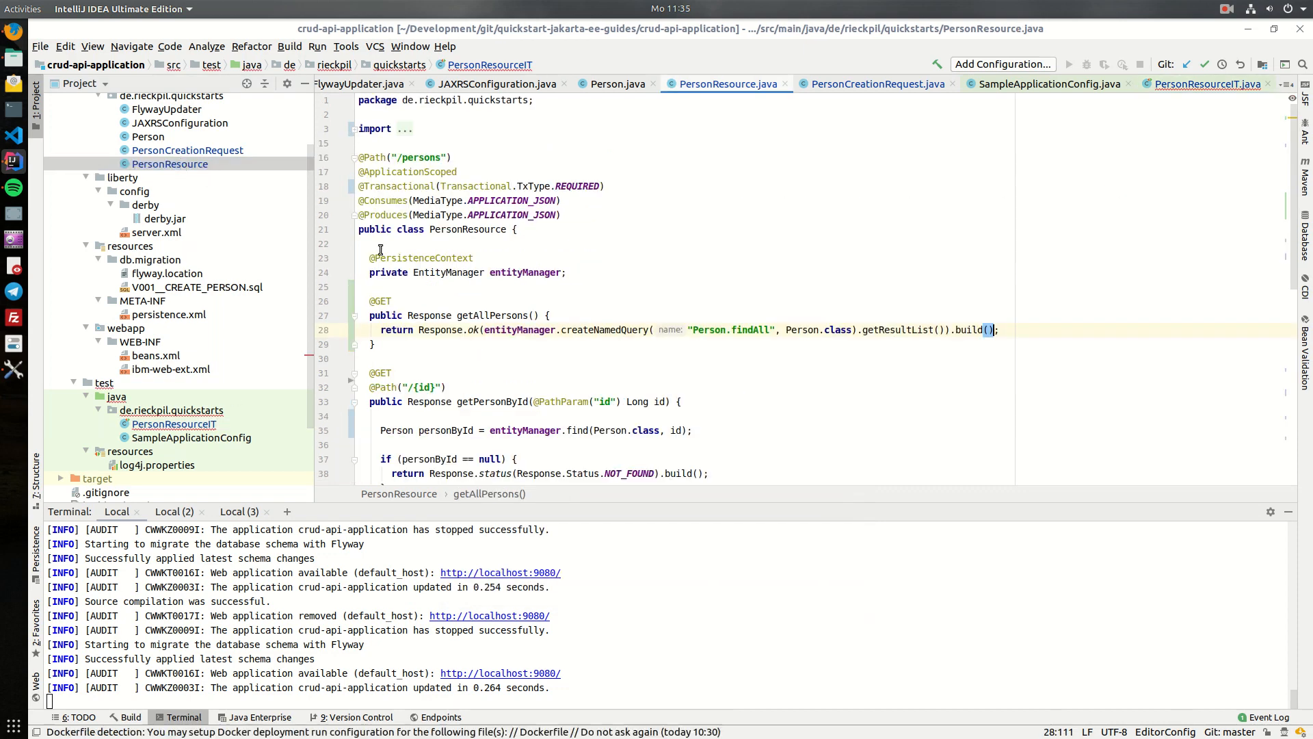
scroll("down", 3)
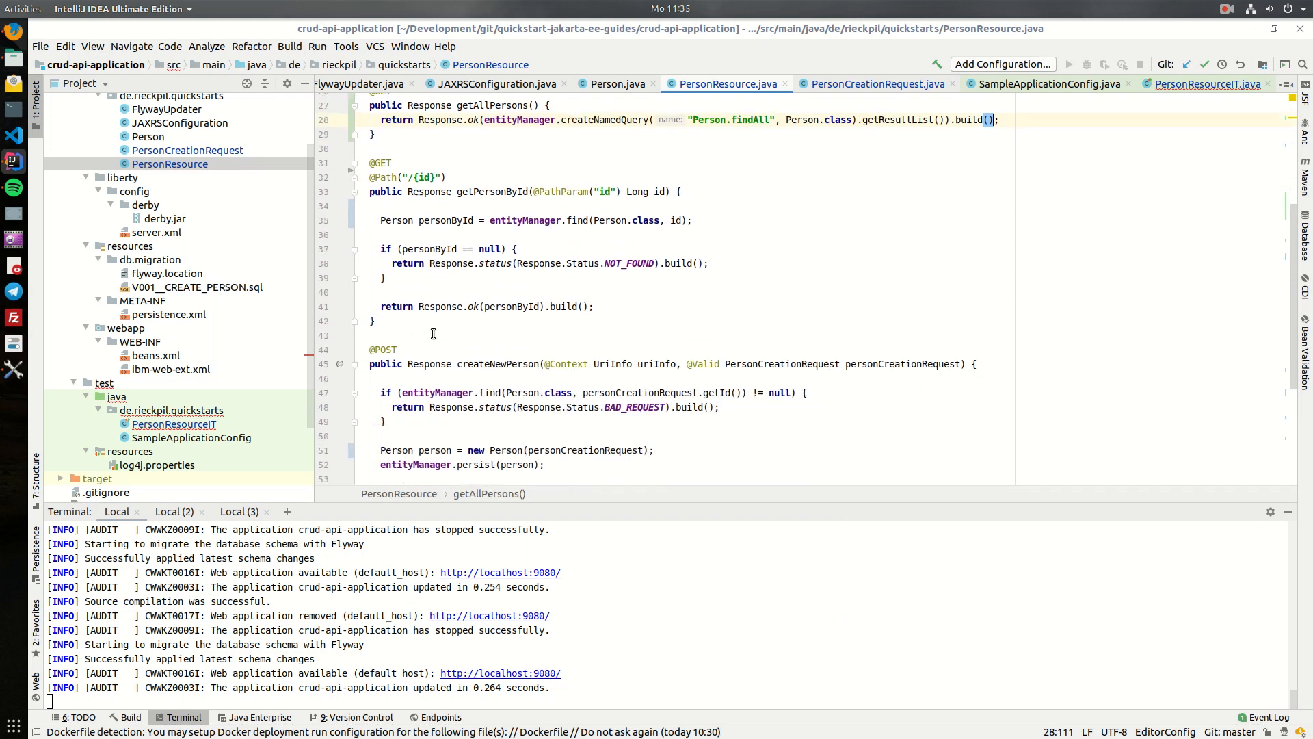
scroll("down", 3)
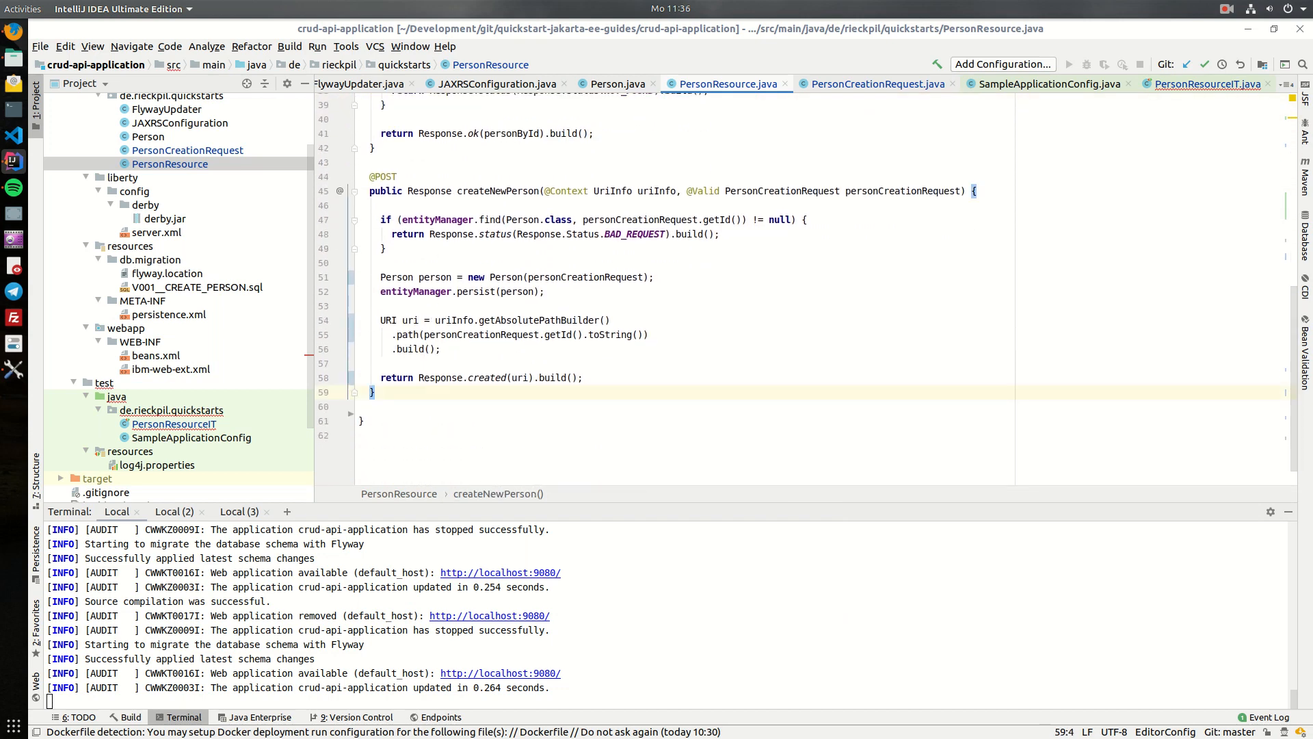
type("@PUT")
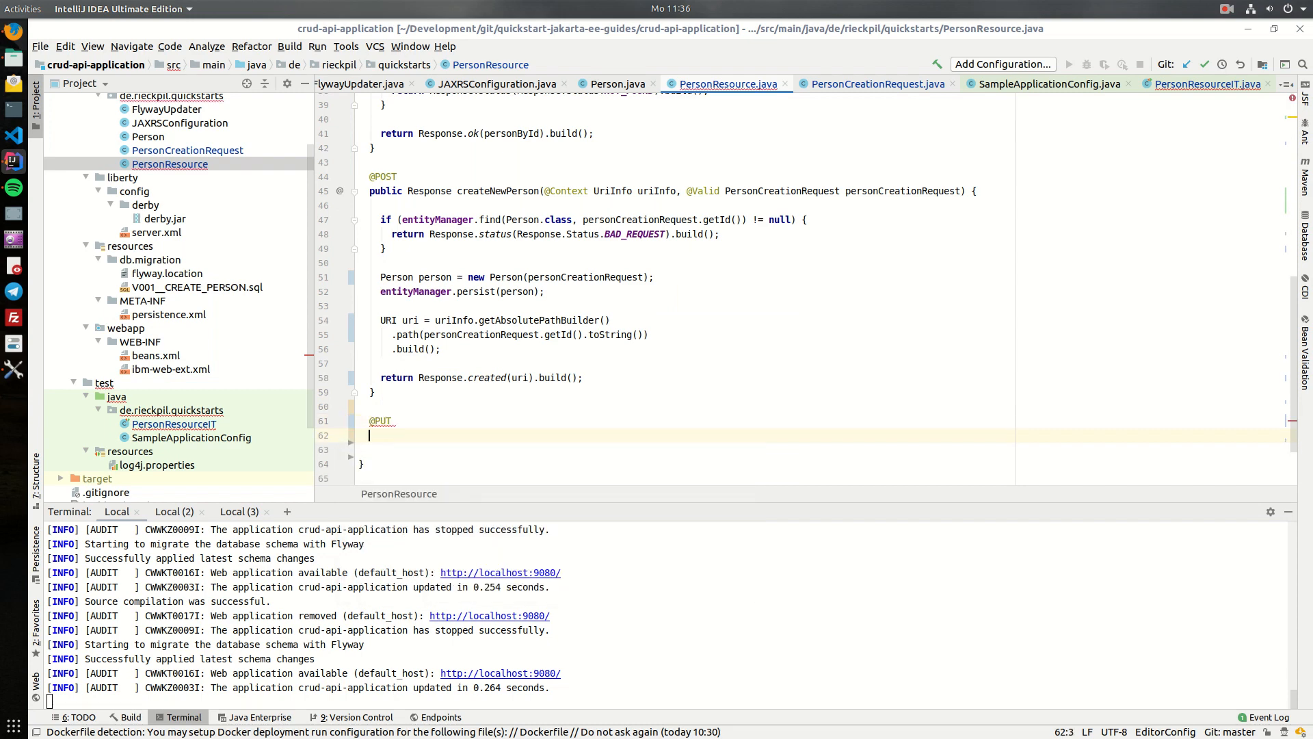
type("@Pah")
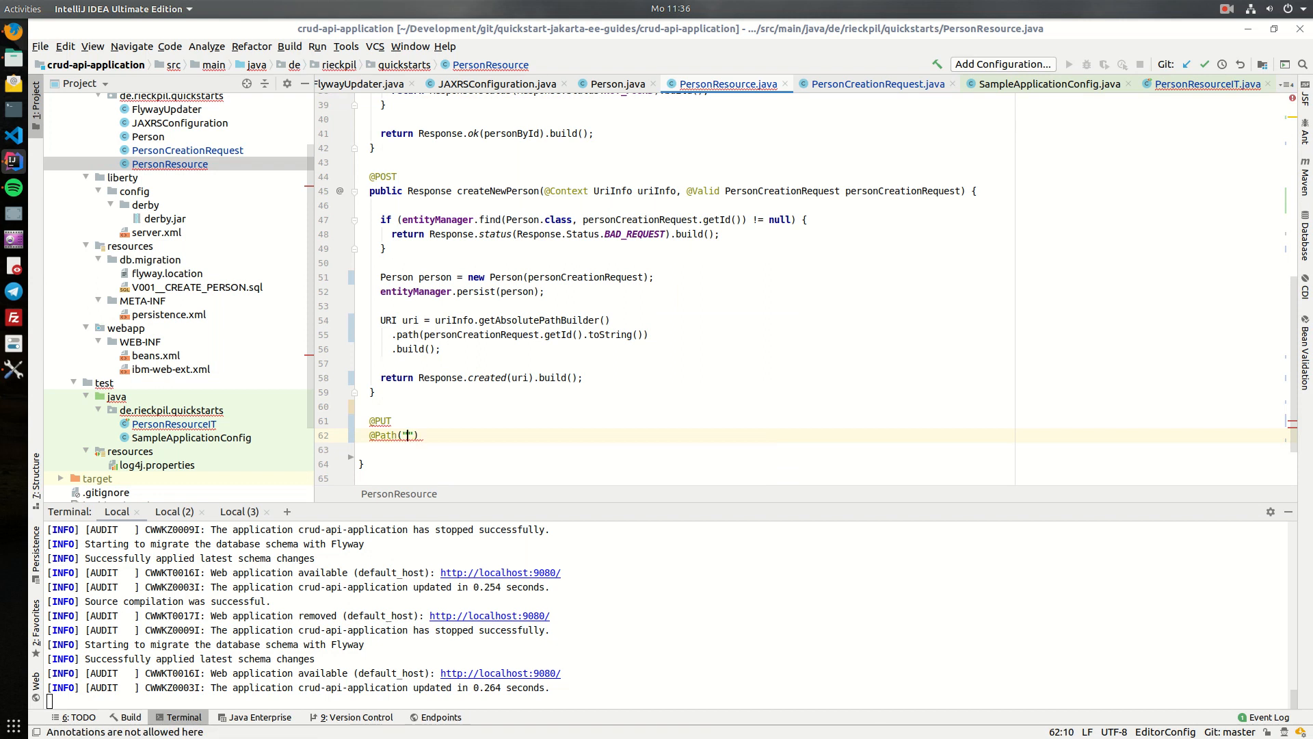
type("/{")
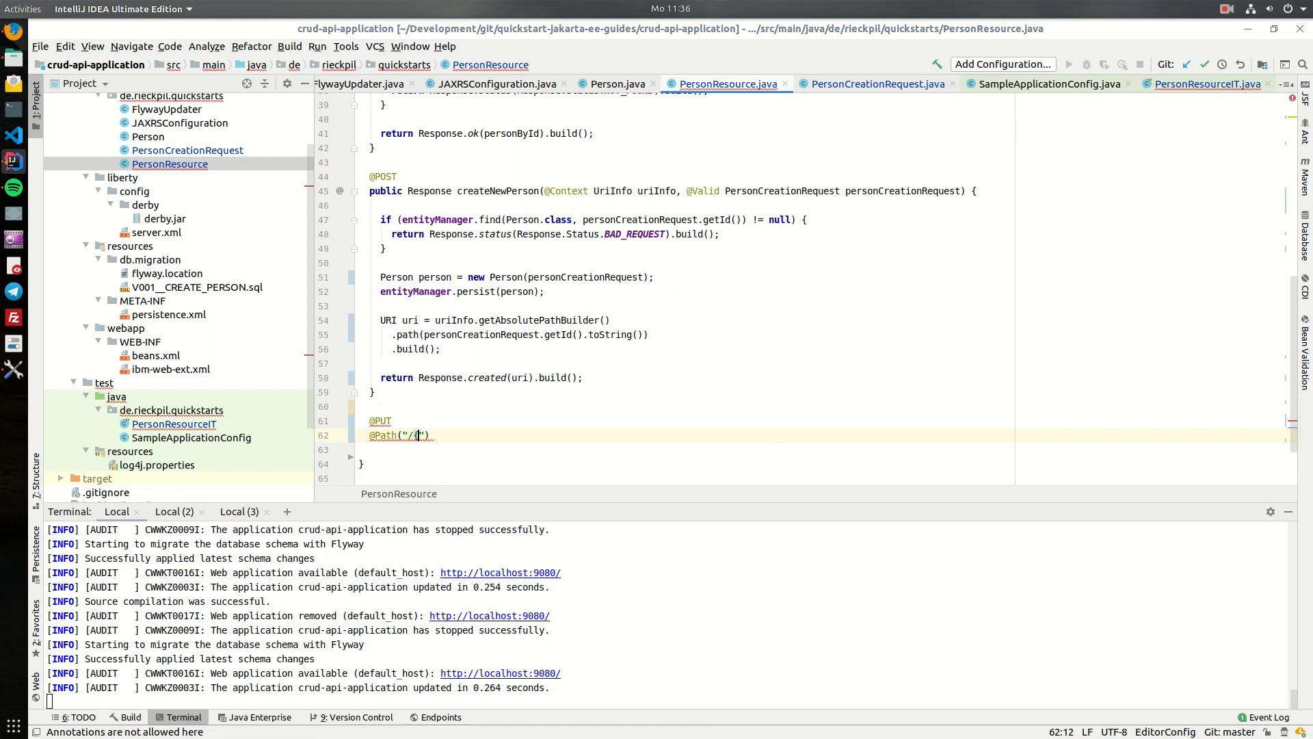
type("id")
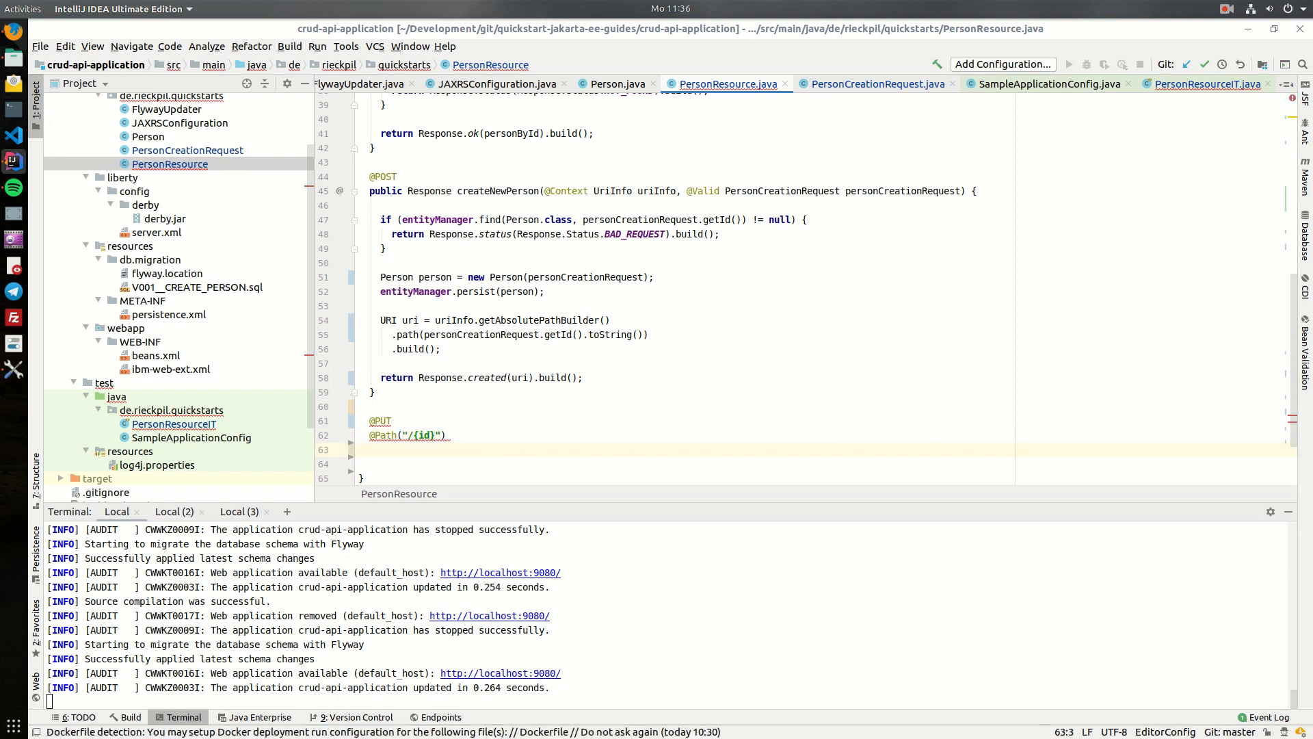
type("public")
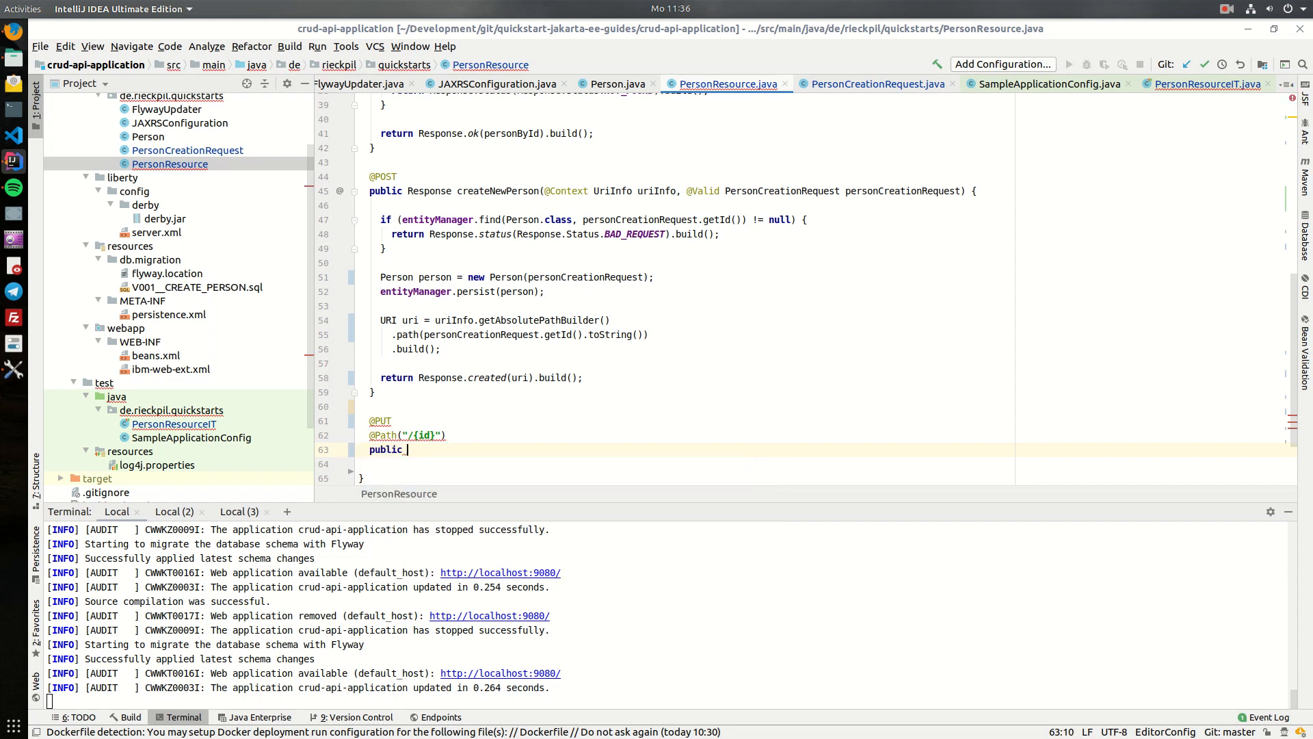
type("void")
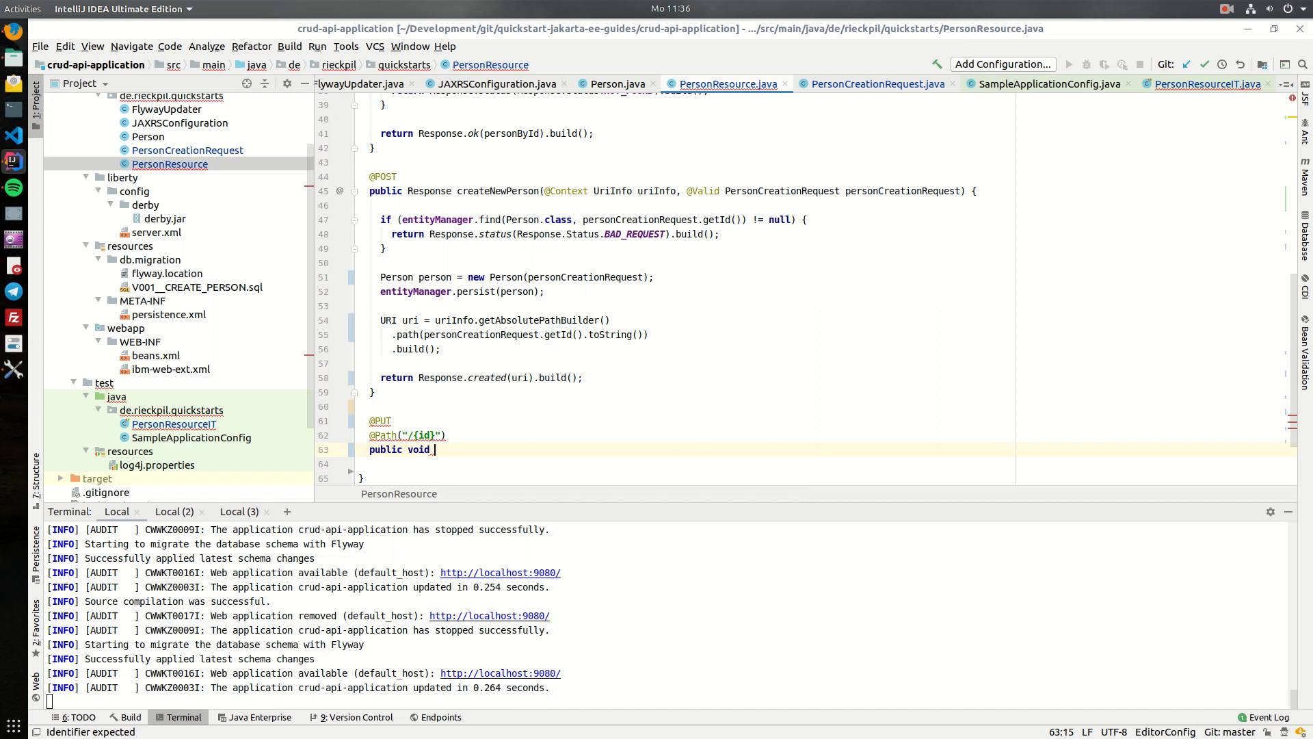
type("updatePerson(@")
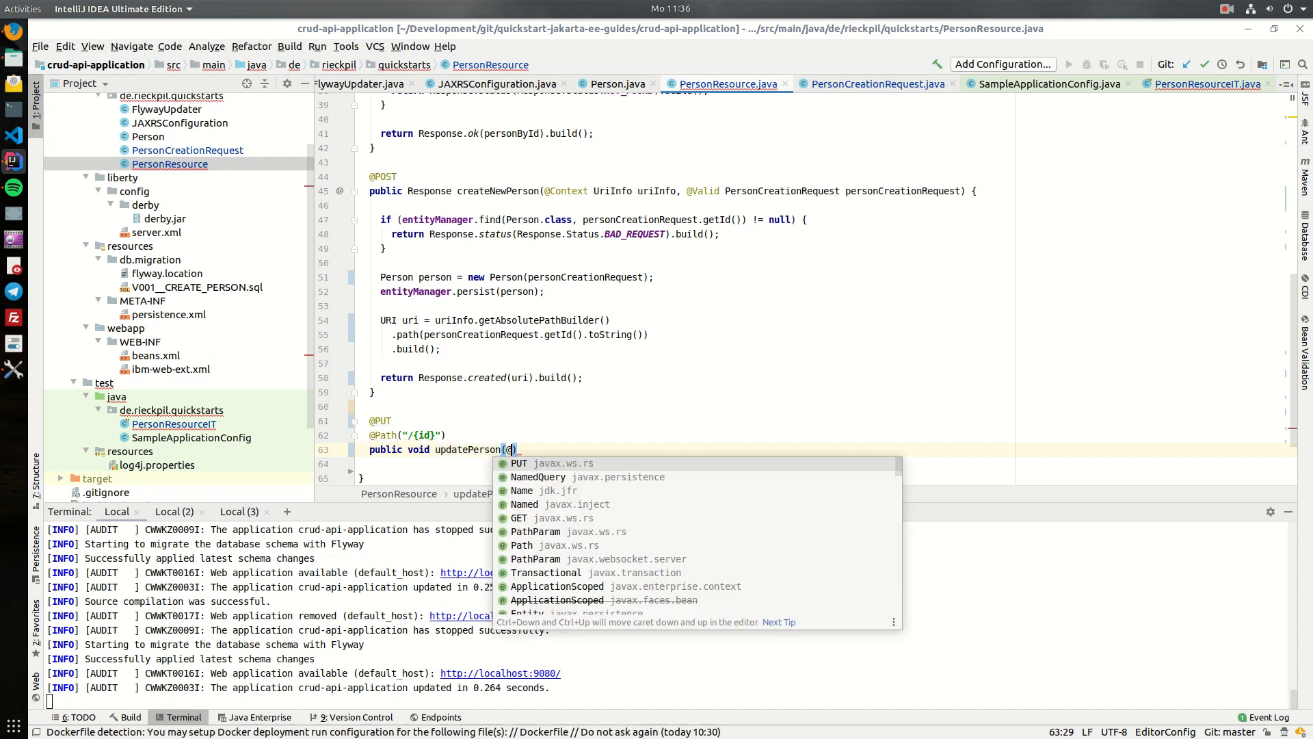
type("@PathParam(\"id")
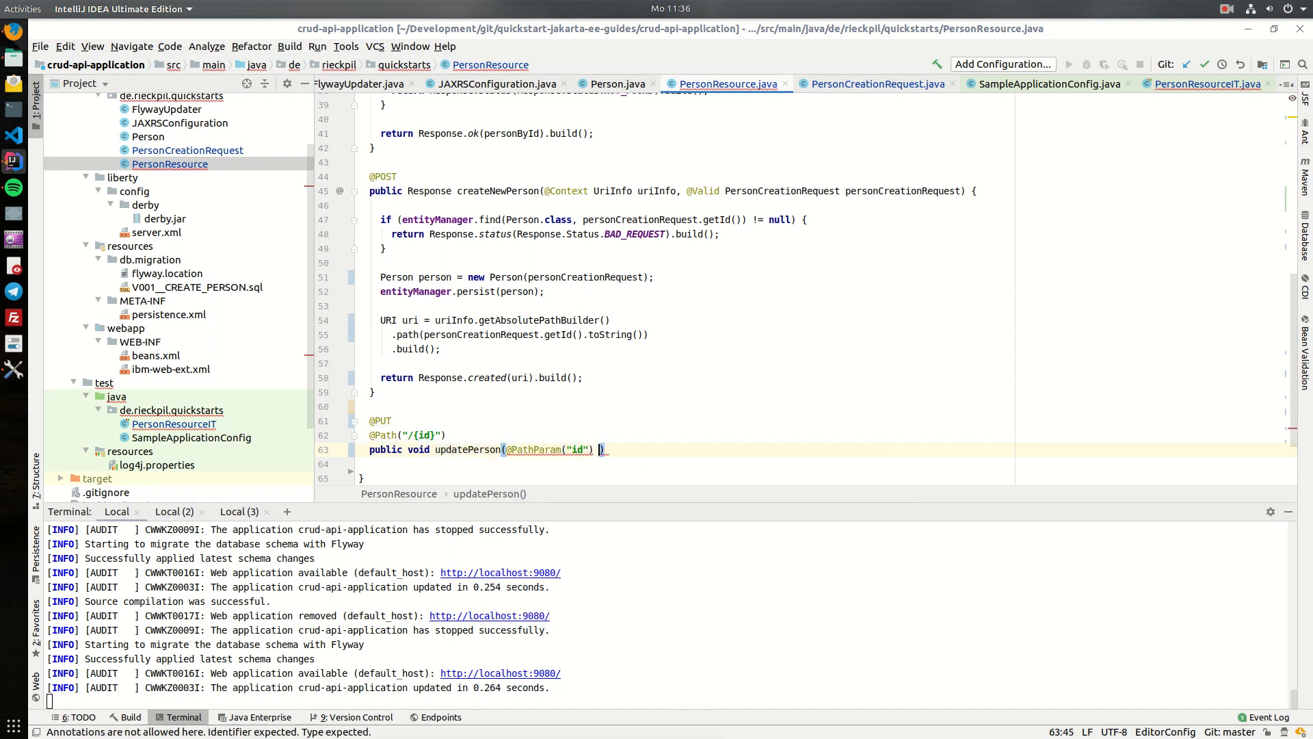
type("Long")
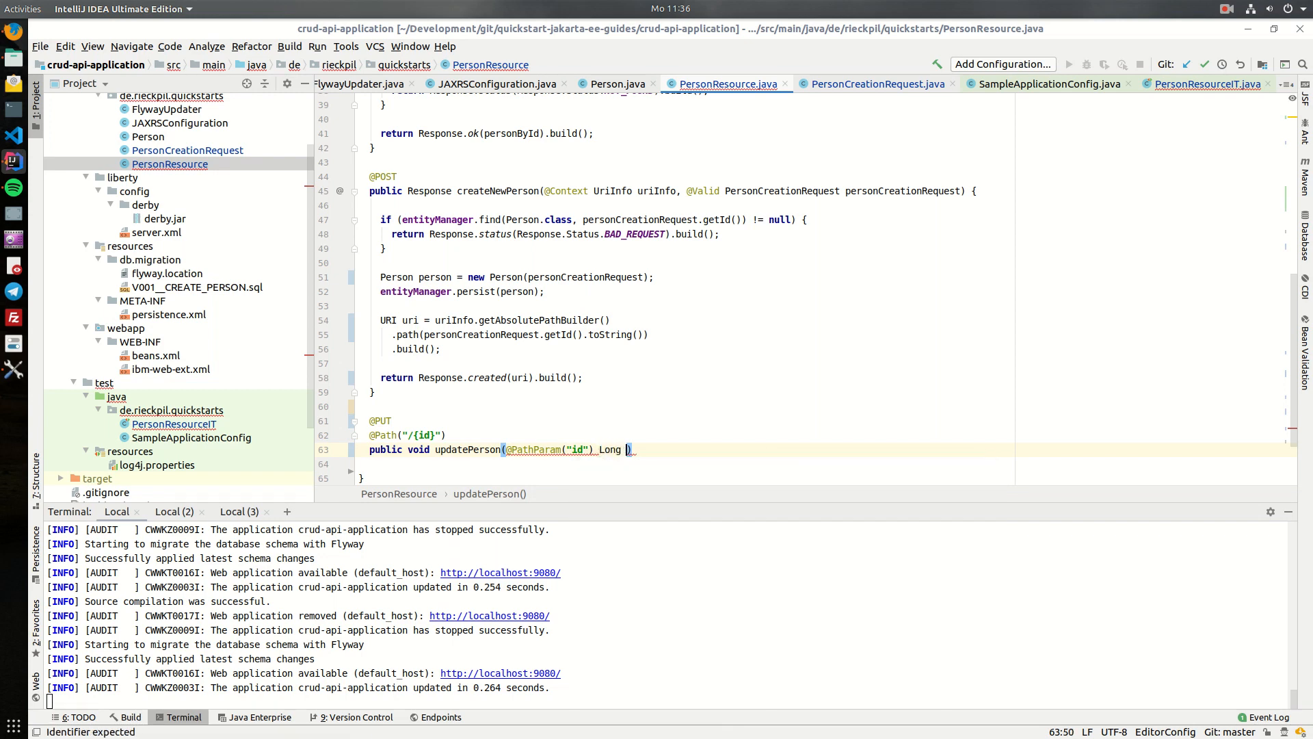
type("id,")
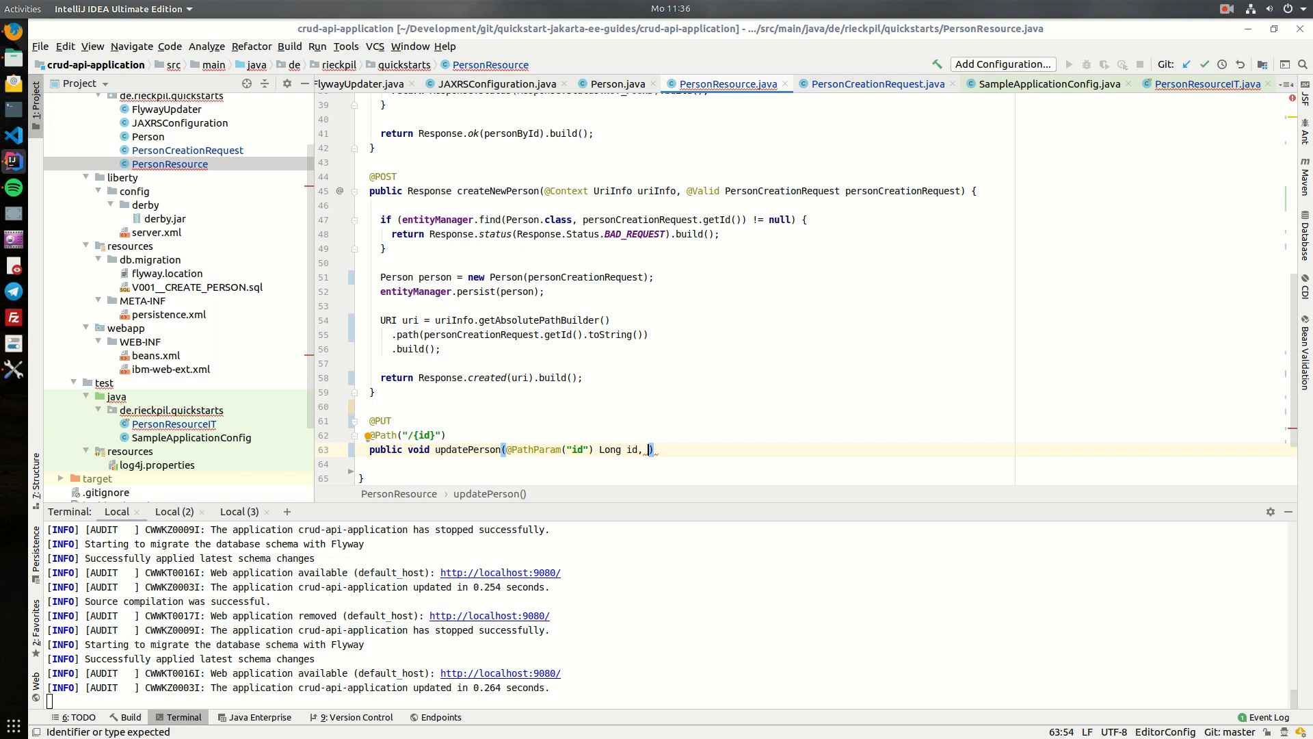
mouse_move(633, 330)
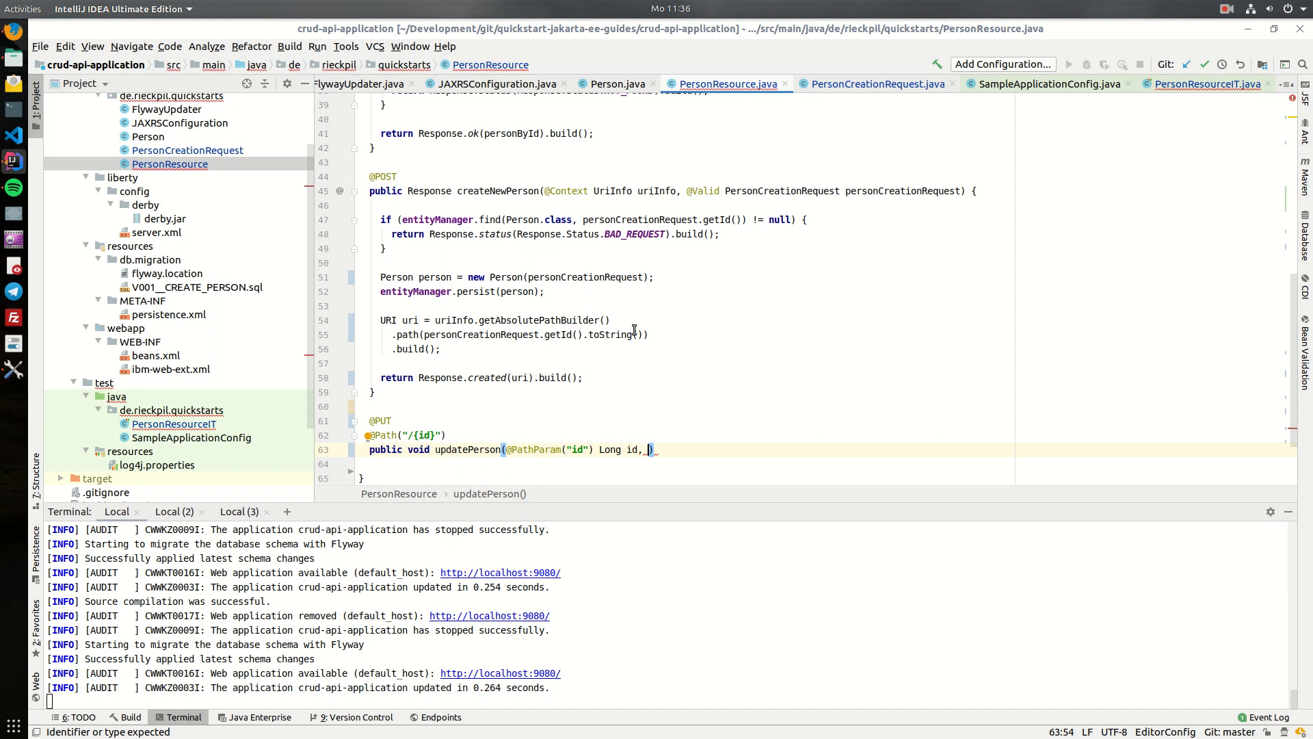
mouse_move(577, 449)
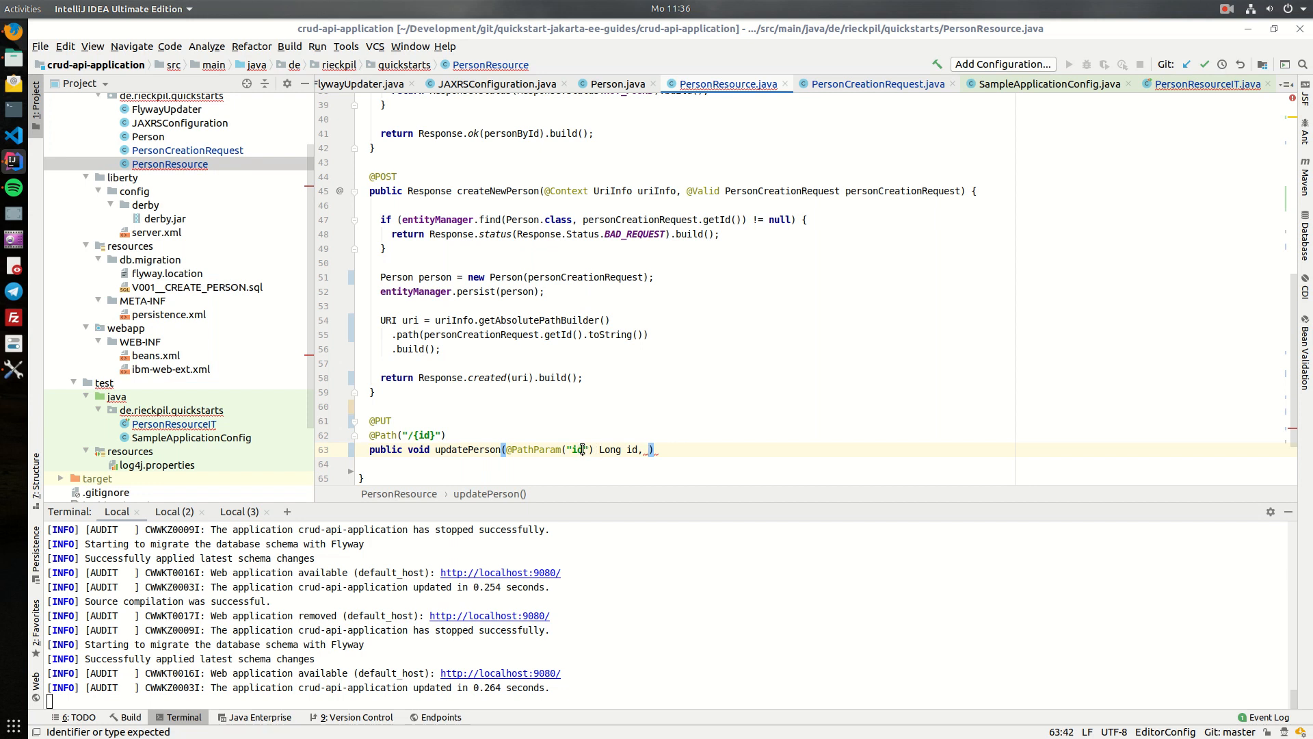
double_click(579, 450)
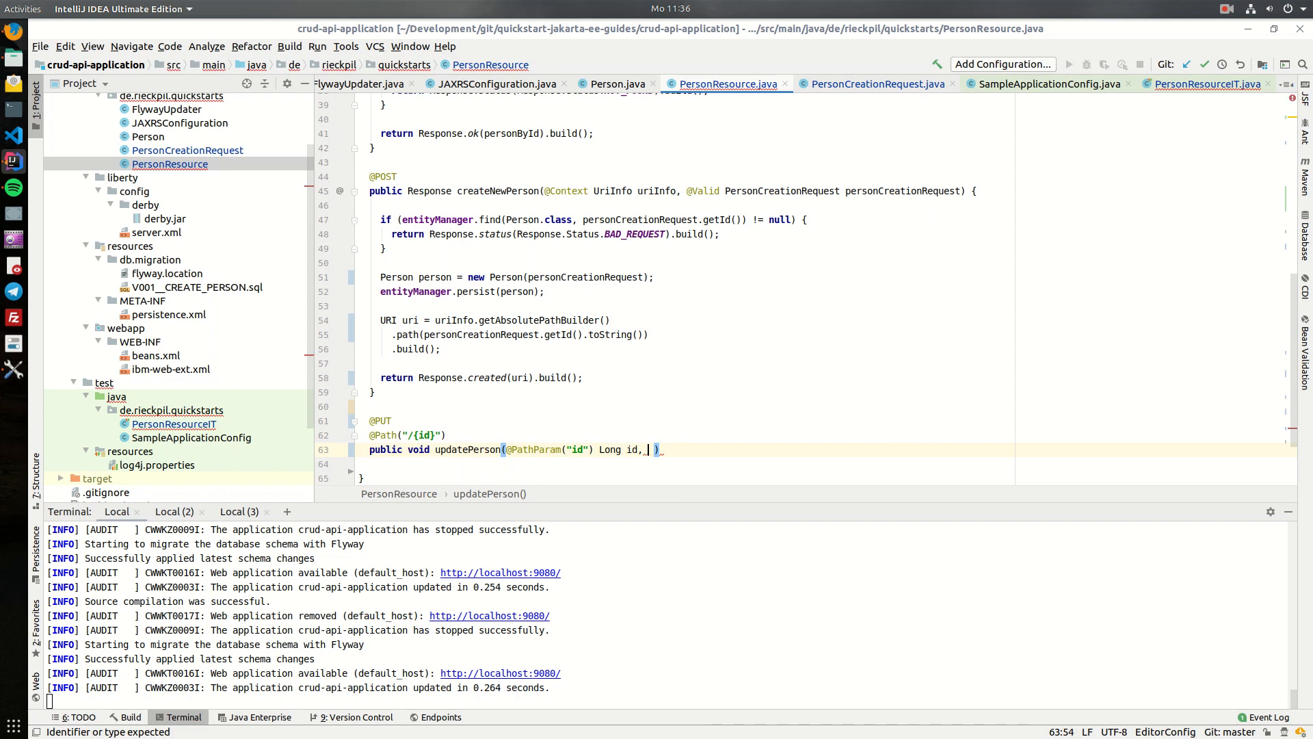
type("P")
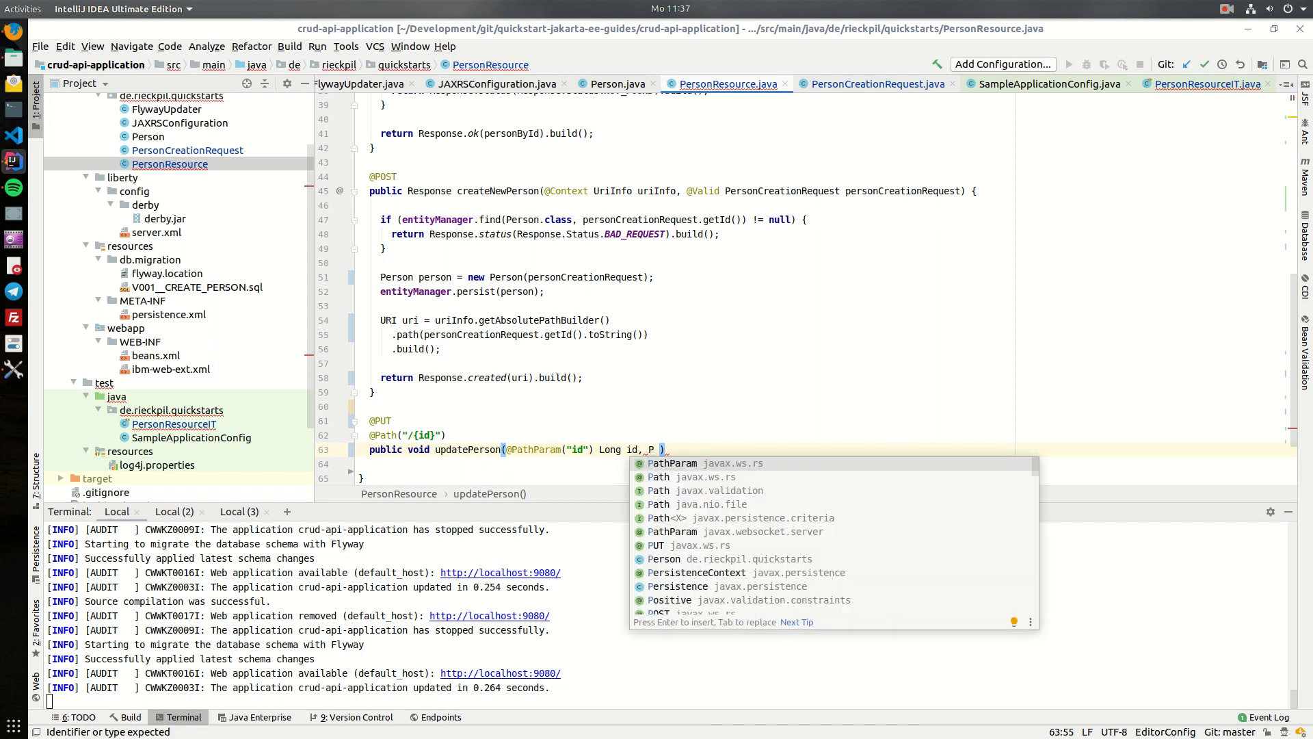
type("ersonUpdateRequest re")
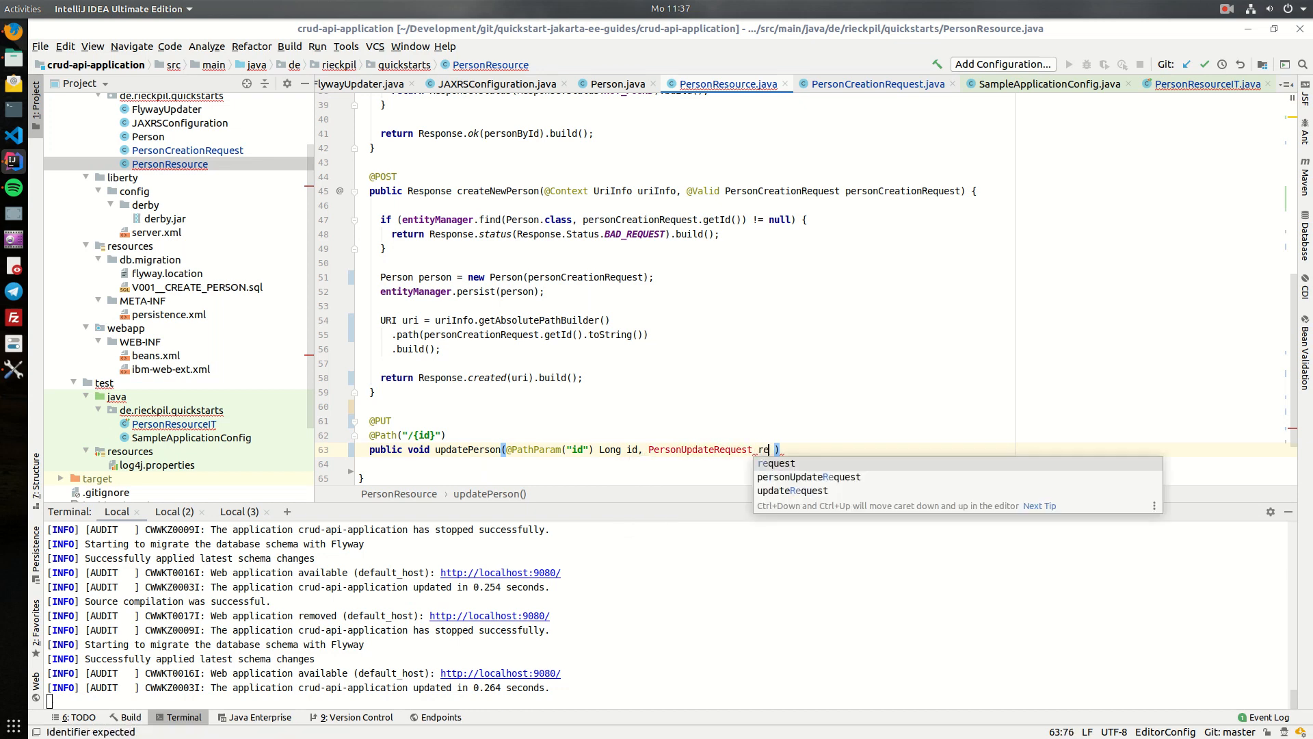
- Create the PersonUpdateRequest class with private String firstName and lastName fields and generated constructors
left_click(807, 476)
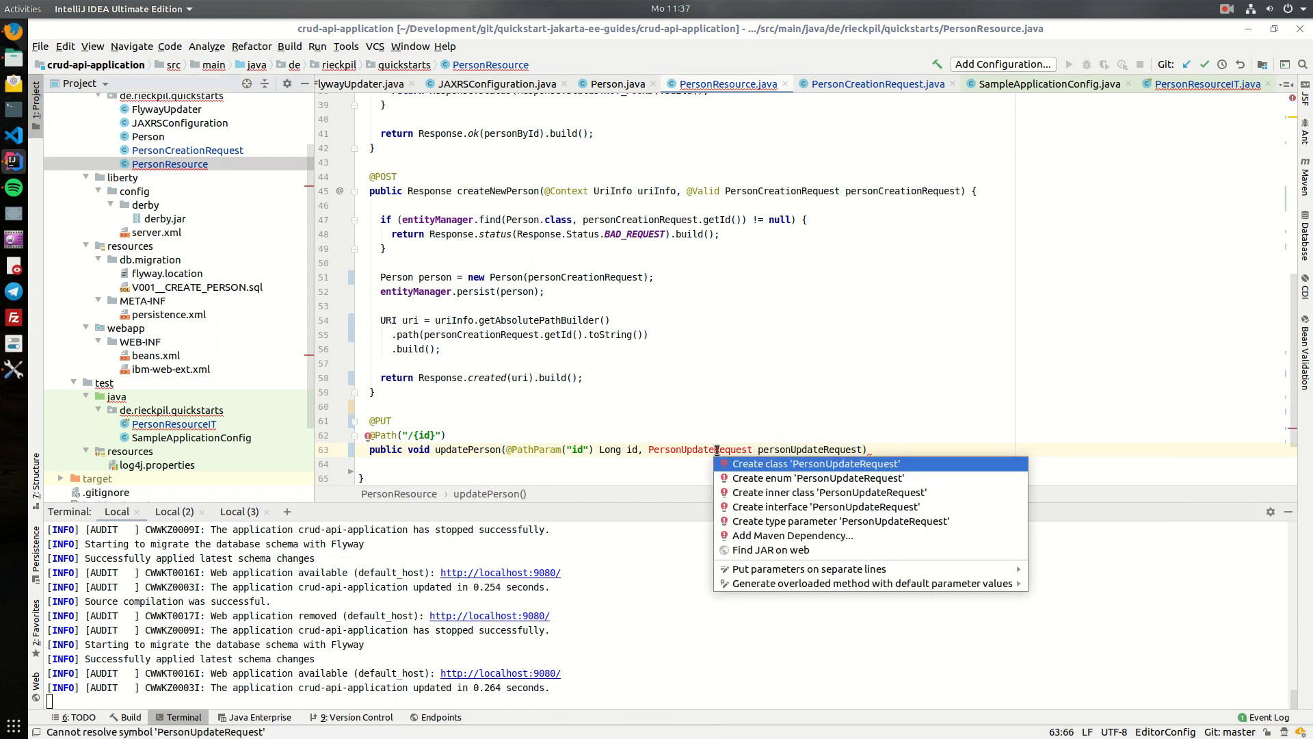
left_click(815, 464)
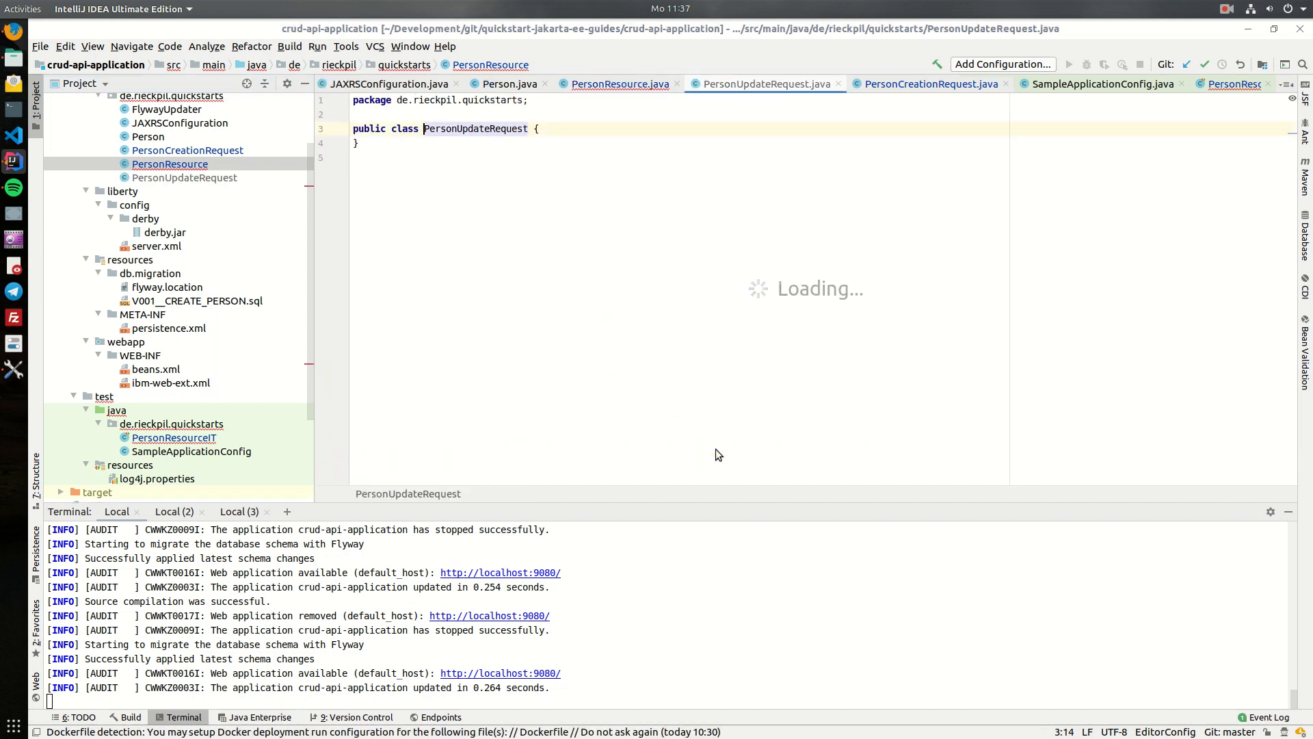
type("private String l")
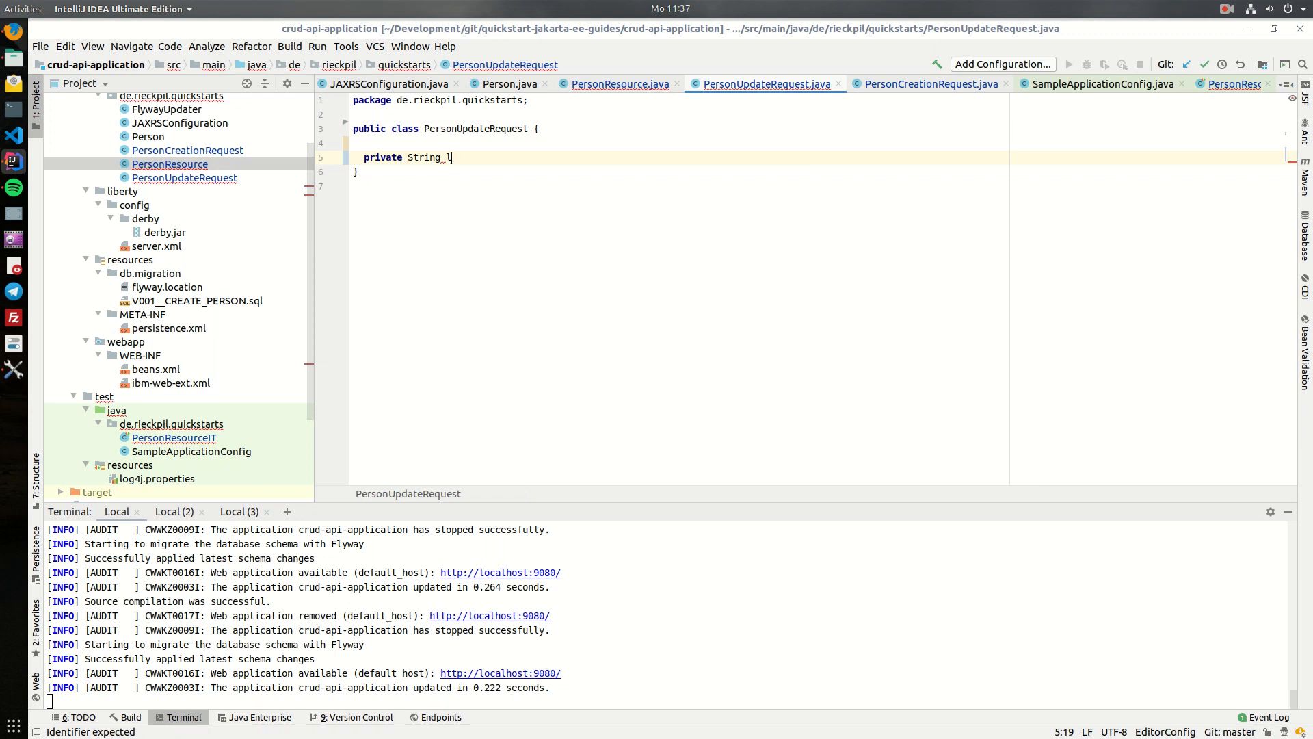
type("astFi")
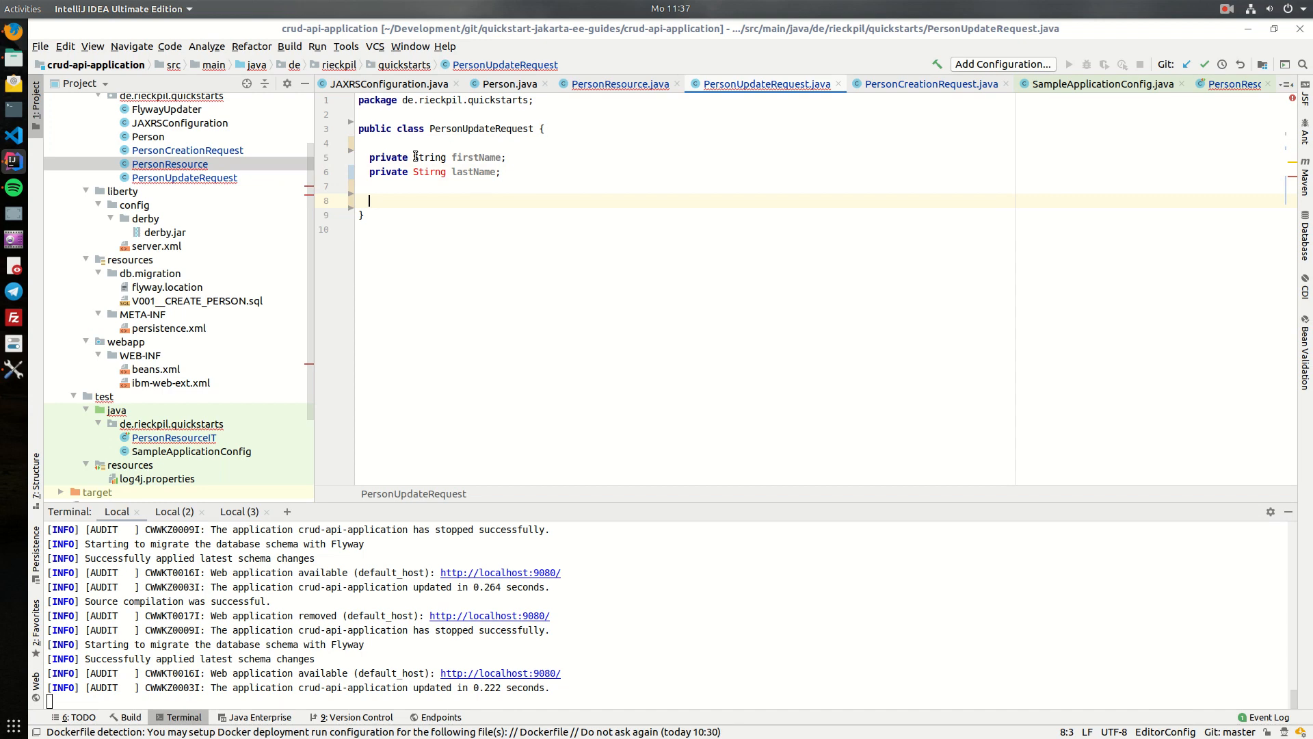
type("String")
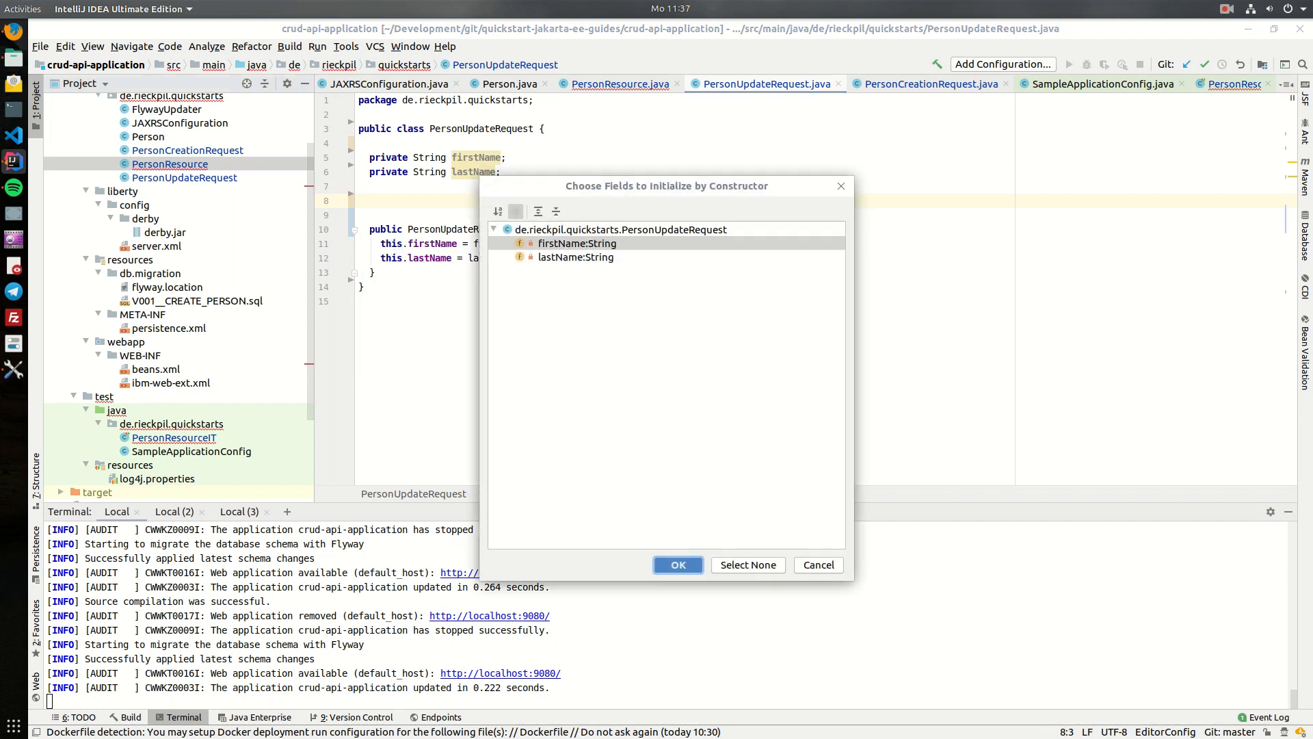
left_click(677, 565)
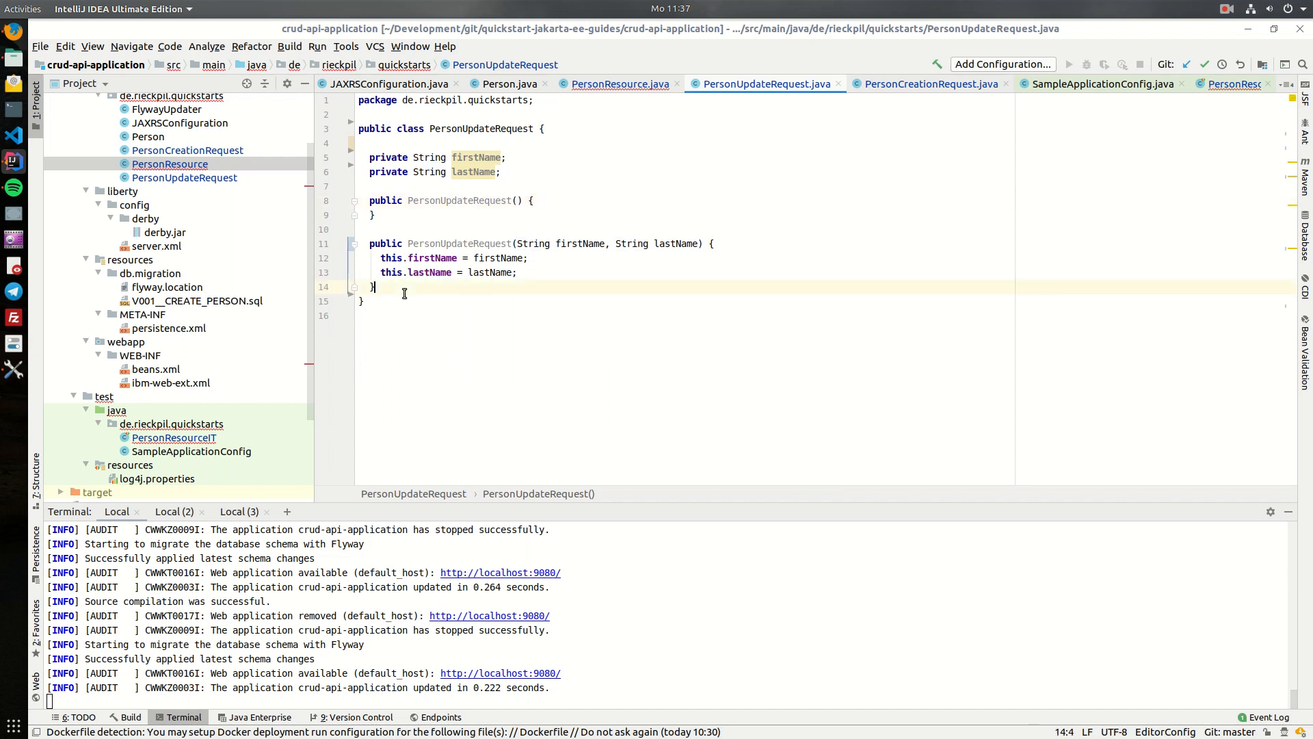
key("enter")
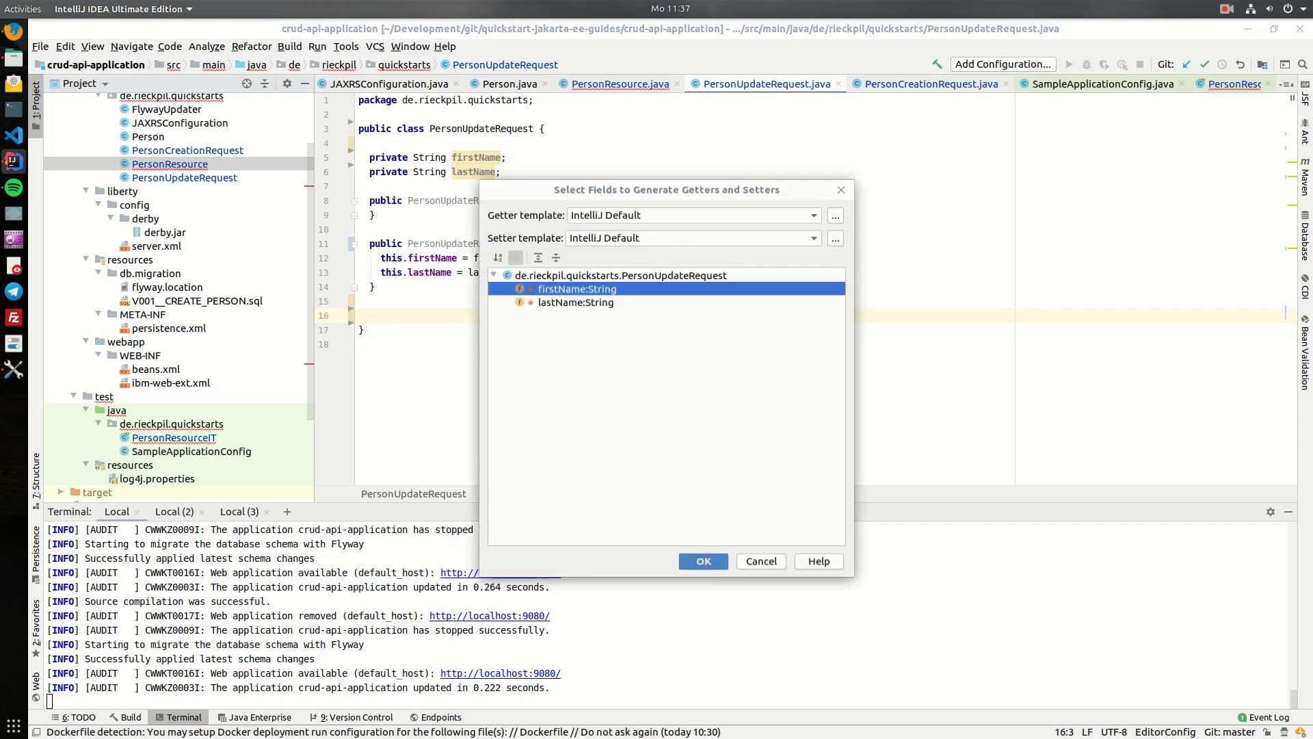
left_click(702, 560)
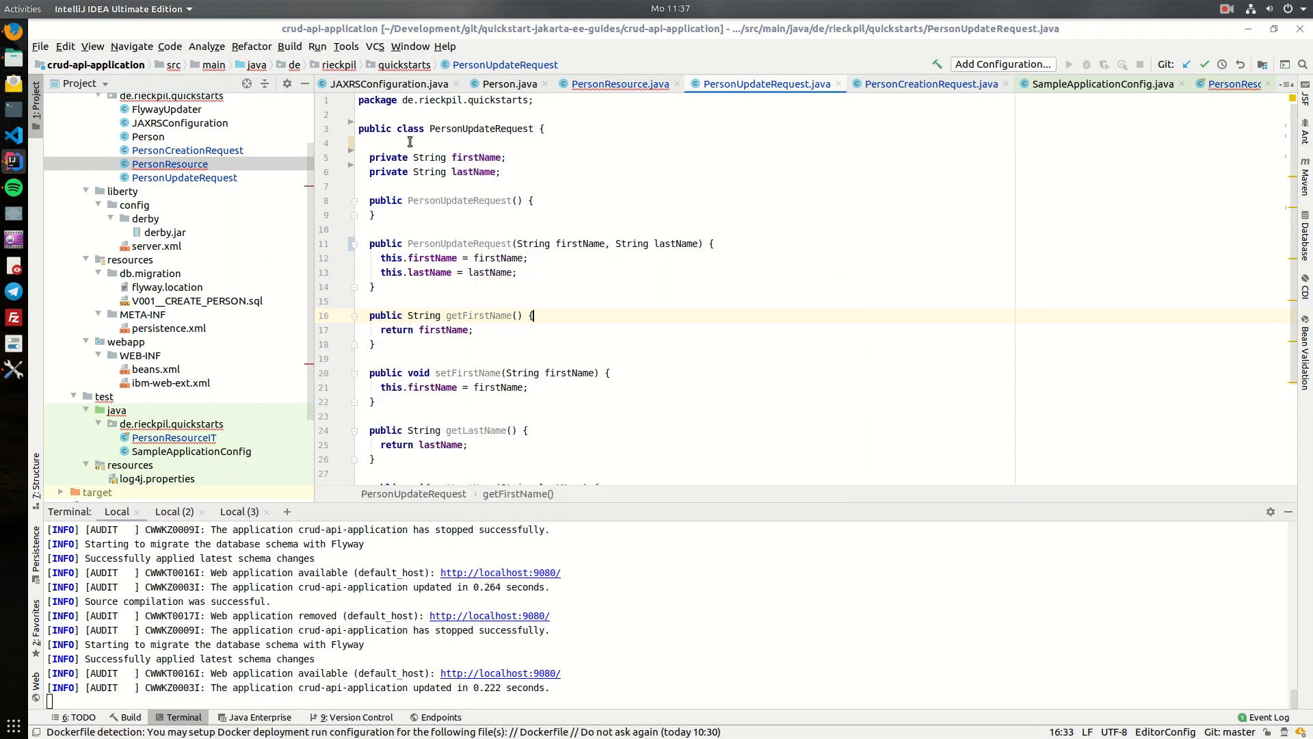
type("@N")
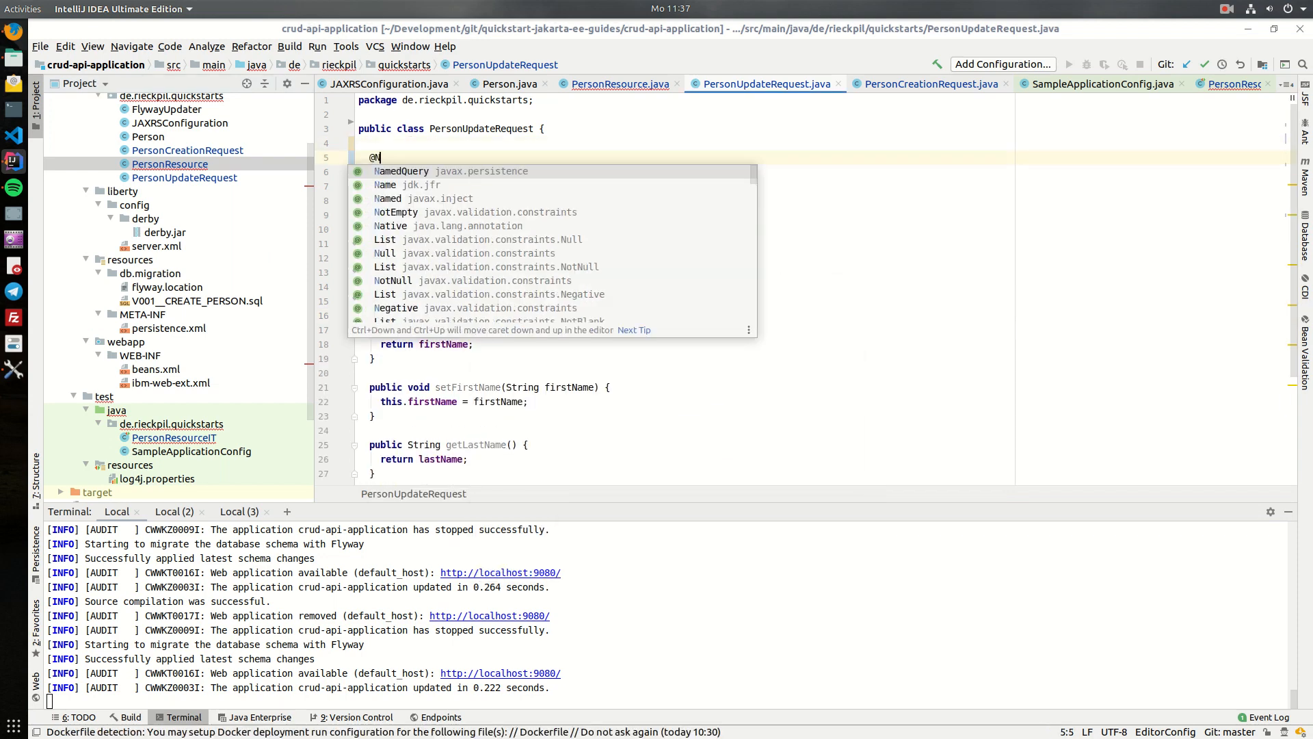
left_click(396, 212)
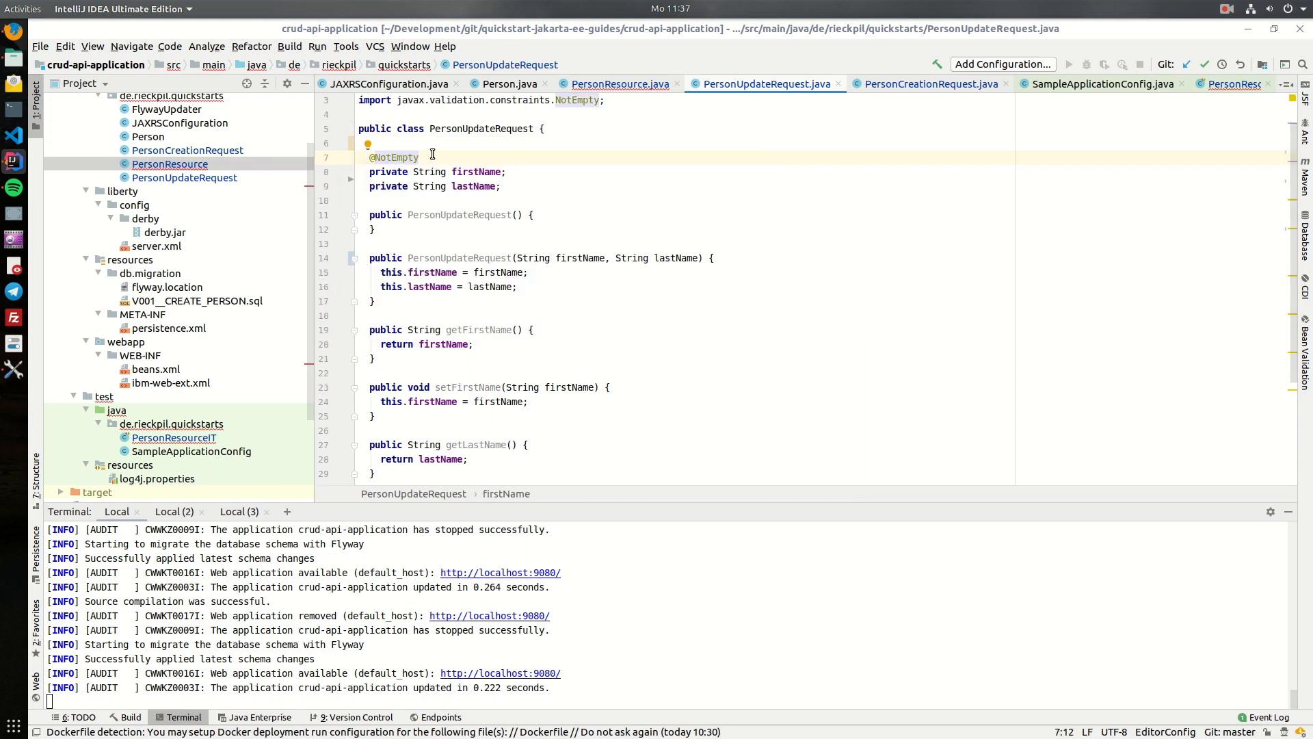
left_click(506, 172)
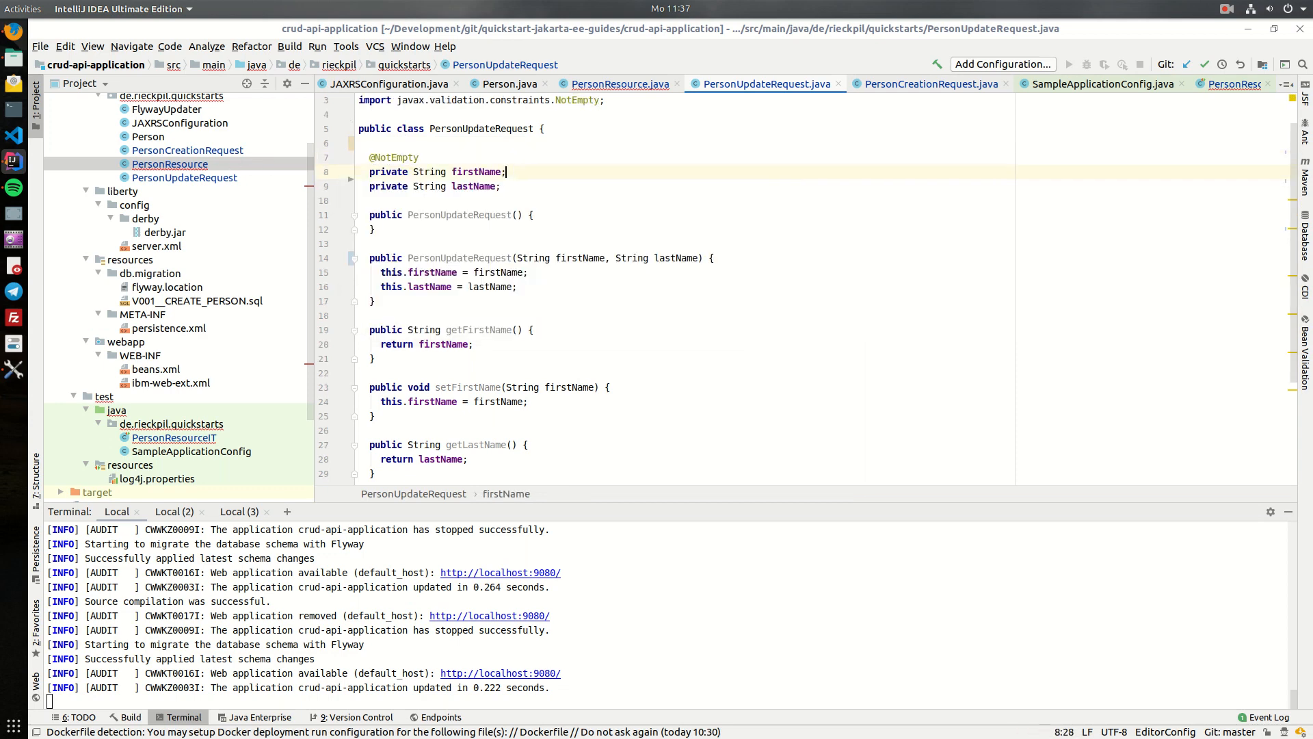
type("@NotEmpty")
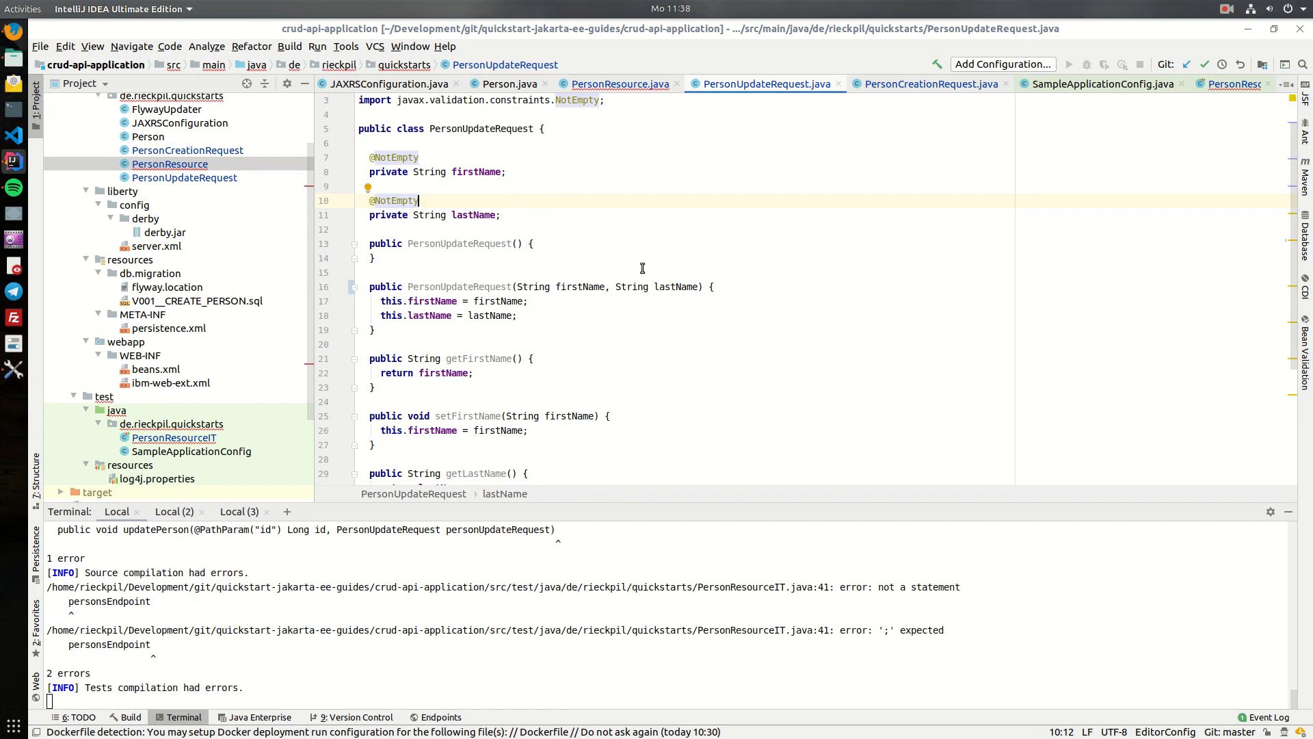
scroll("up", 3)
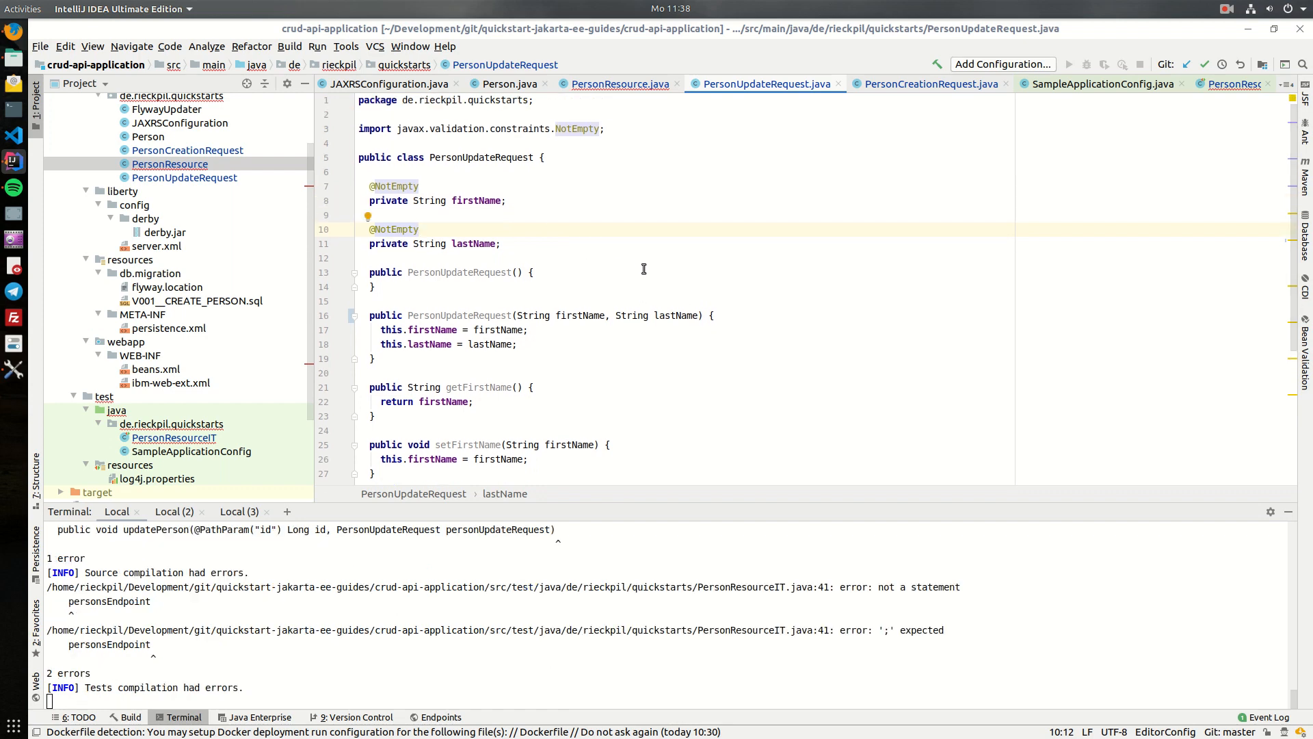
mouse_move(486, 197)
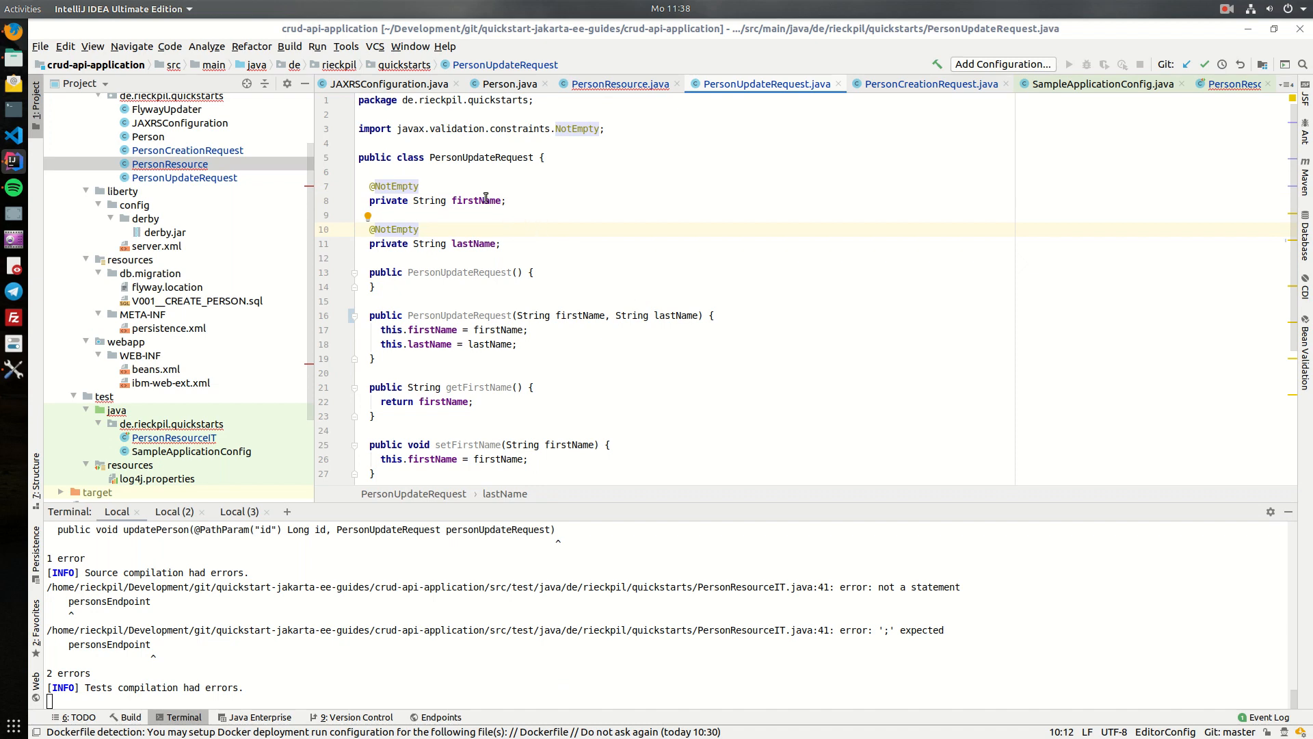
mouse_move(586, 114)
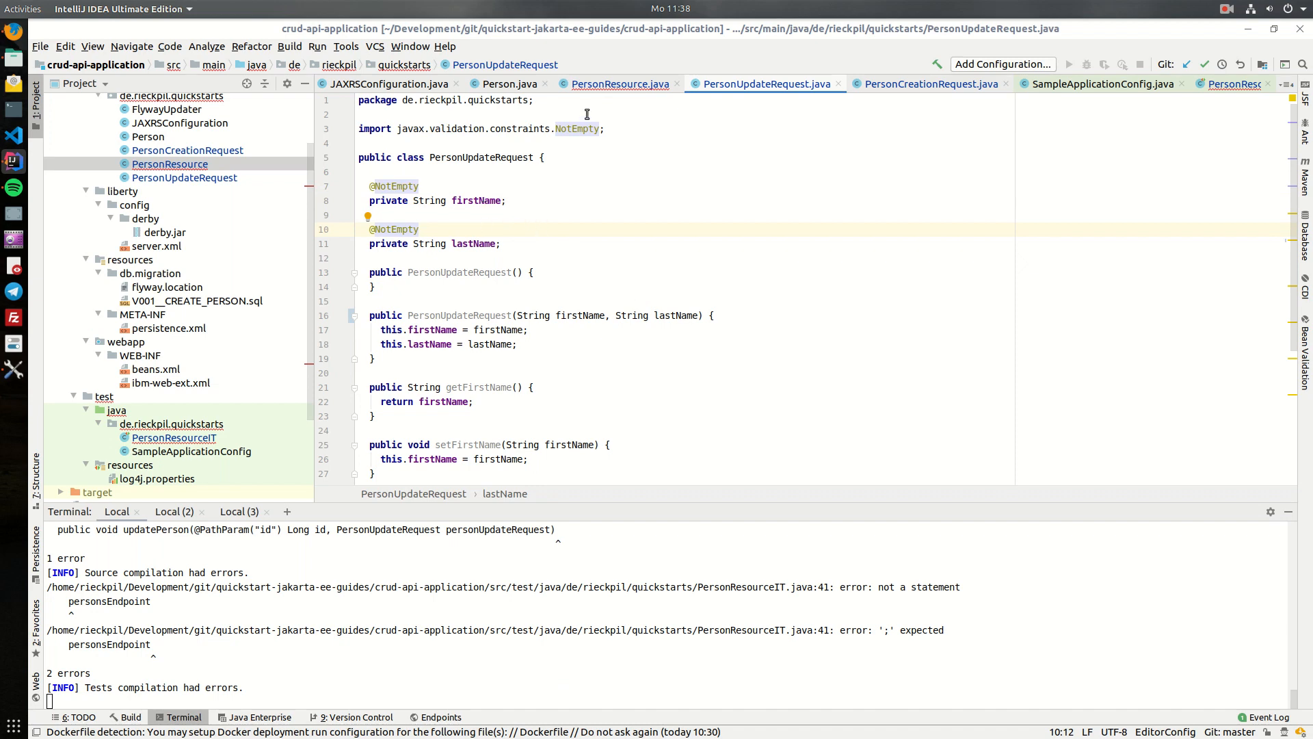
left_click(620, 83)
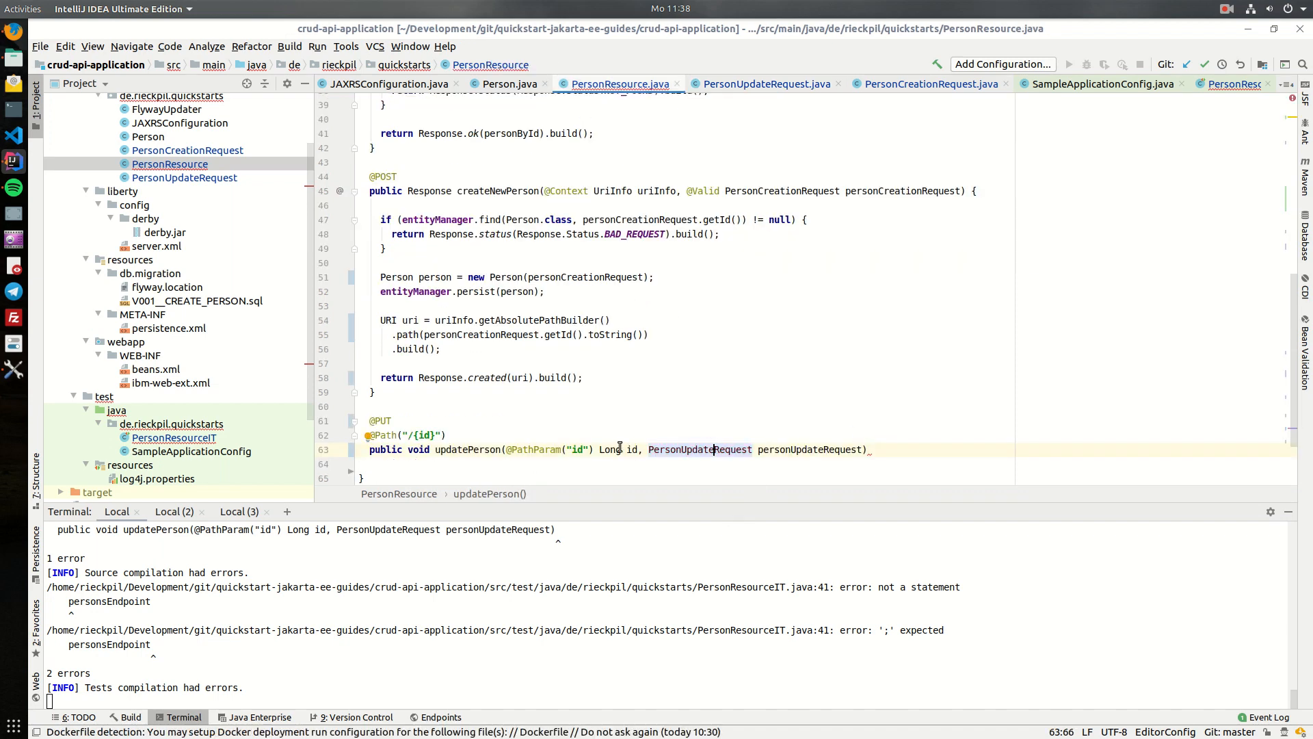
type("@Va")
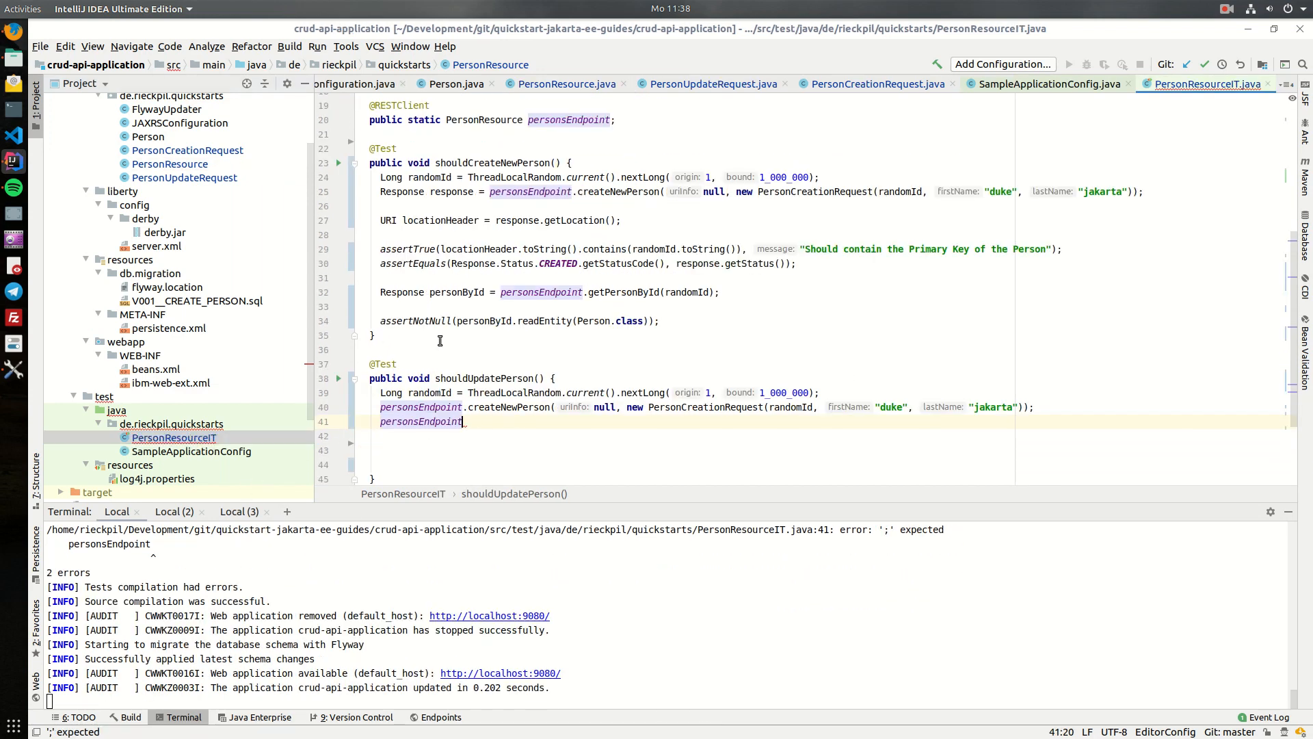
type("u")
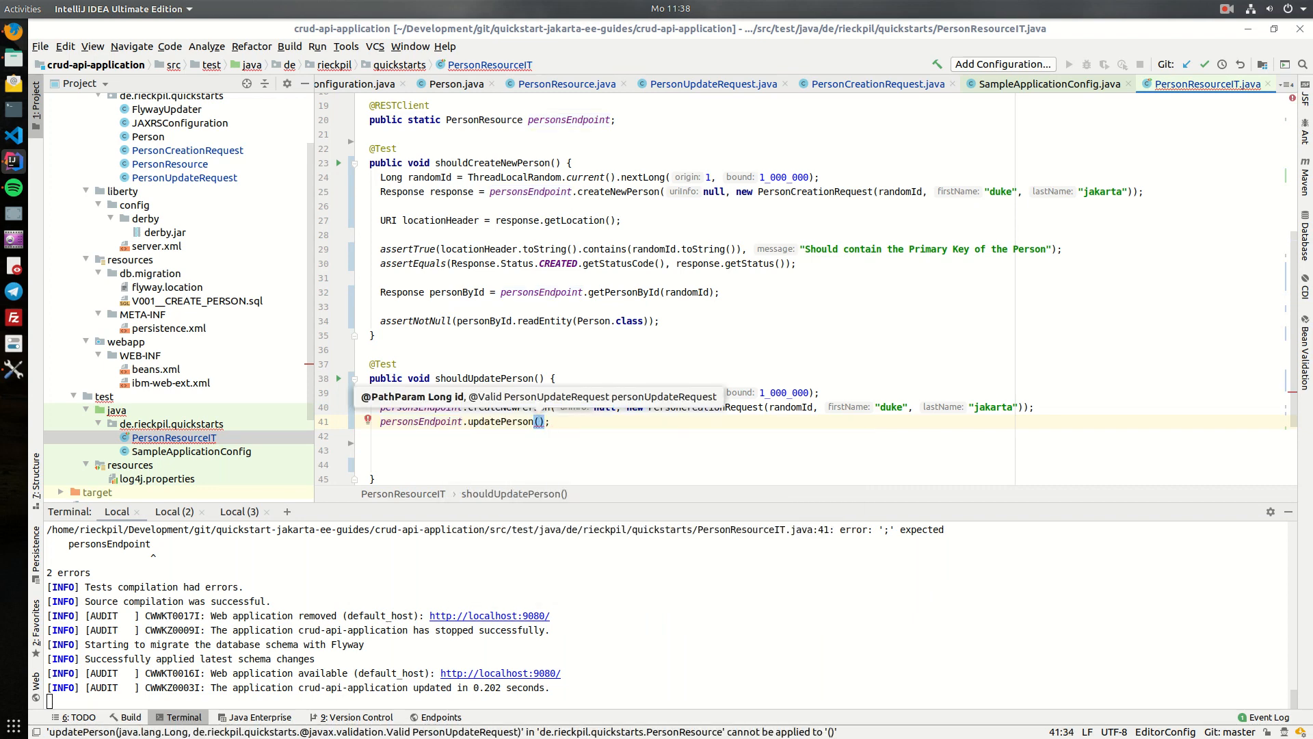
type("randomId, new")
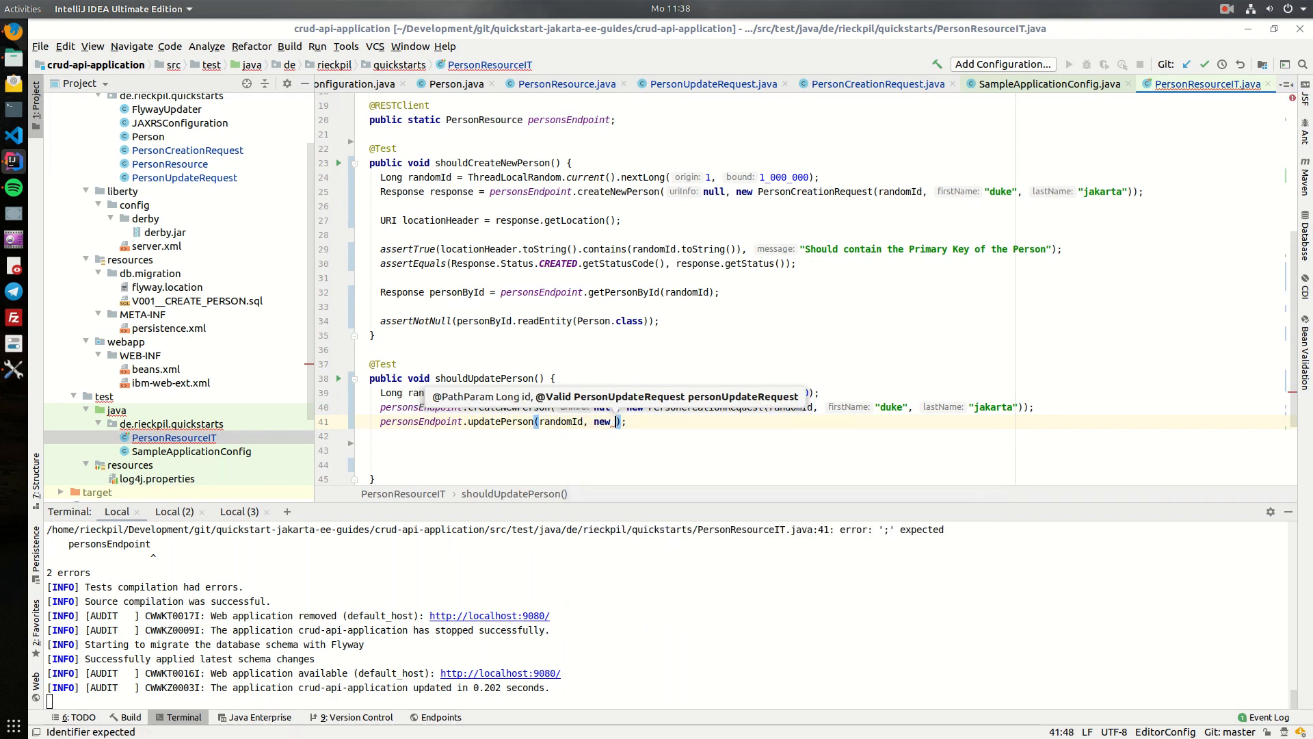
type("PersonUpdateRequest(\"")
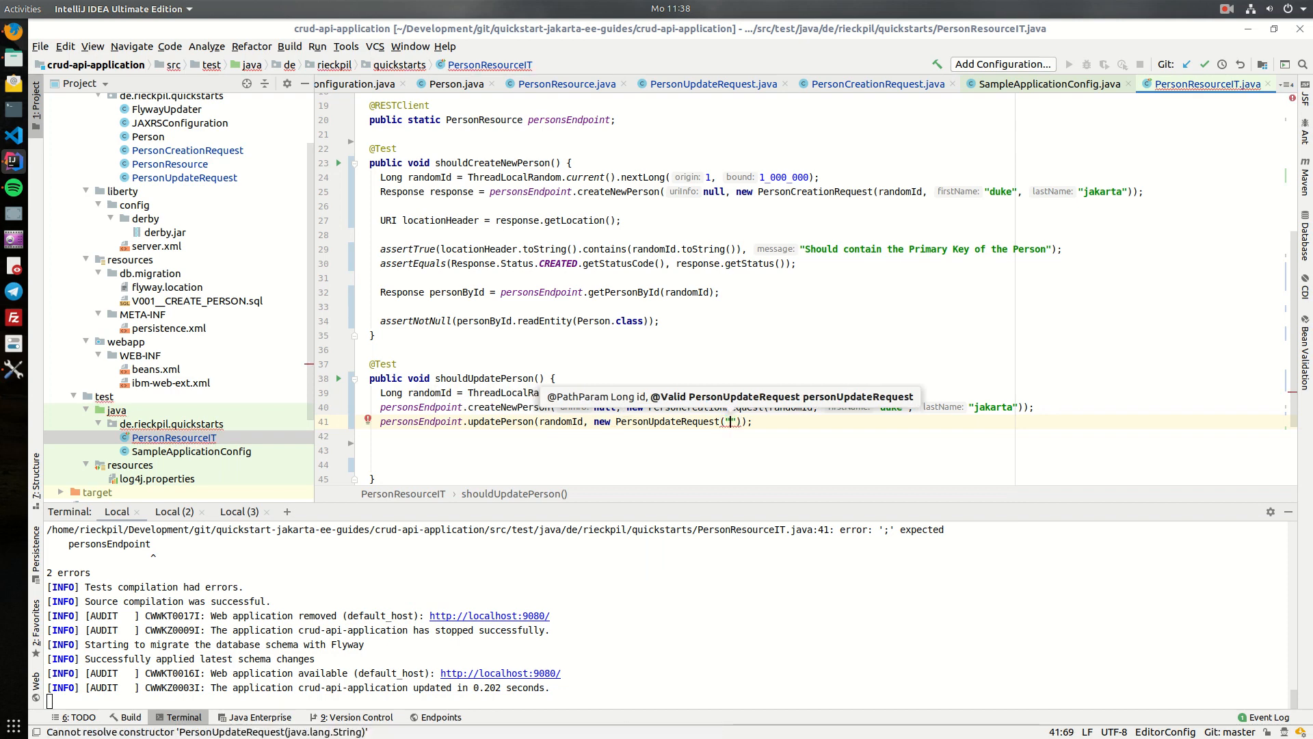
type("d")
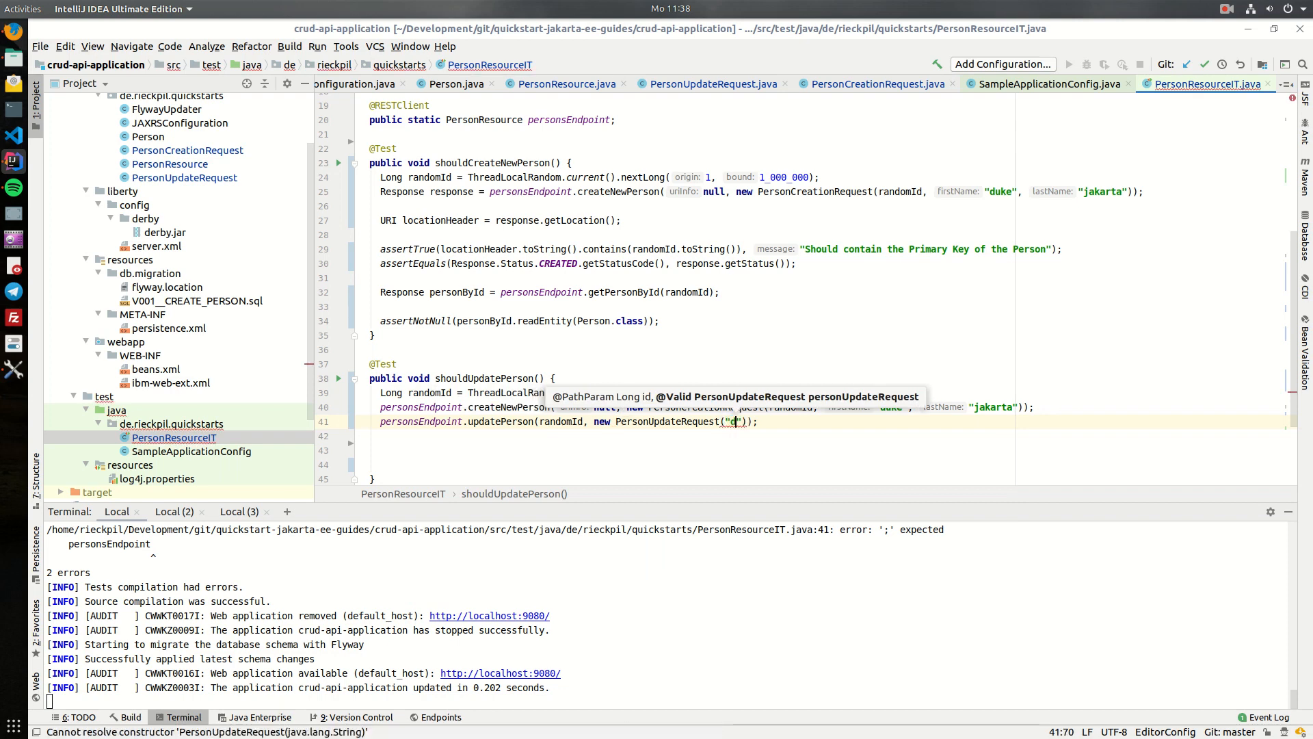
type("oo")
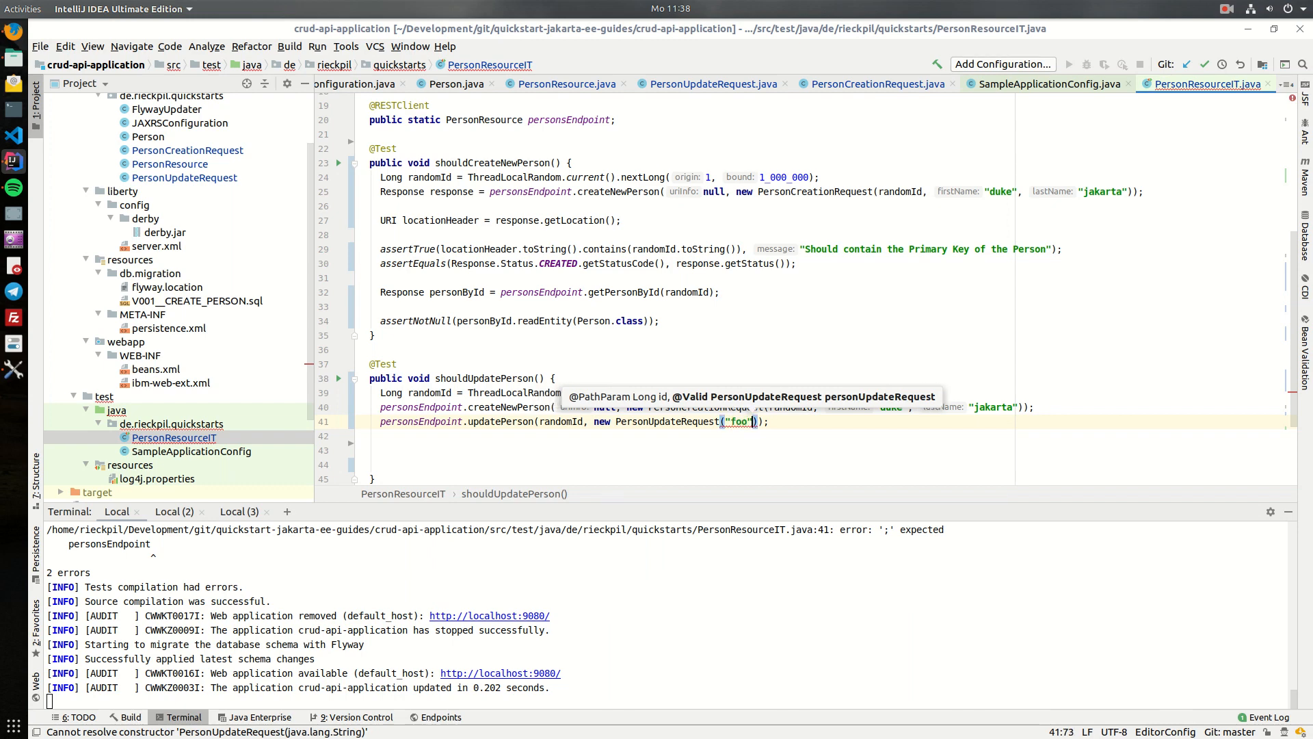
type(", \"bar\"")
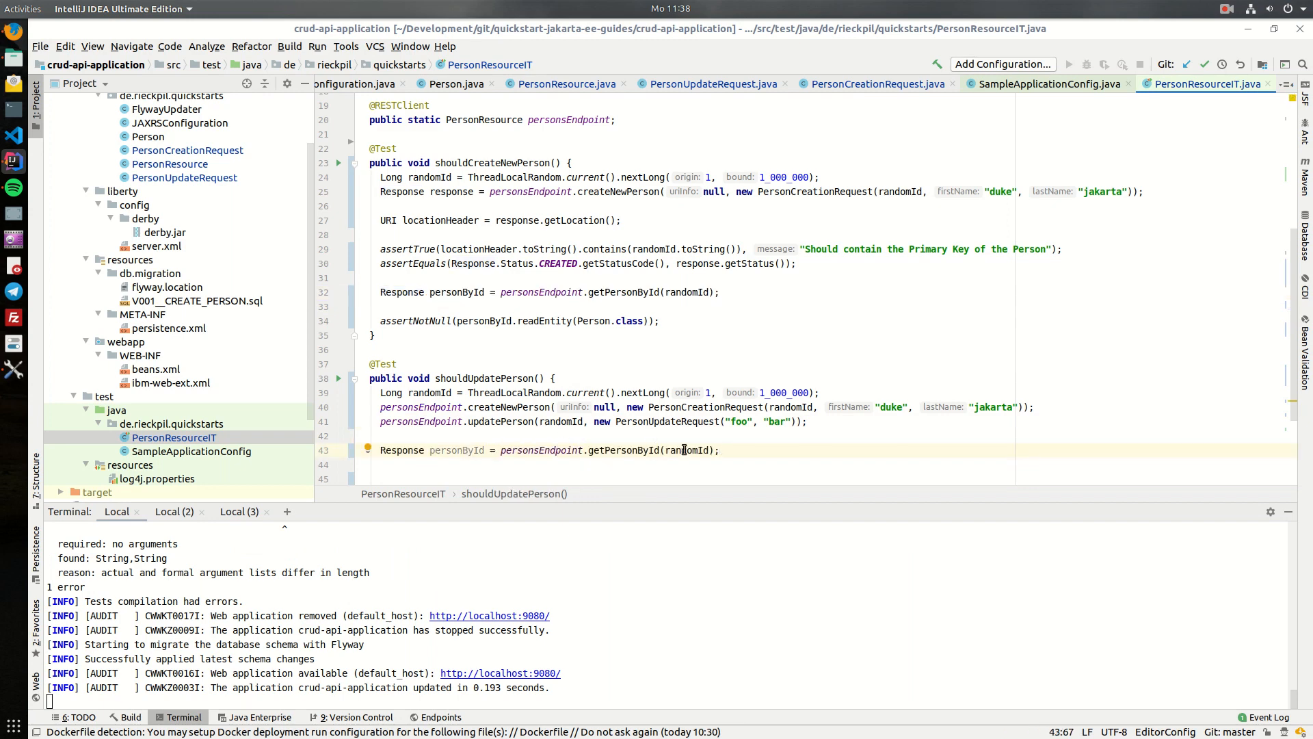
- Add assertEquals checks that the fetched person's names are foo and bar
scroll("down", 3)
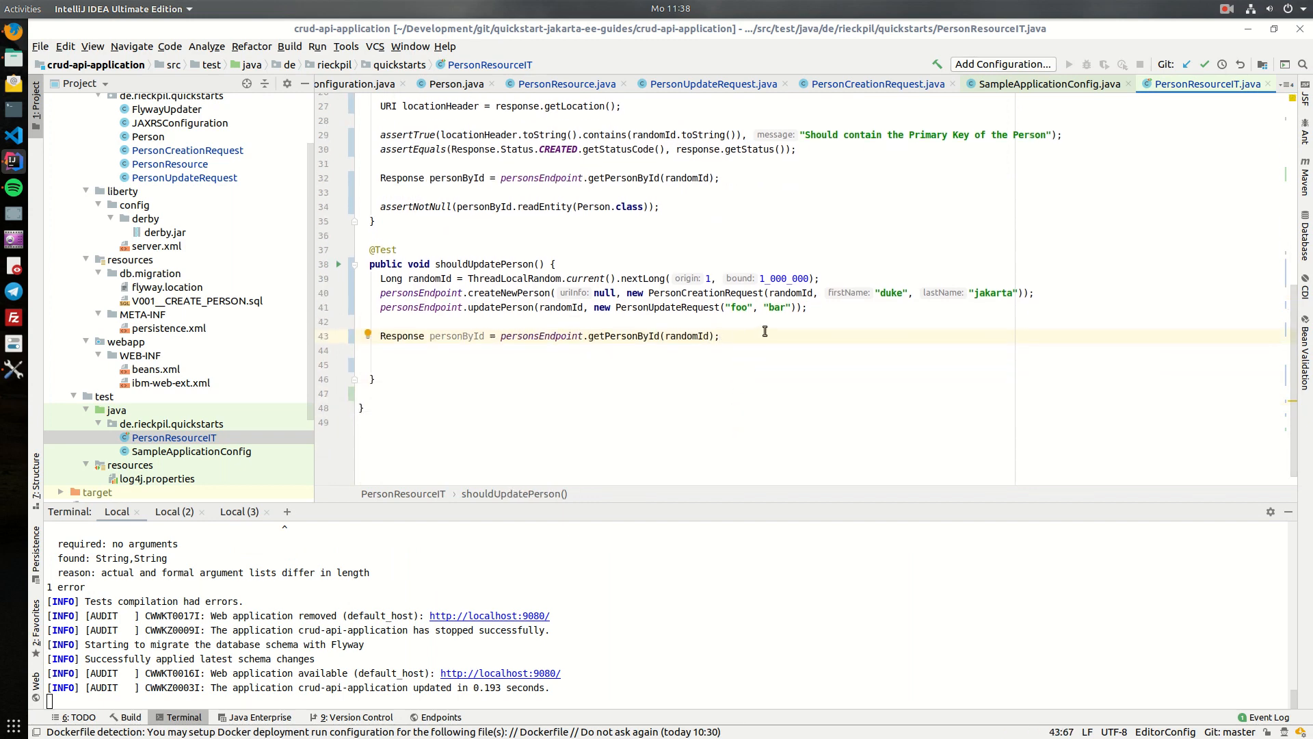
key("enter")
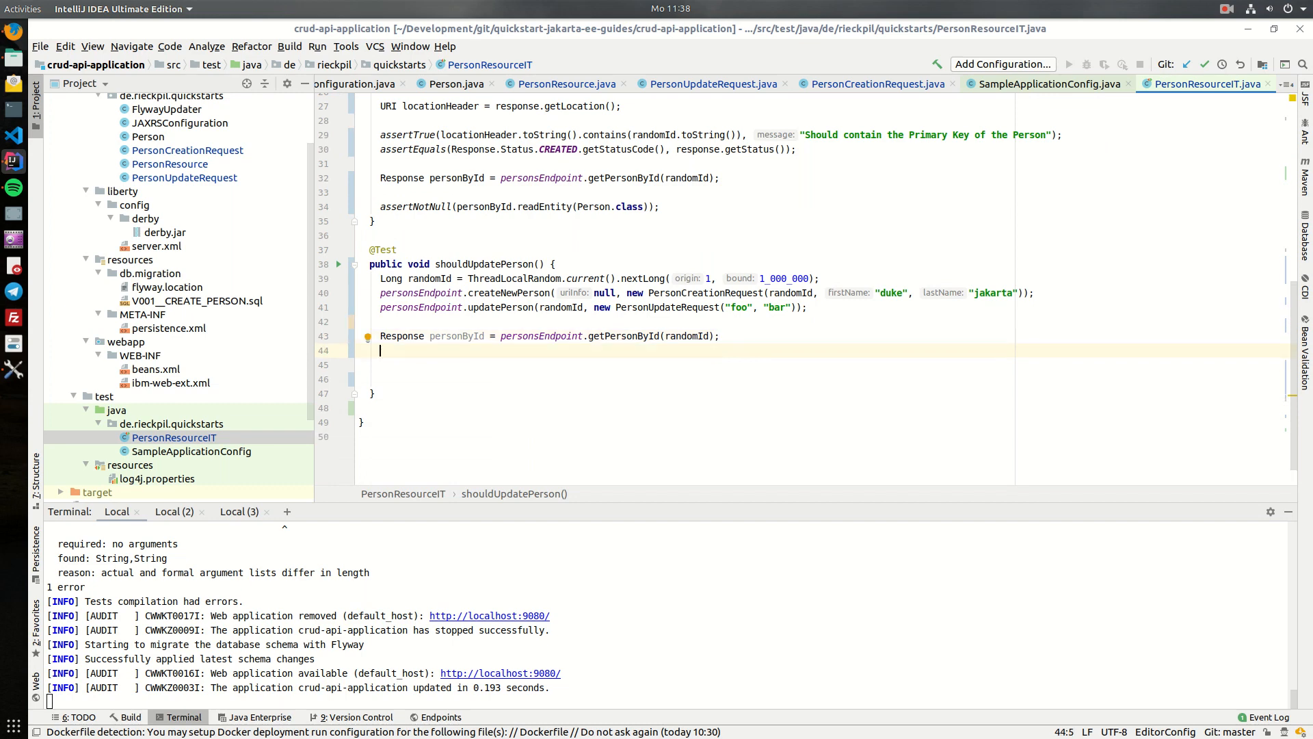
type("assertEquals();")
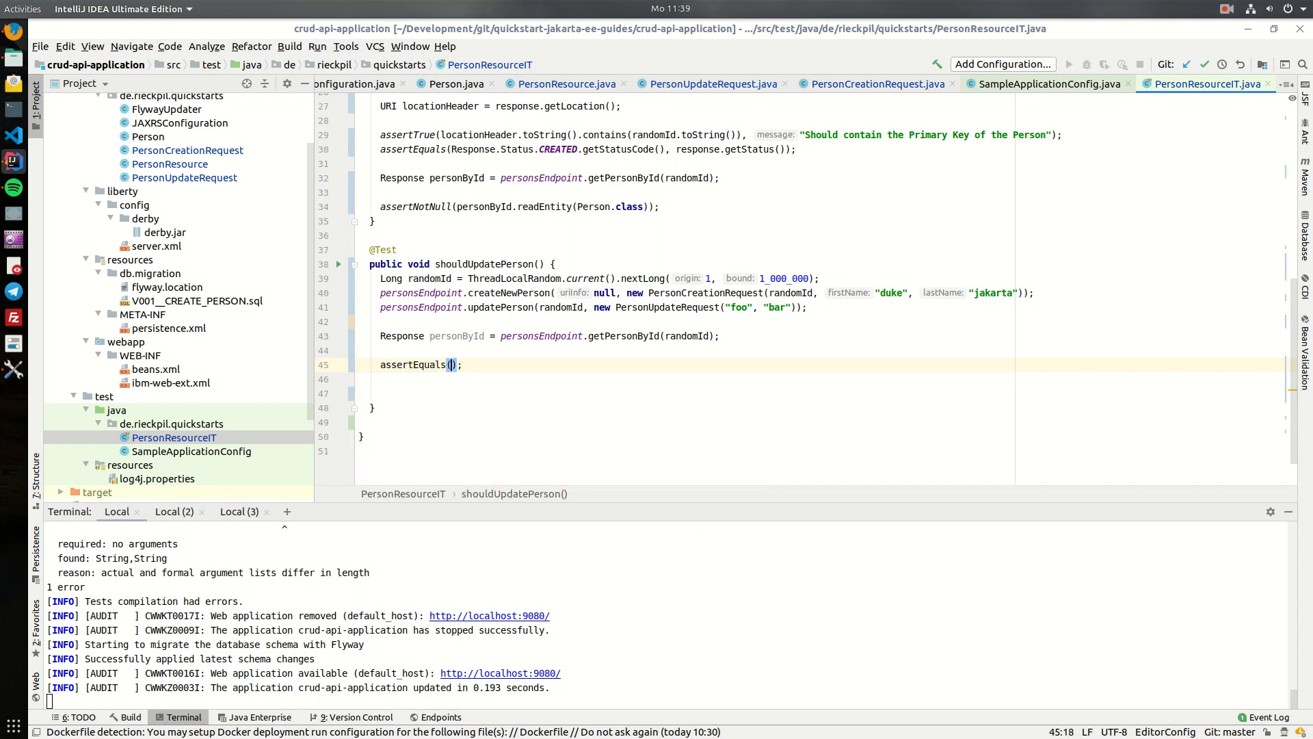
type("\"")
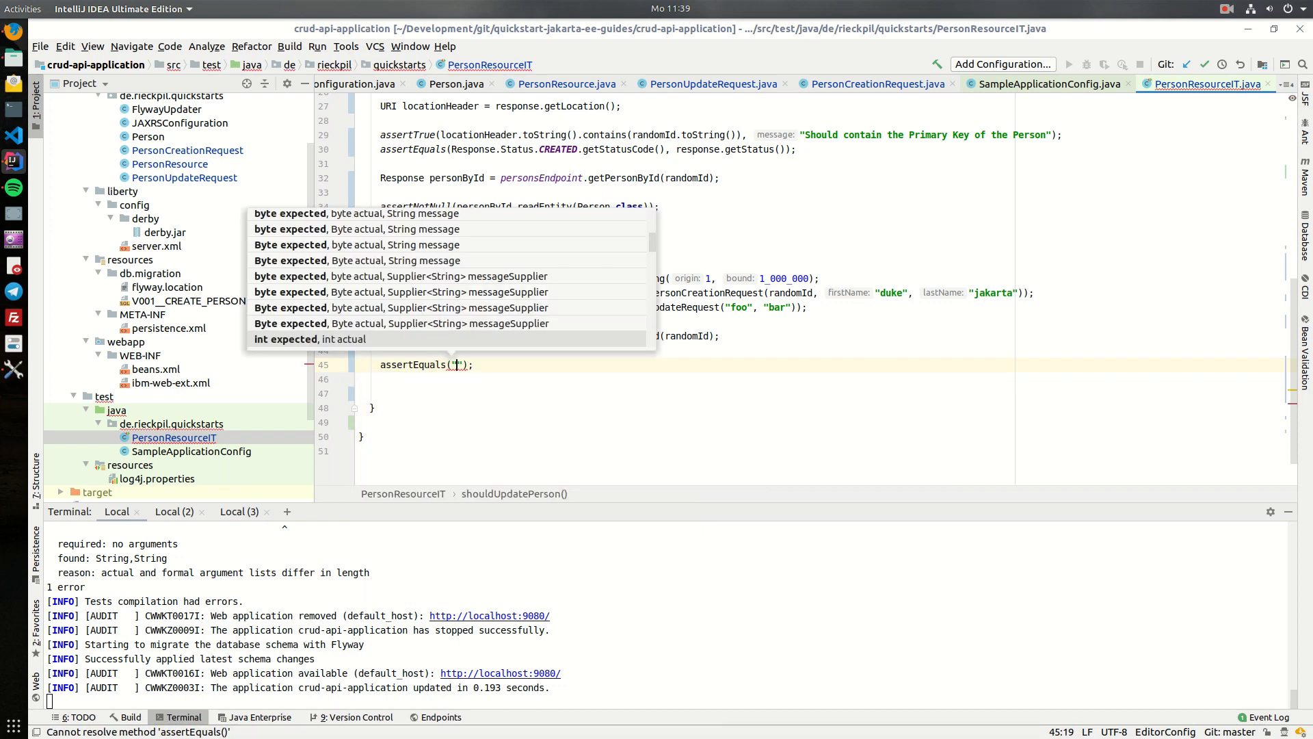
type("\"foo\", personById.")
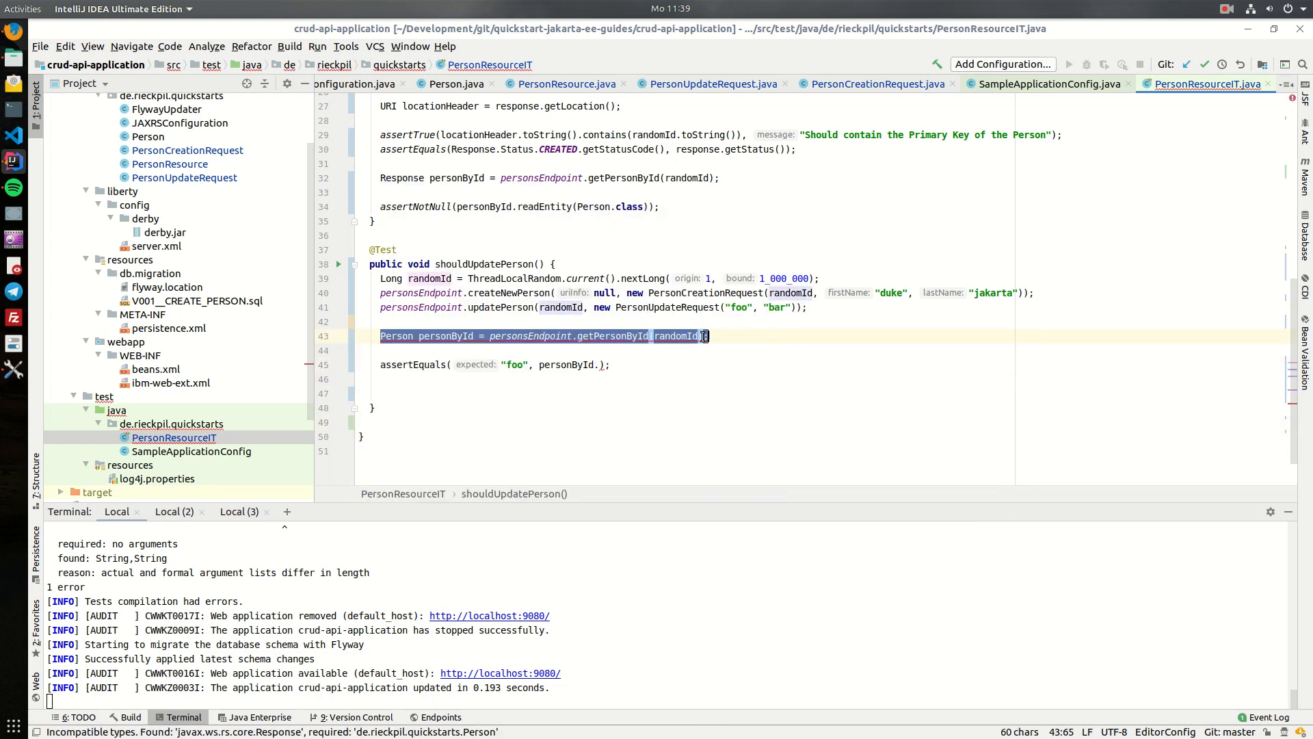
type("readEntity(Person.class")
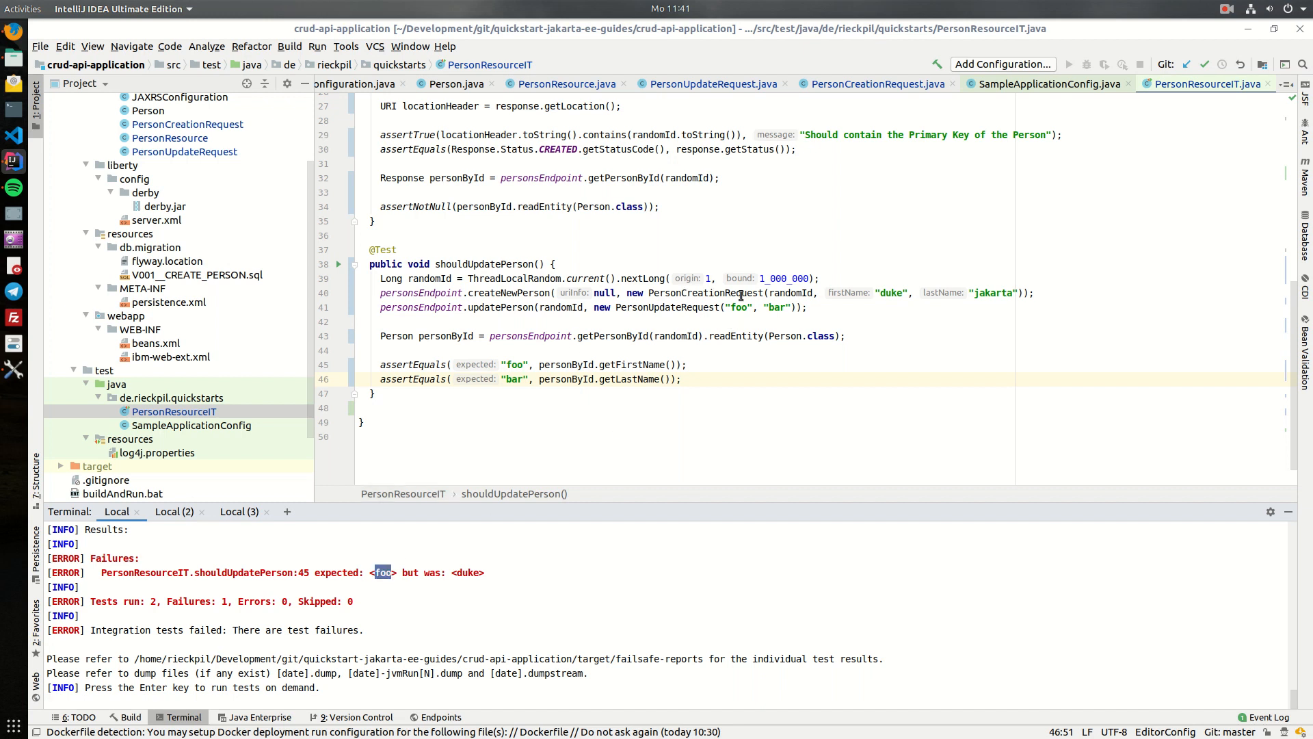
mouse_move(932, 263)
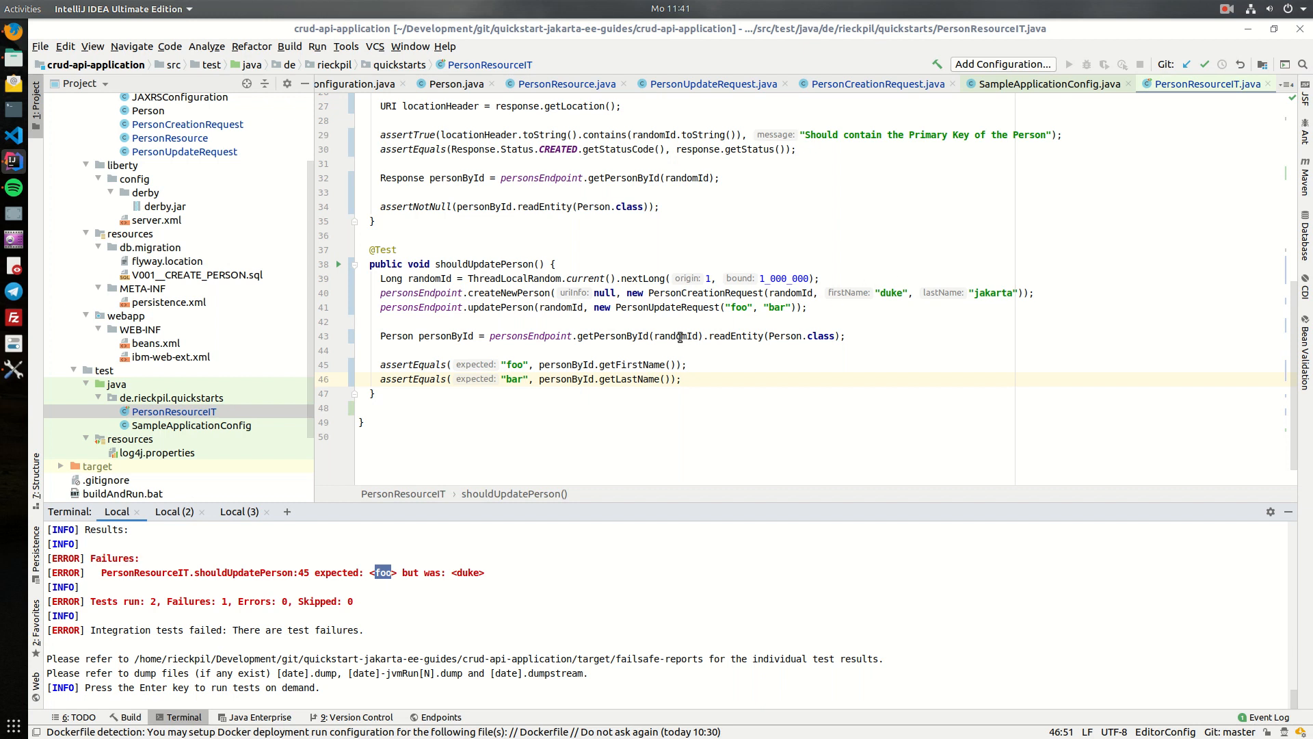
mouse_move(674, 335)
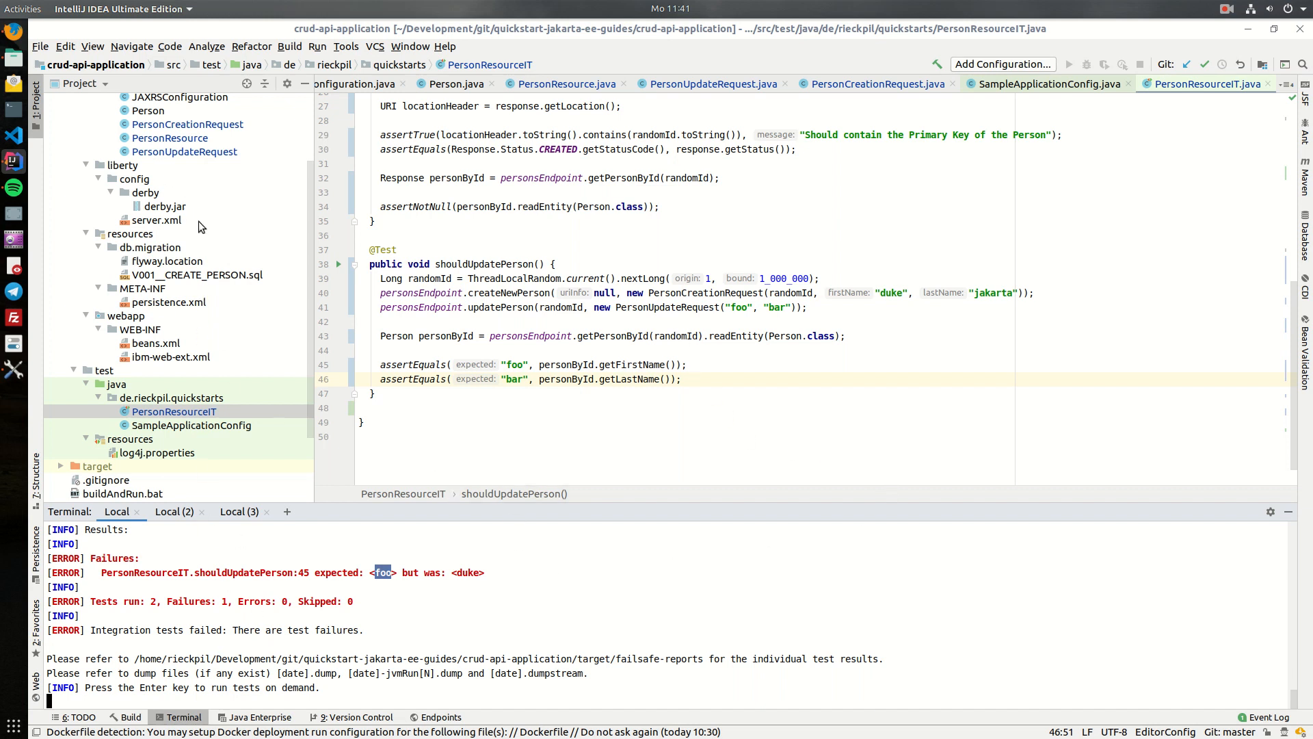
mouse_move(158, 229)
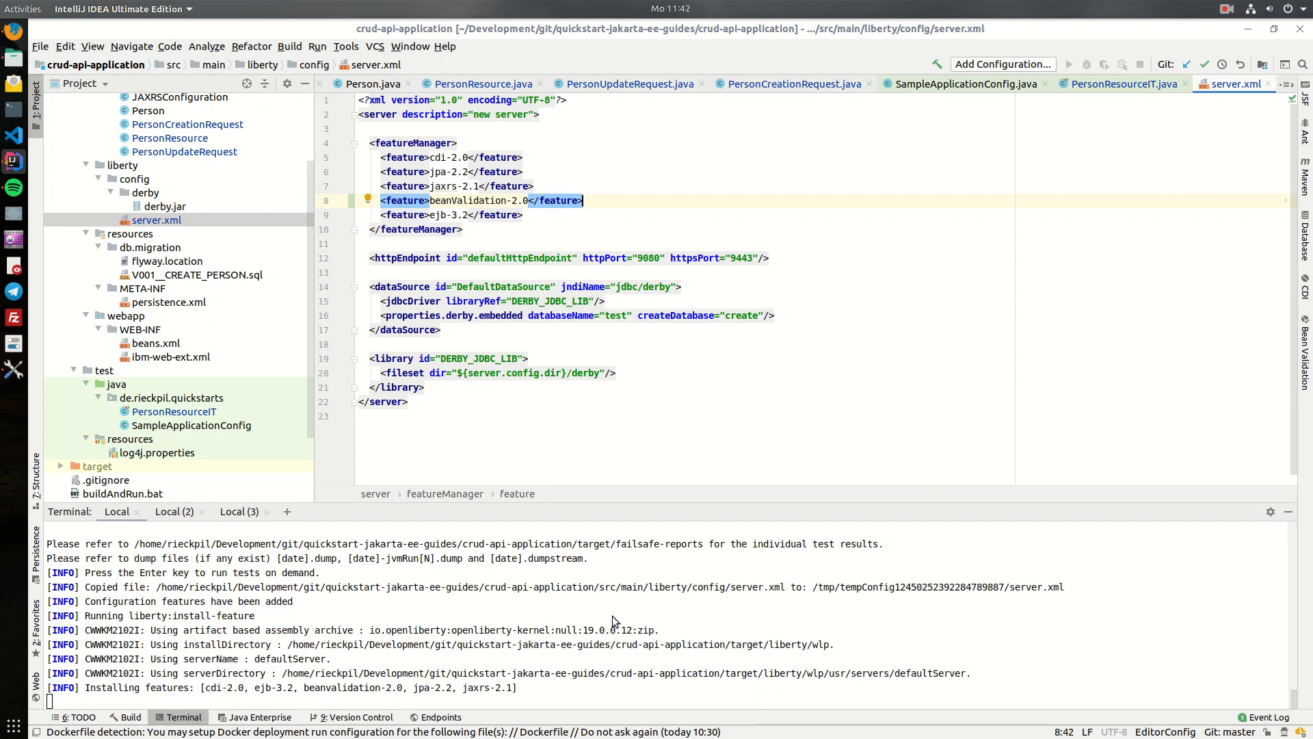
- Return from server.xml to the PersonResourceIT test code and scroll back to the top
left_click(1121, 84)
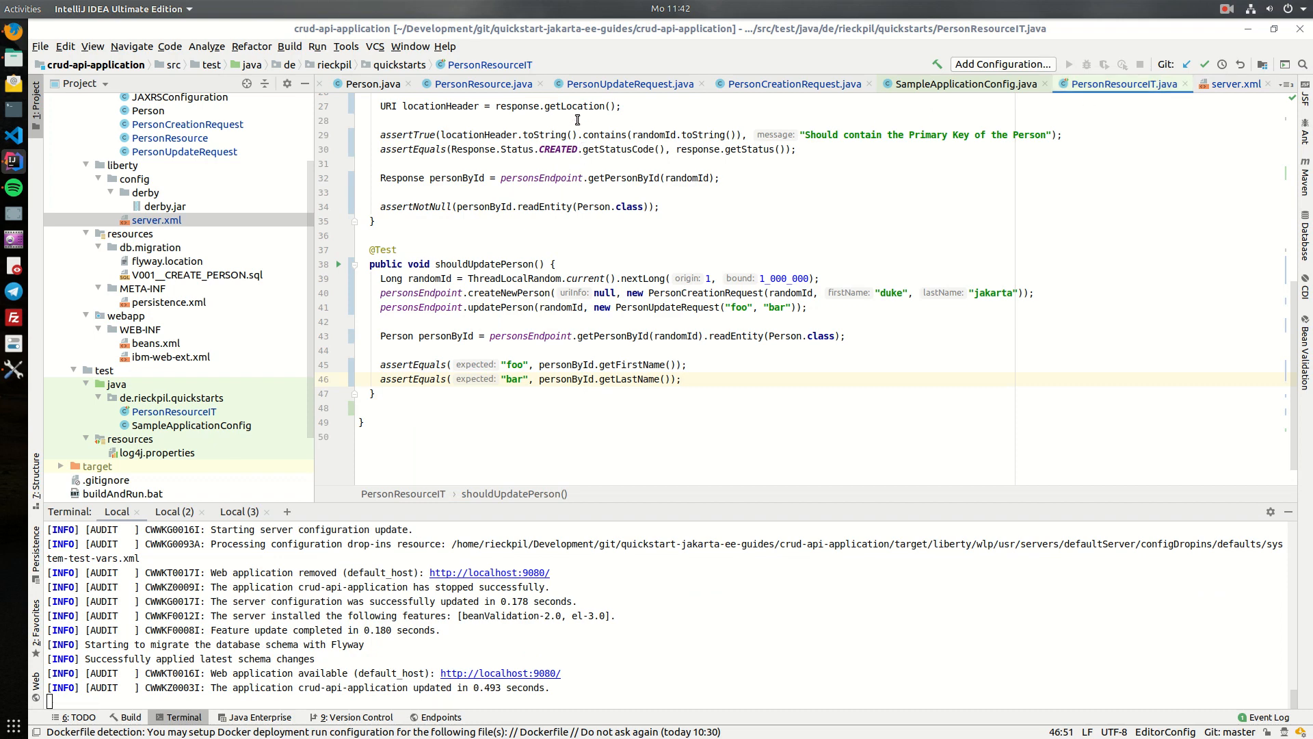
scroll("up", 3)
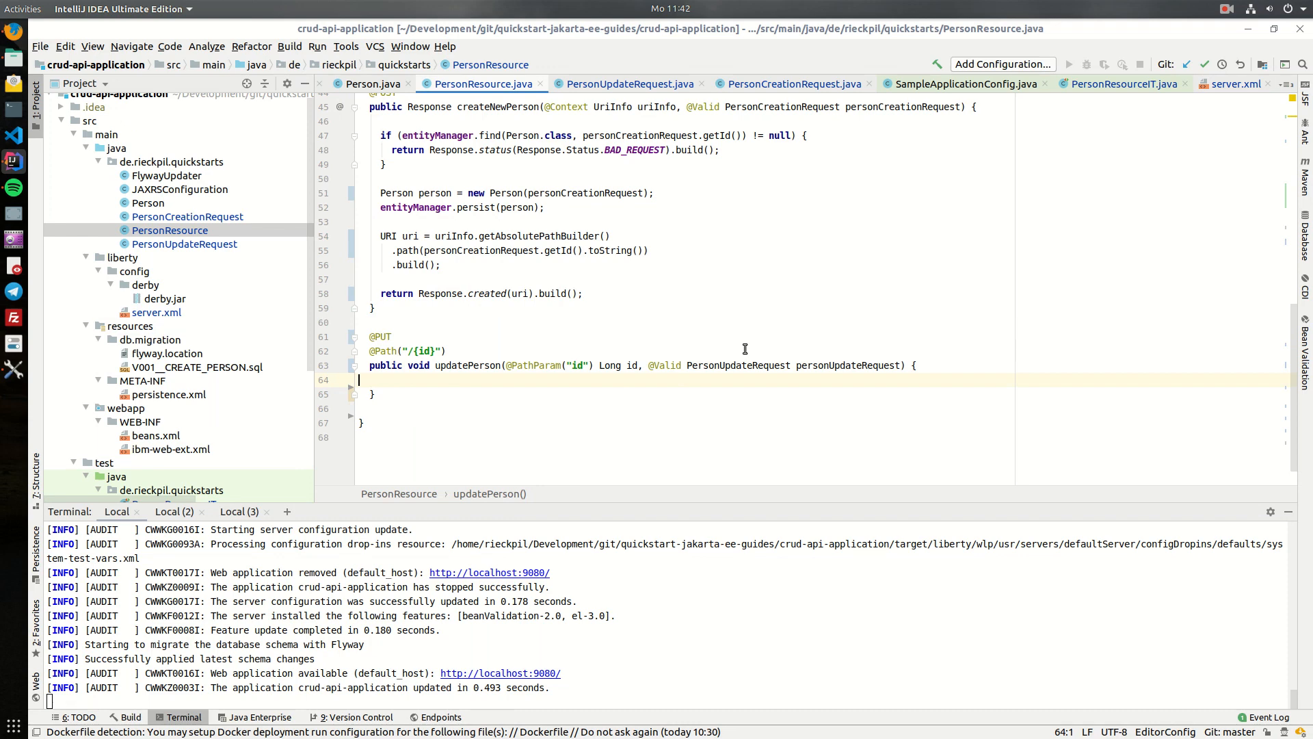
mouse_move(951, 352)
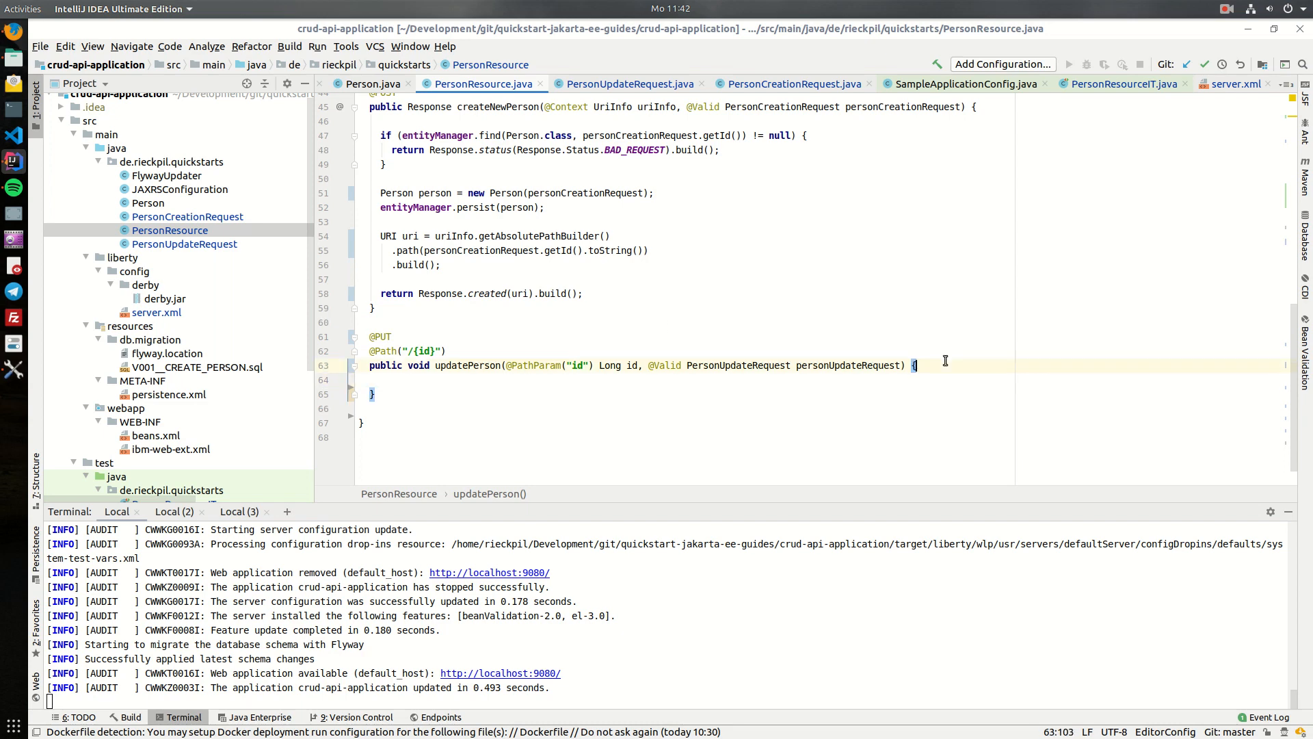
- Fetch Person personToUpdate from the entity manager by id as Person.class inside updatePerson
key("Return")
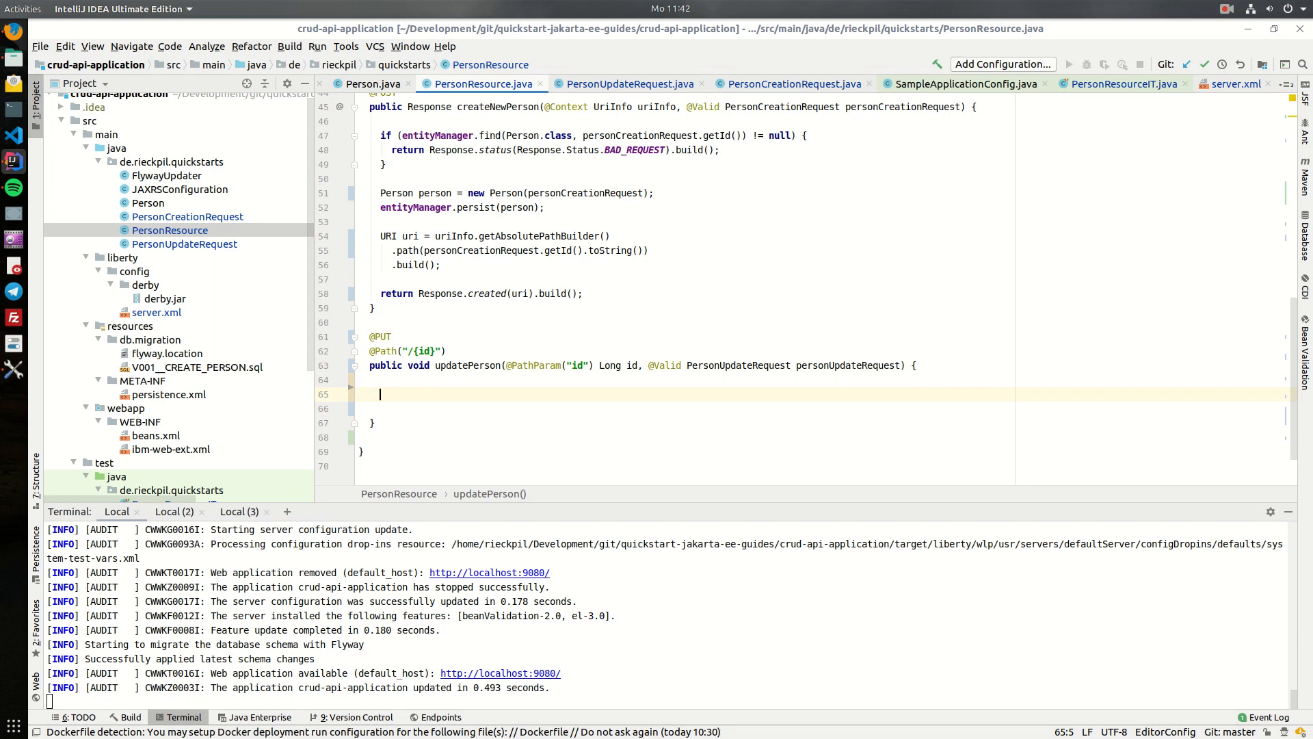
type("Person")
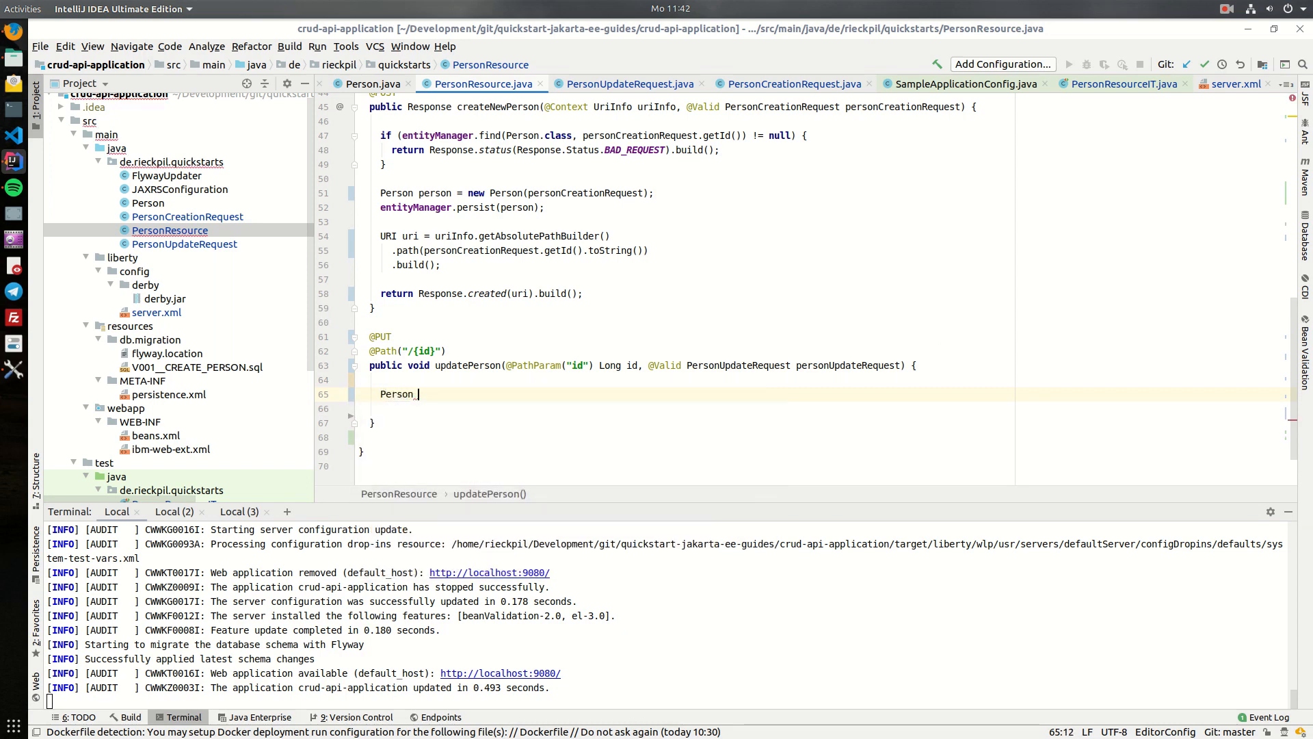
type("personToUpdate = entityManager.find(")
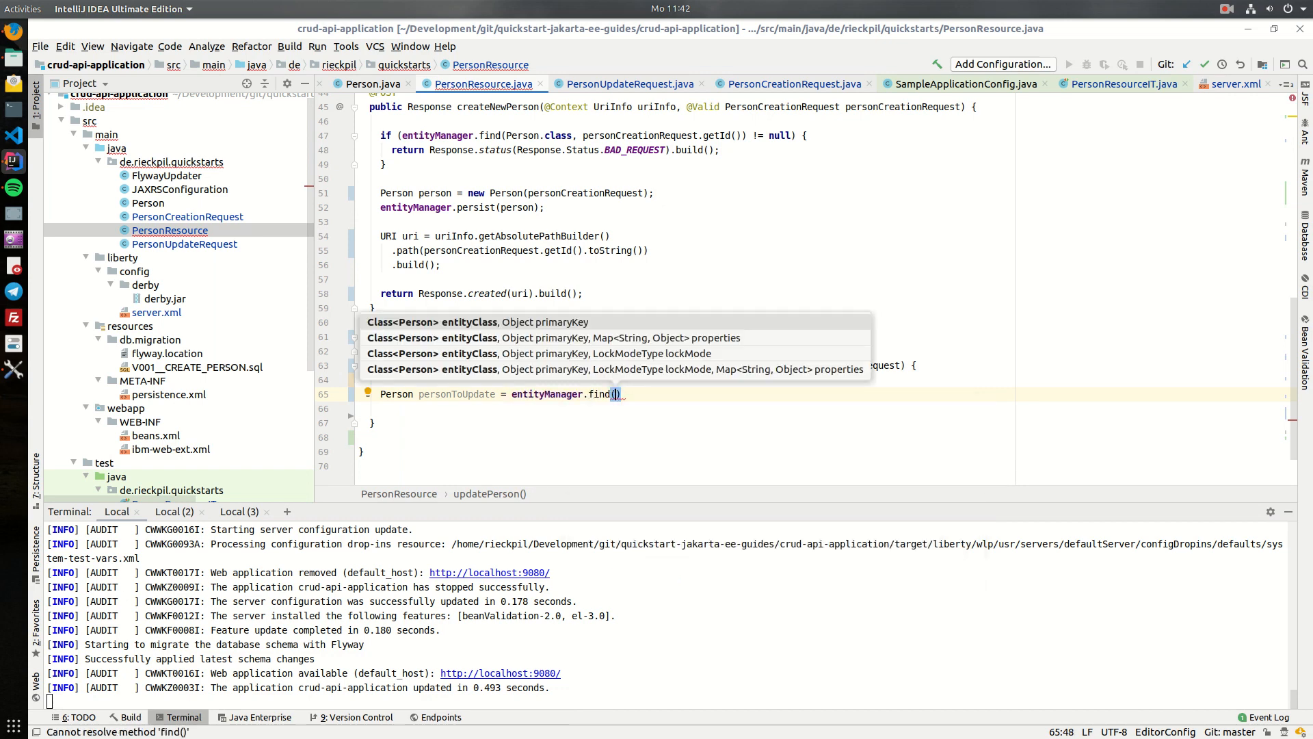
type("Person.class, id")
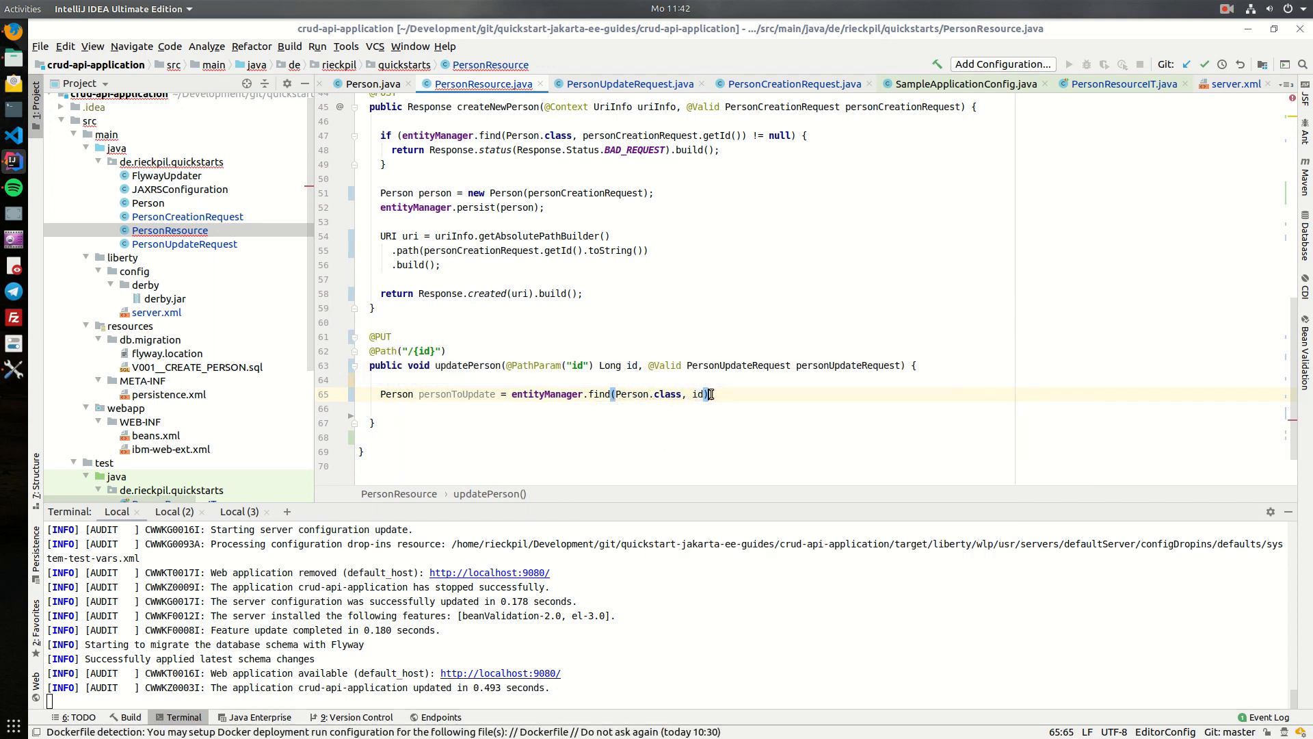
type(";")
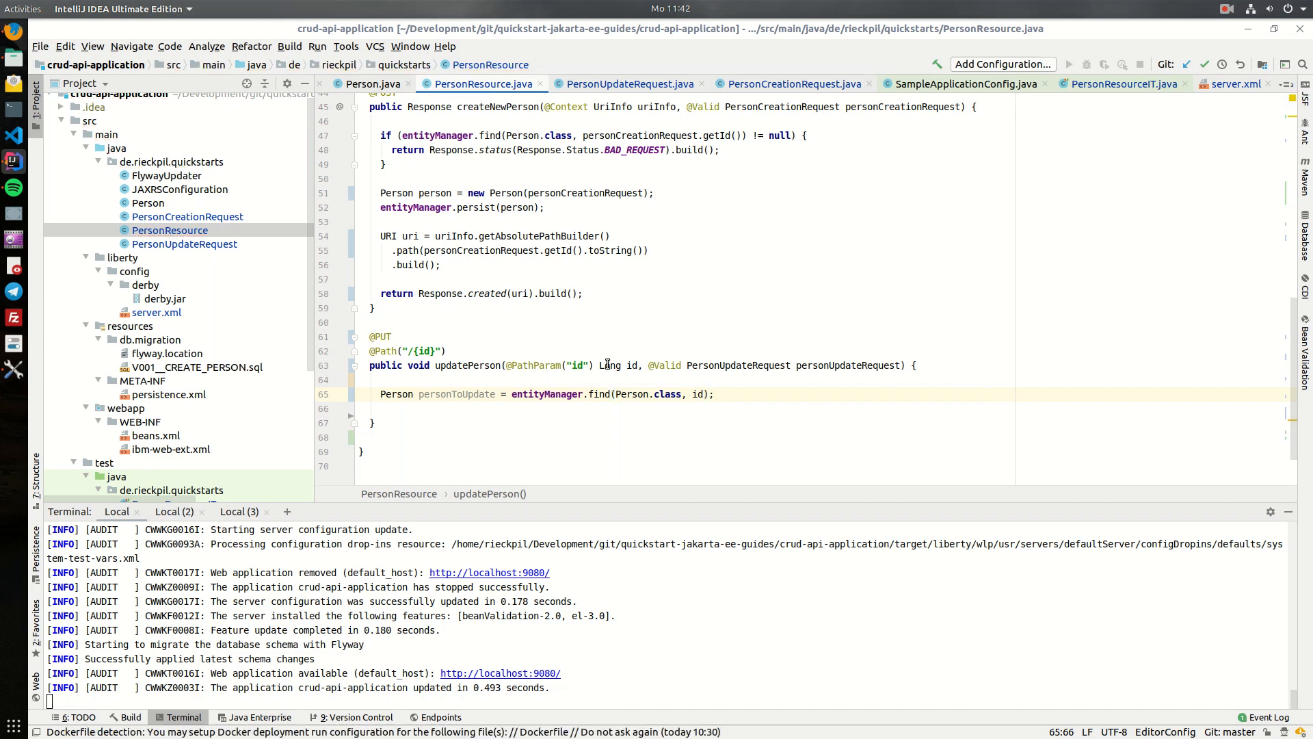
- Return Response.status(Response.Status.BAD_REQUEST).build() when personToUpdate is null
type("if(")
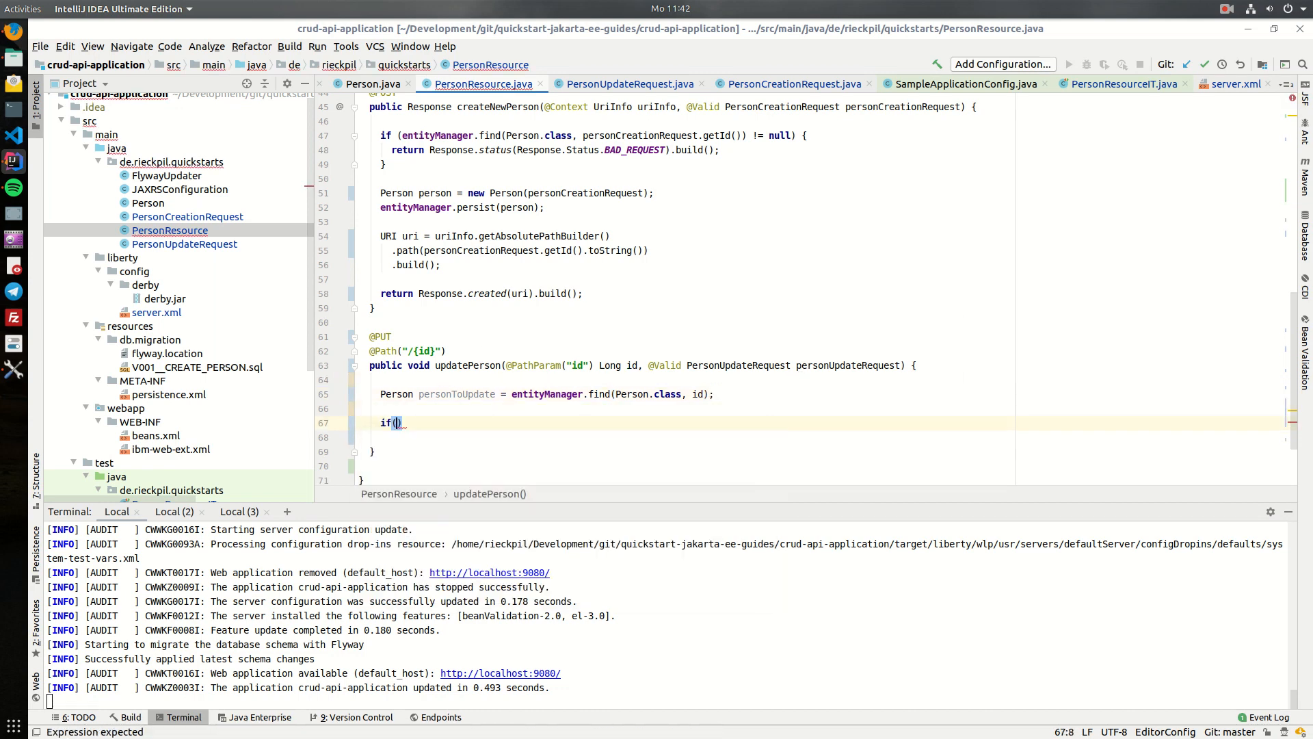
type("personToUpdate == null")
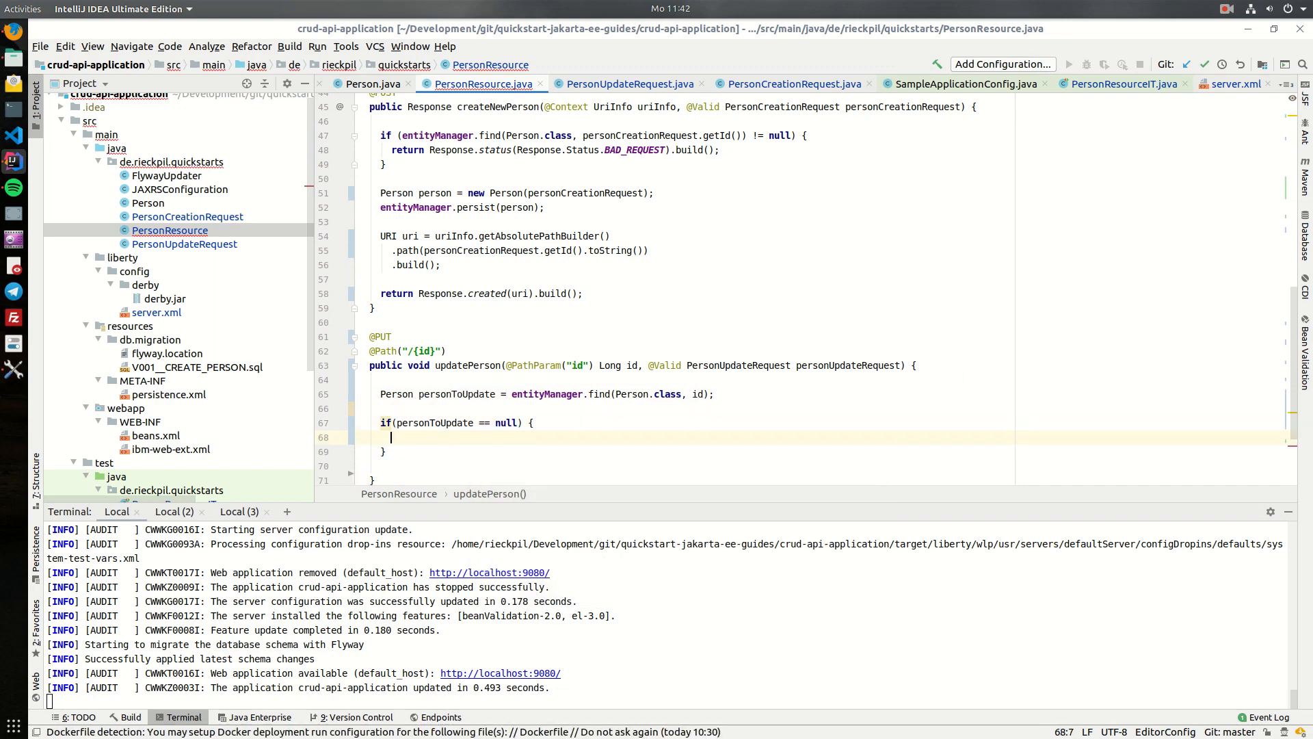
type("return Re")
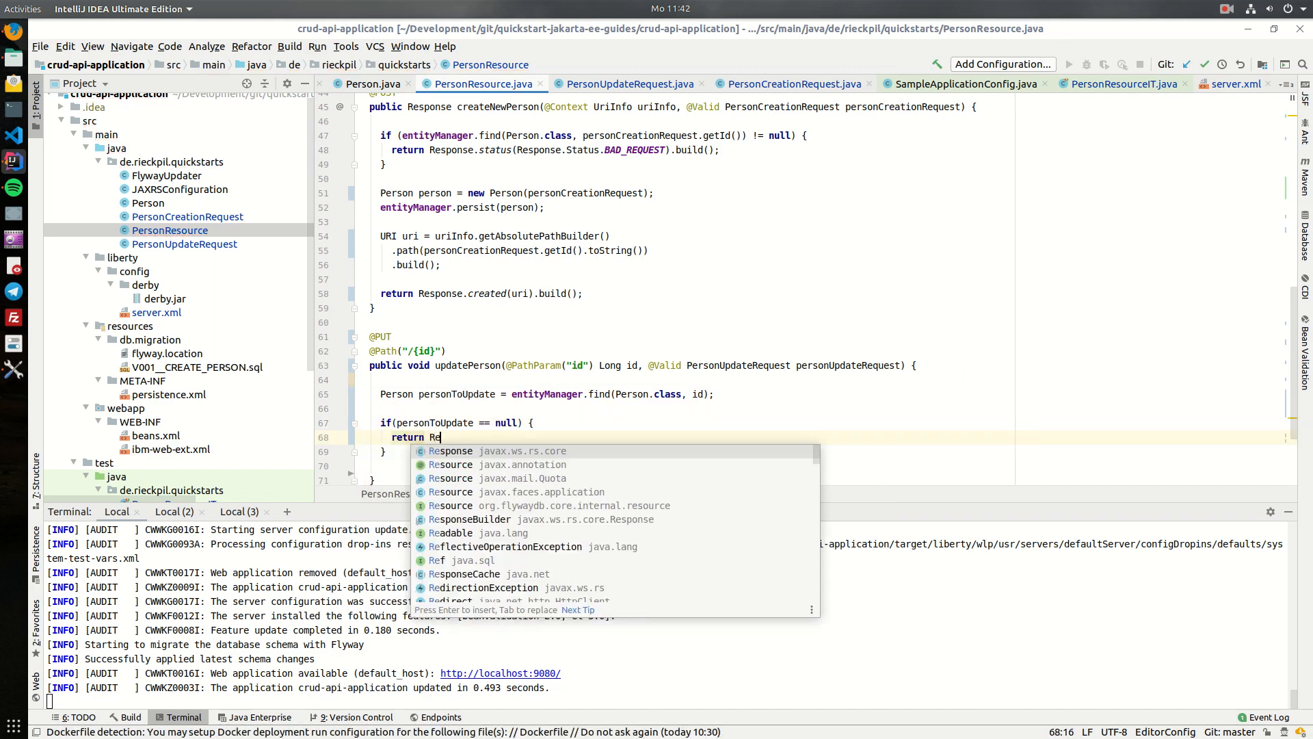
key("Escape")
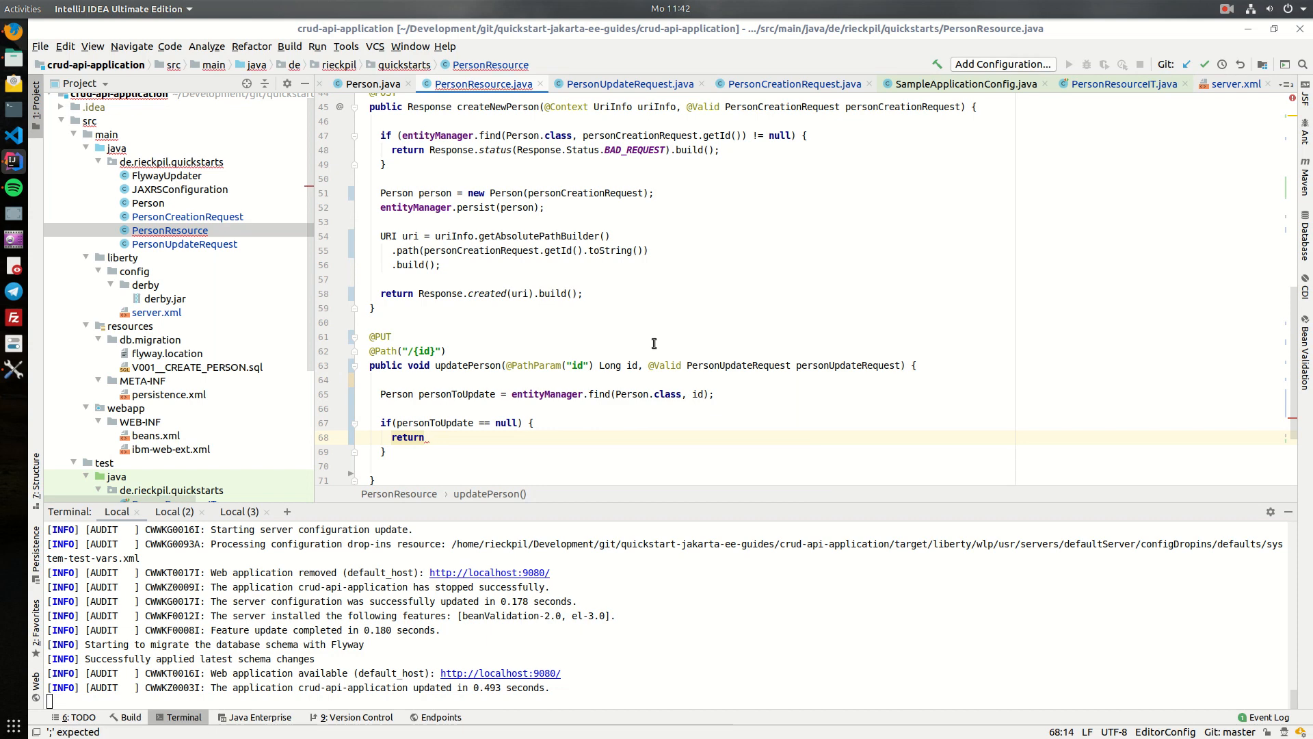
type("Response")
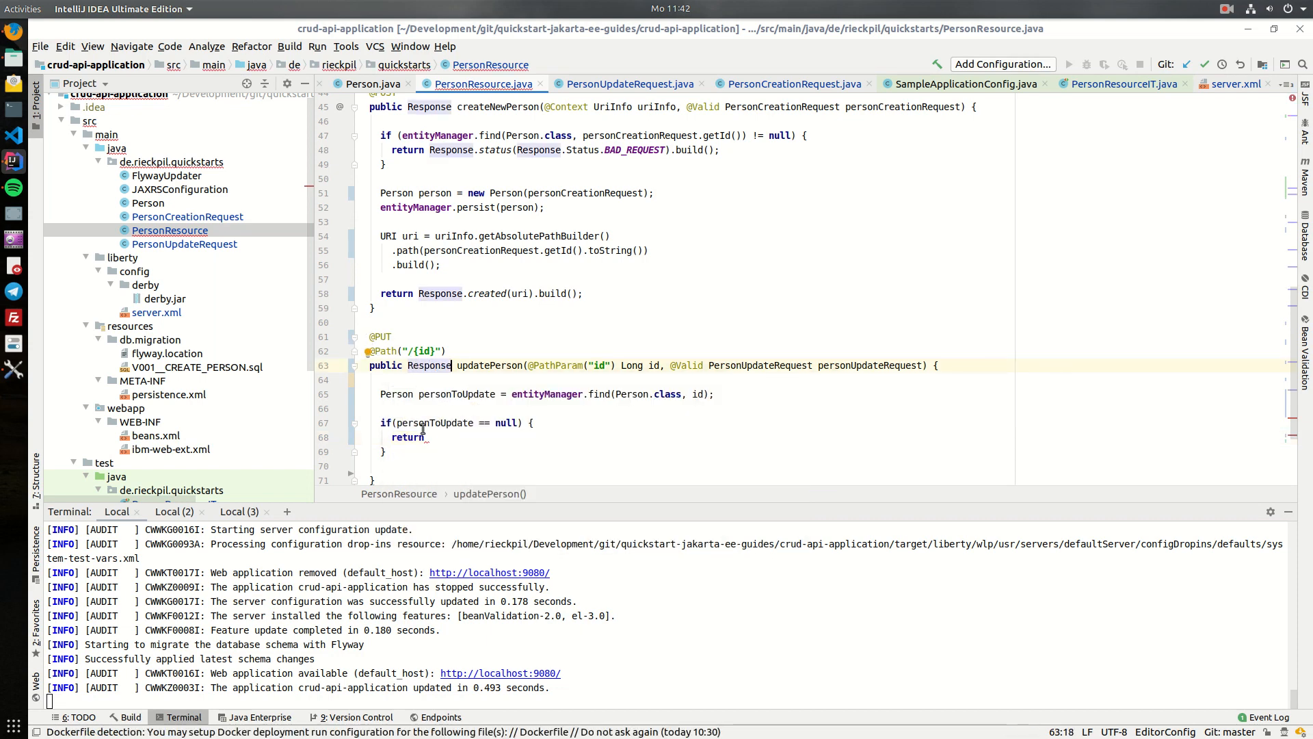
type("Response.status(")
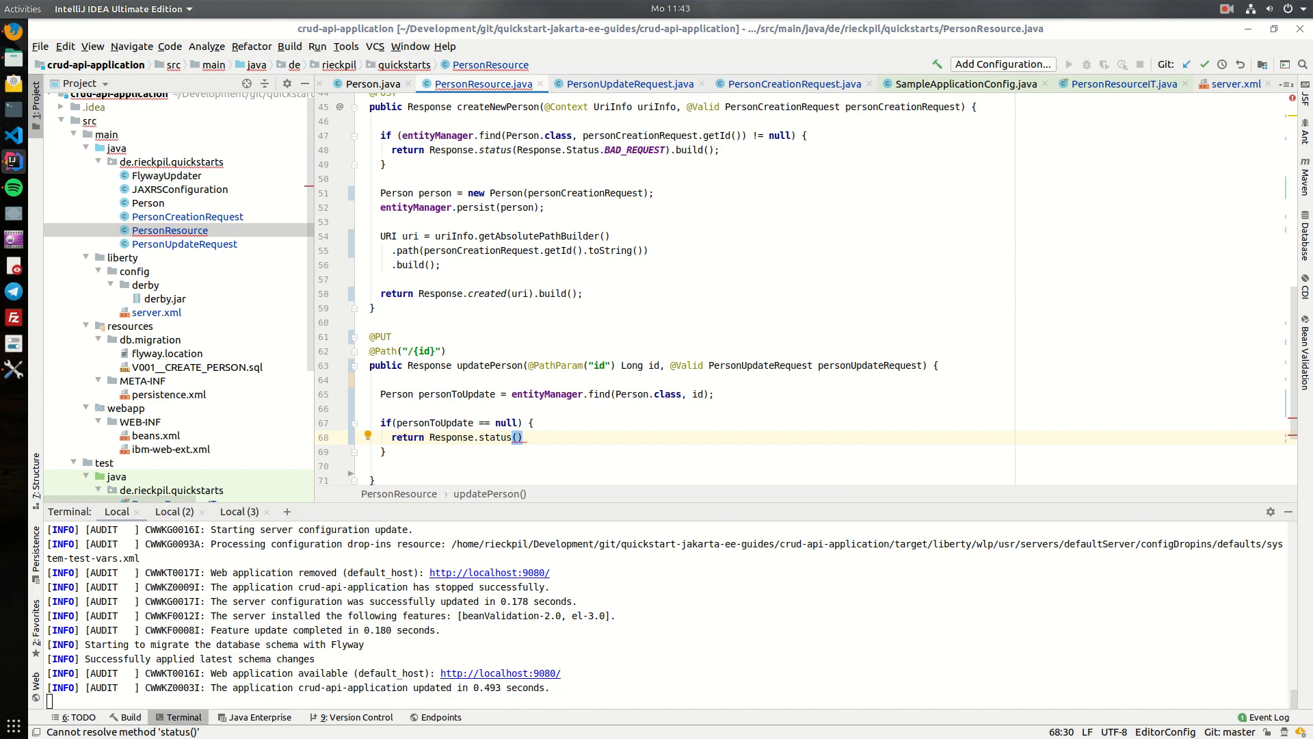
type("Status.BAD_REQUEST")
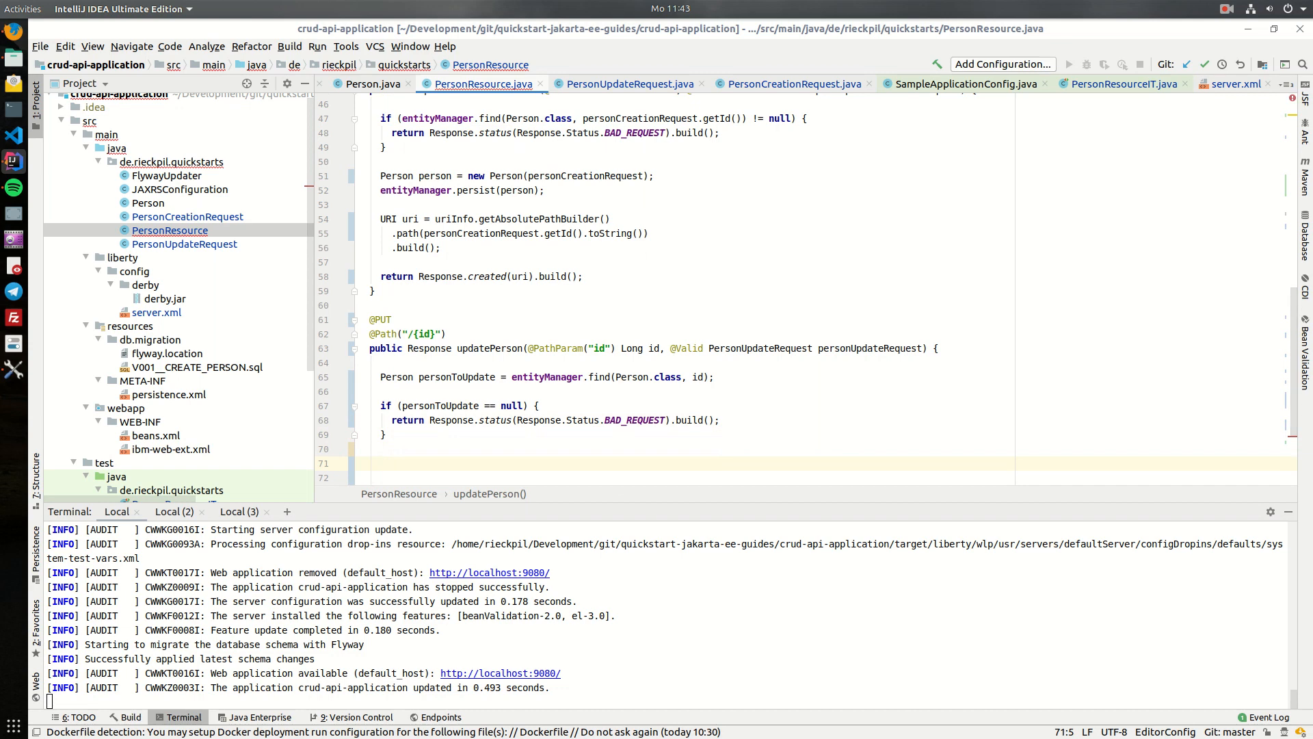
- Copy the request's lastName and firstName onto personToUpdate via setLastName and setFirstName
type("personToUpdate.")
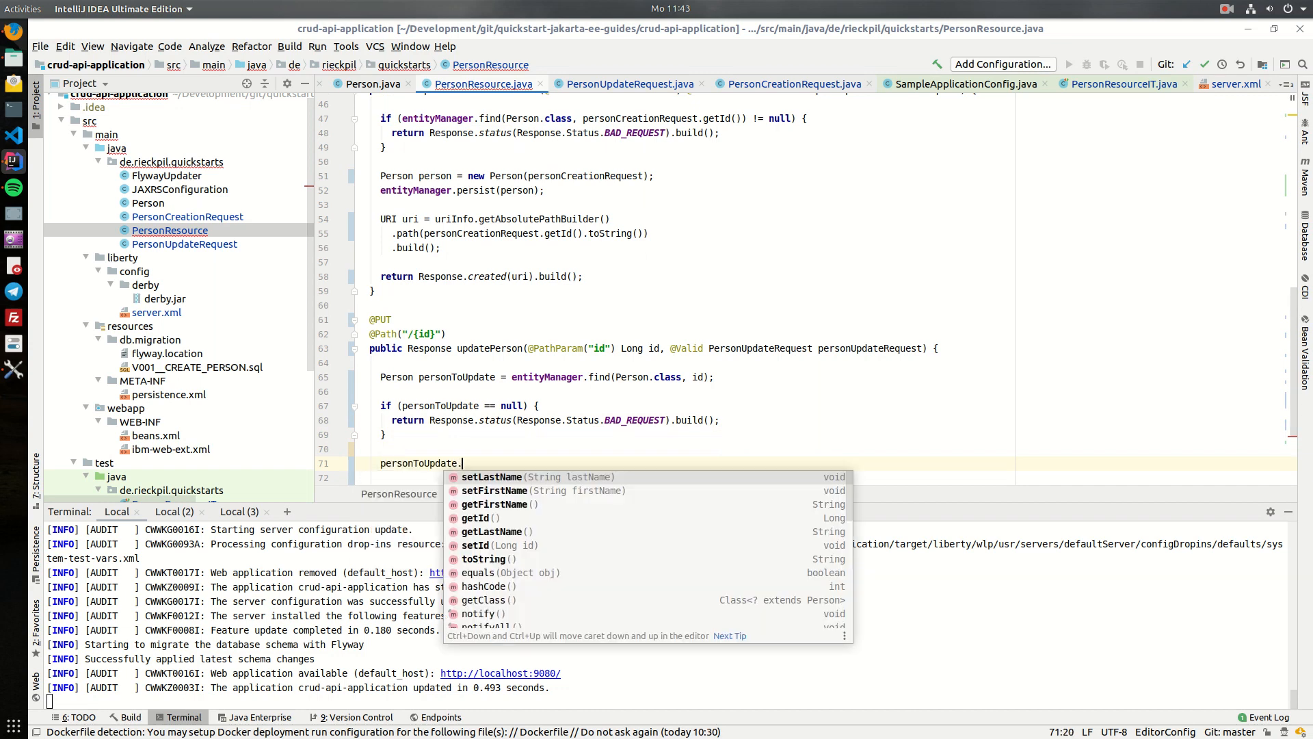
left_click(491, 475)
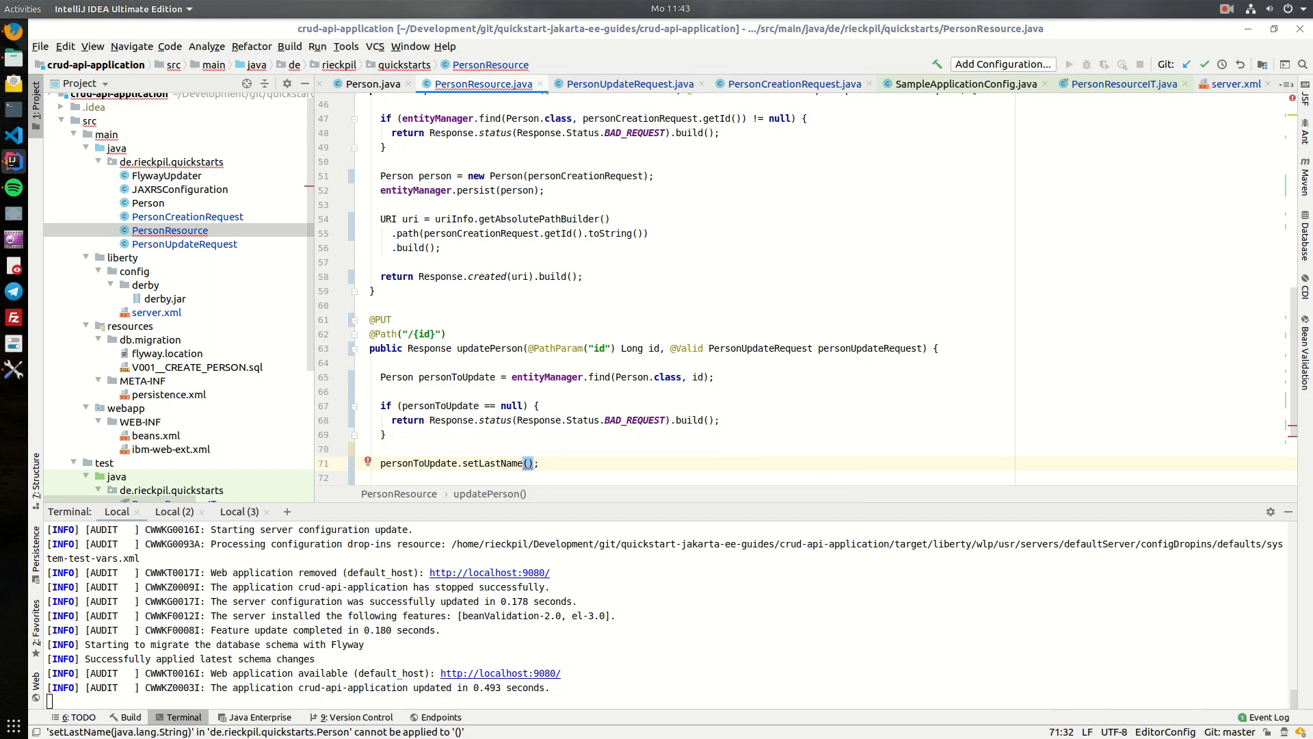
type("p")
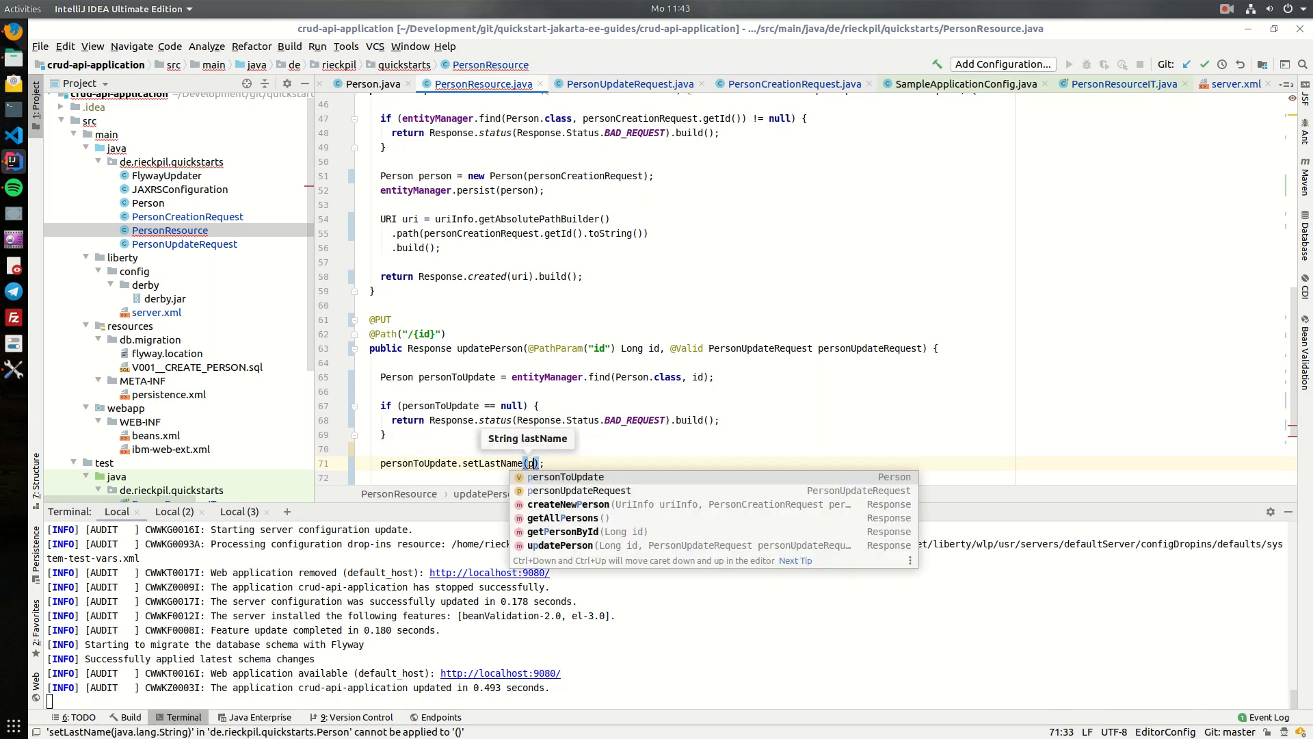
left_click(566, 476)
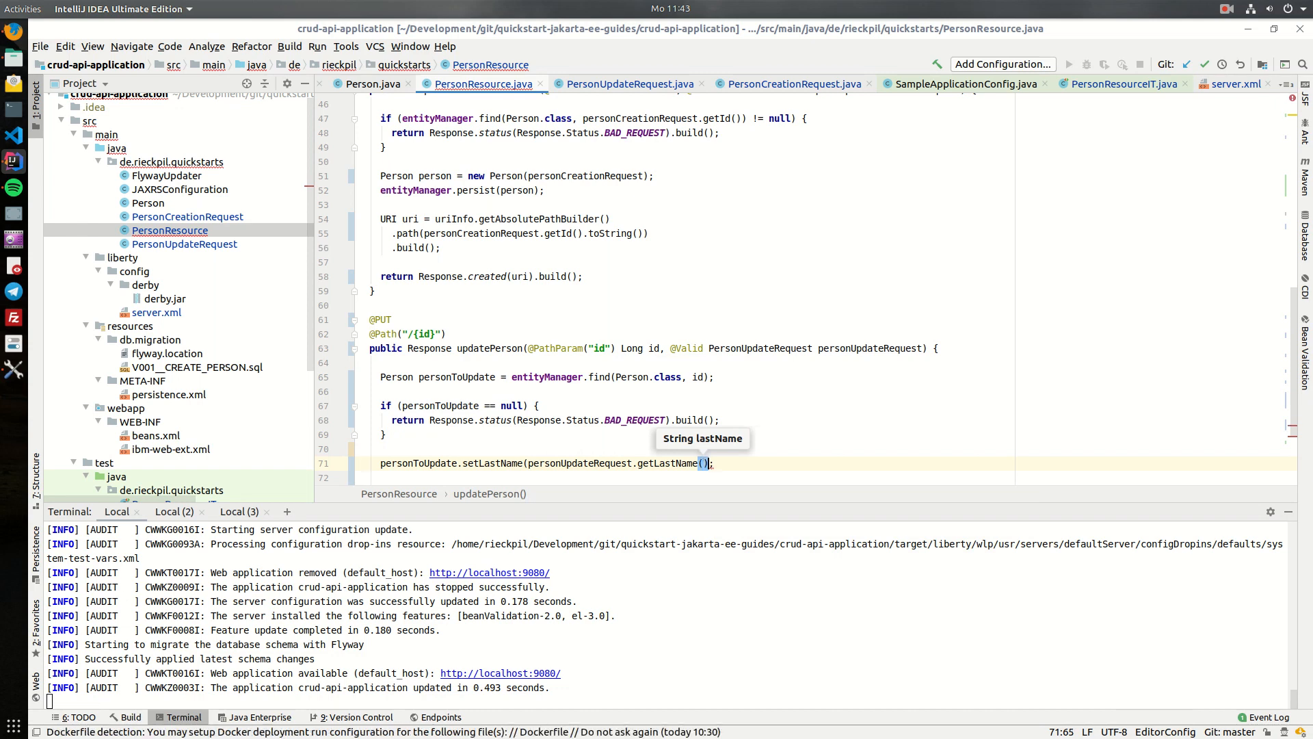
type("personToUpdate.setFirstName(")
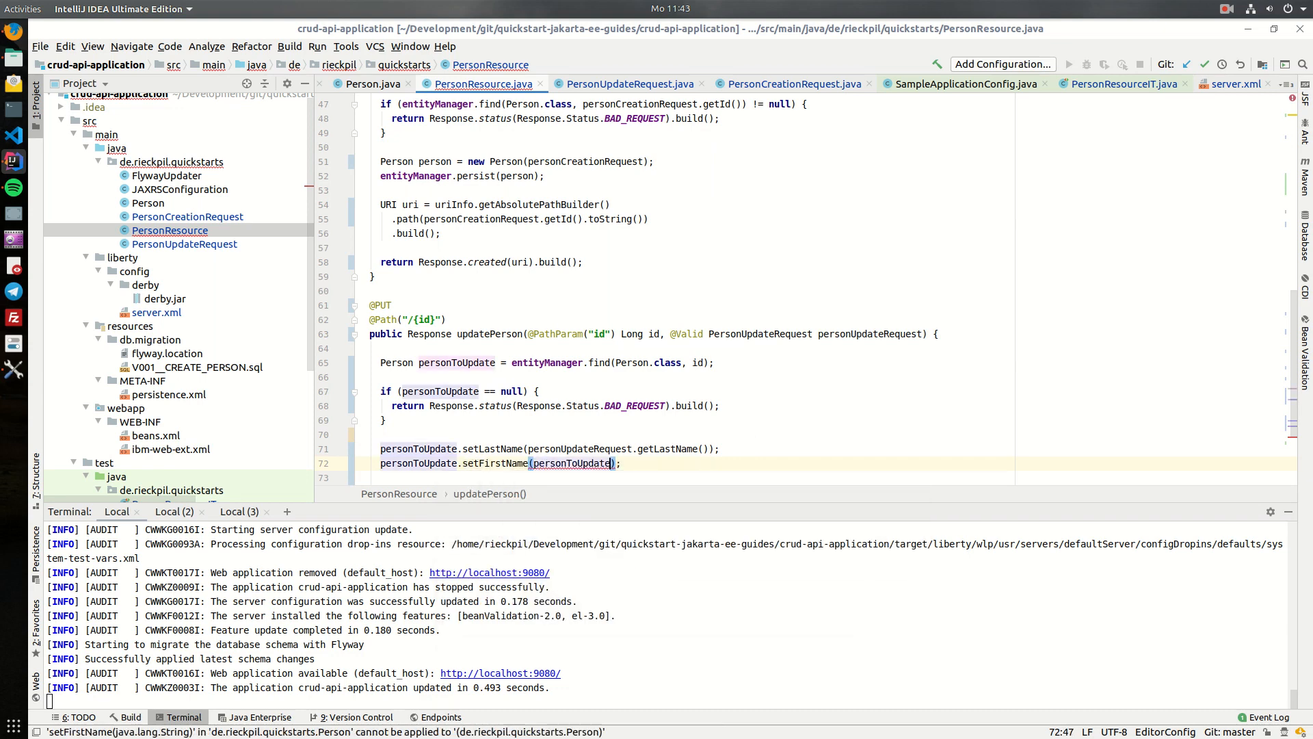
type("person")
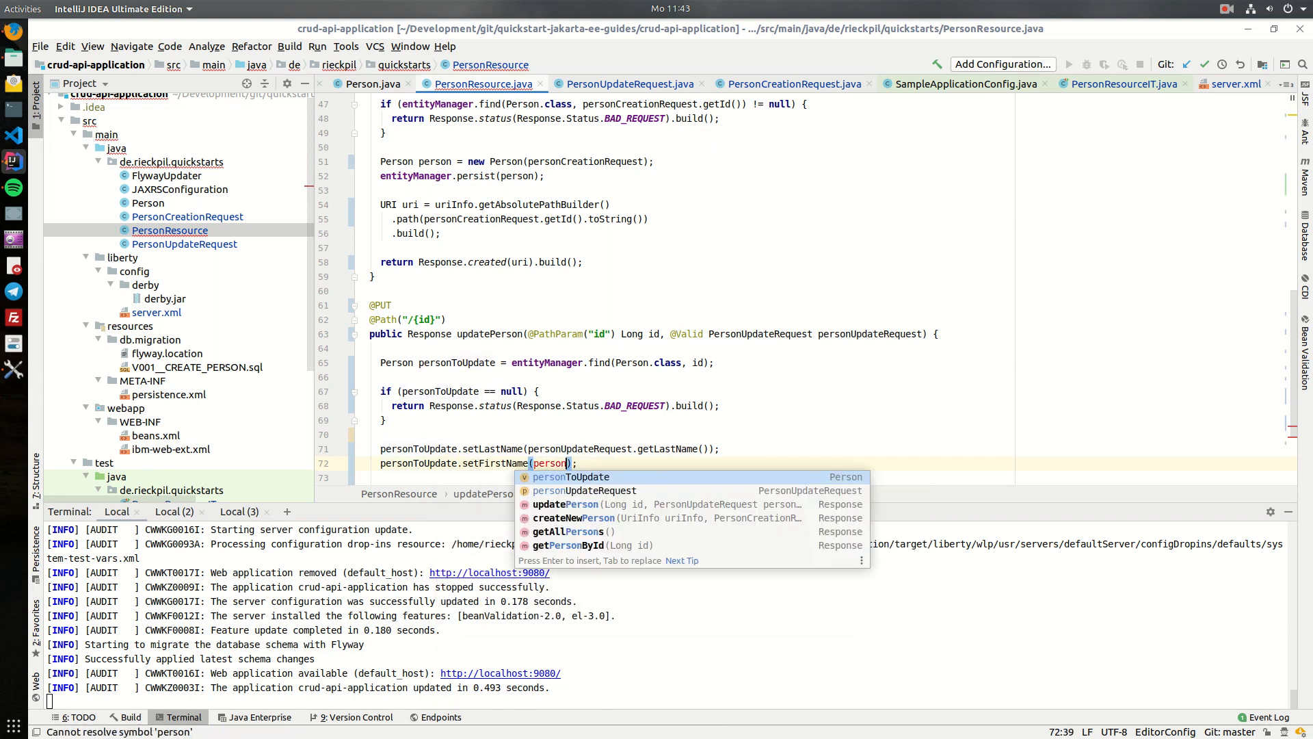
left_click(584, 490)
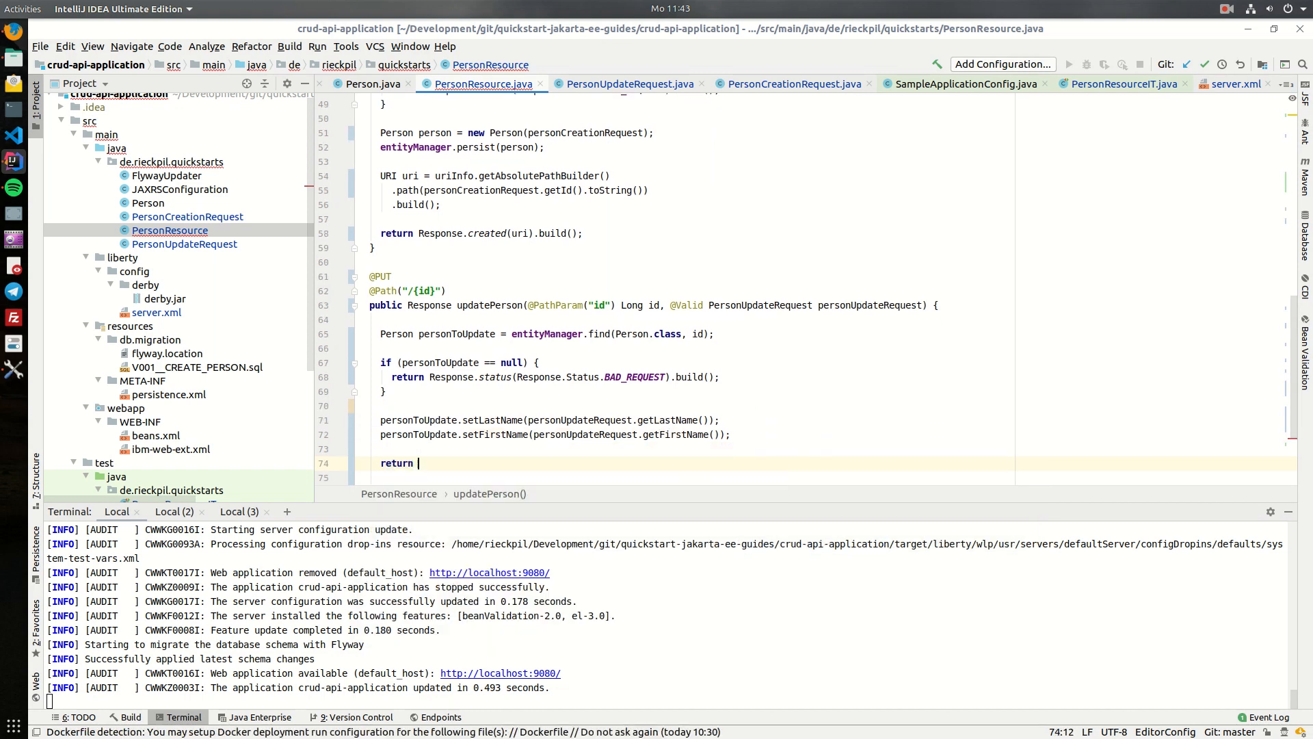
- Return Response.ok().build() from updatePerson
type("Response.e")
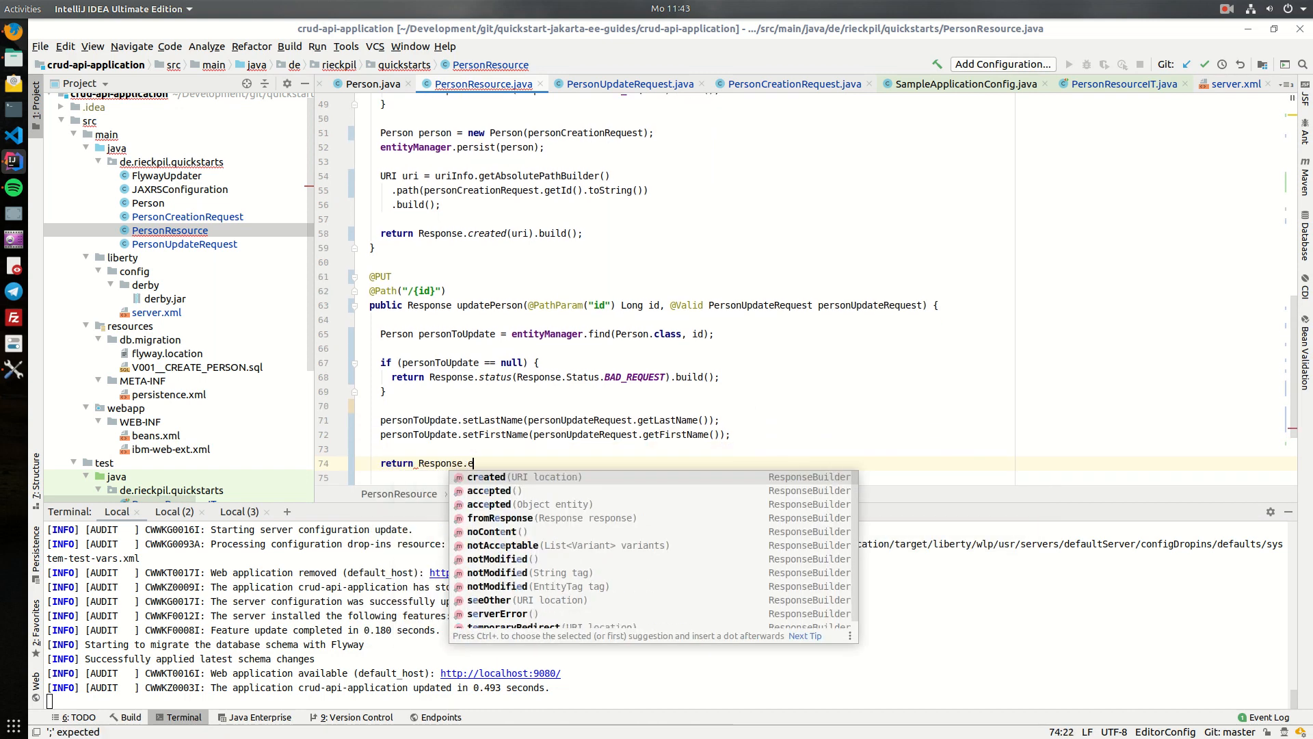
key("BackSpace")
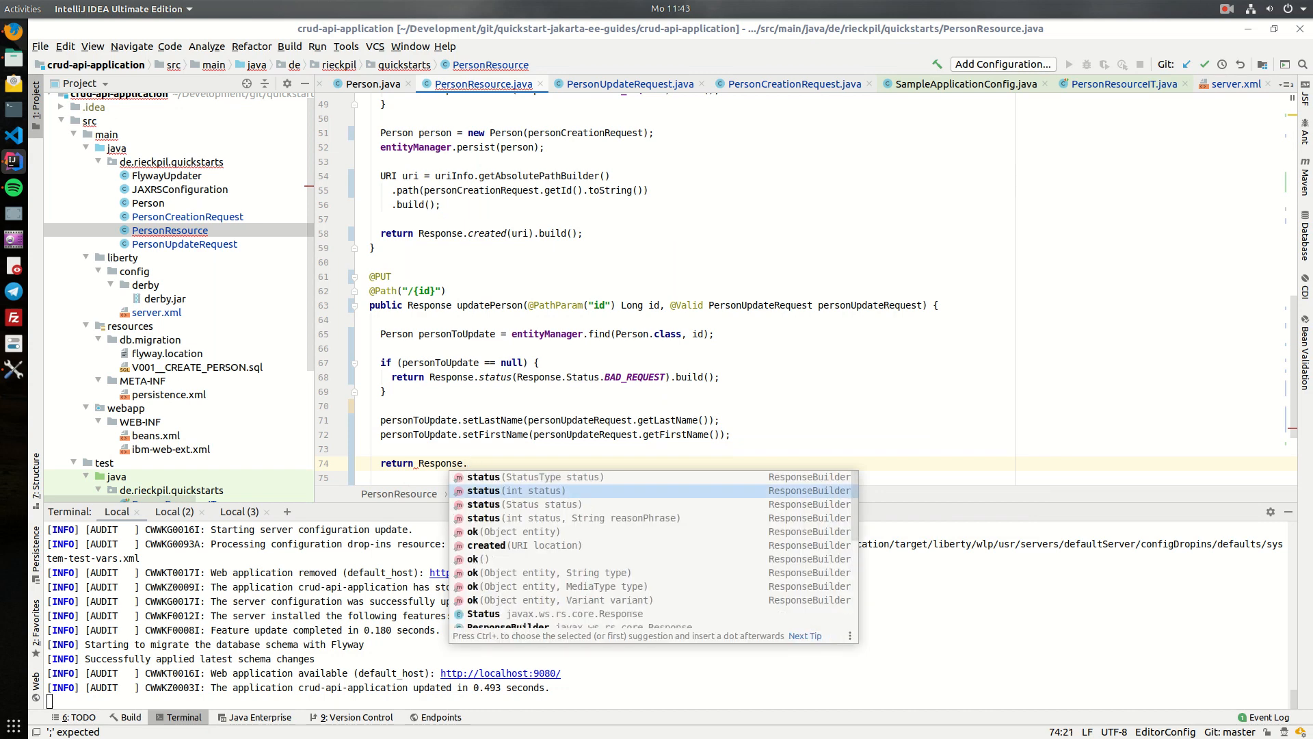
type("crea")
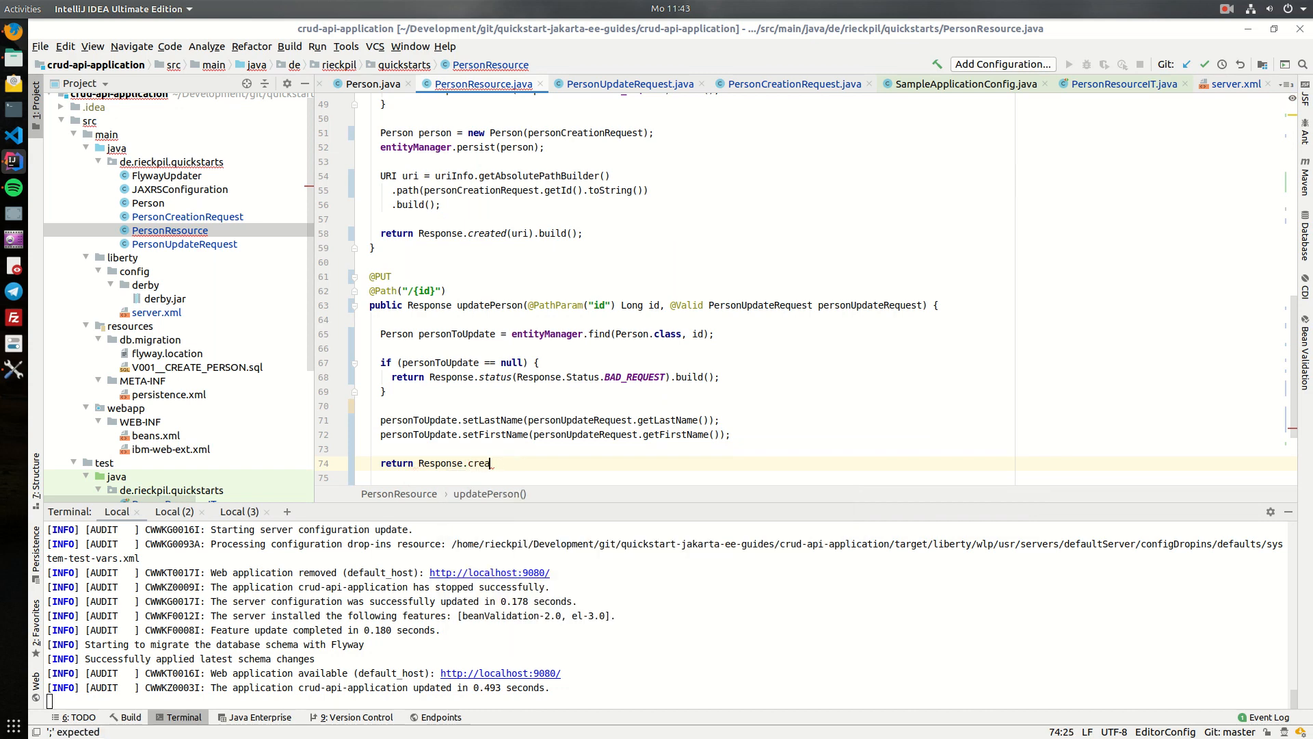
type("ok(")
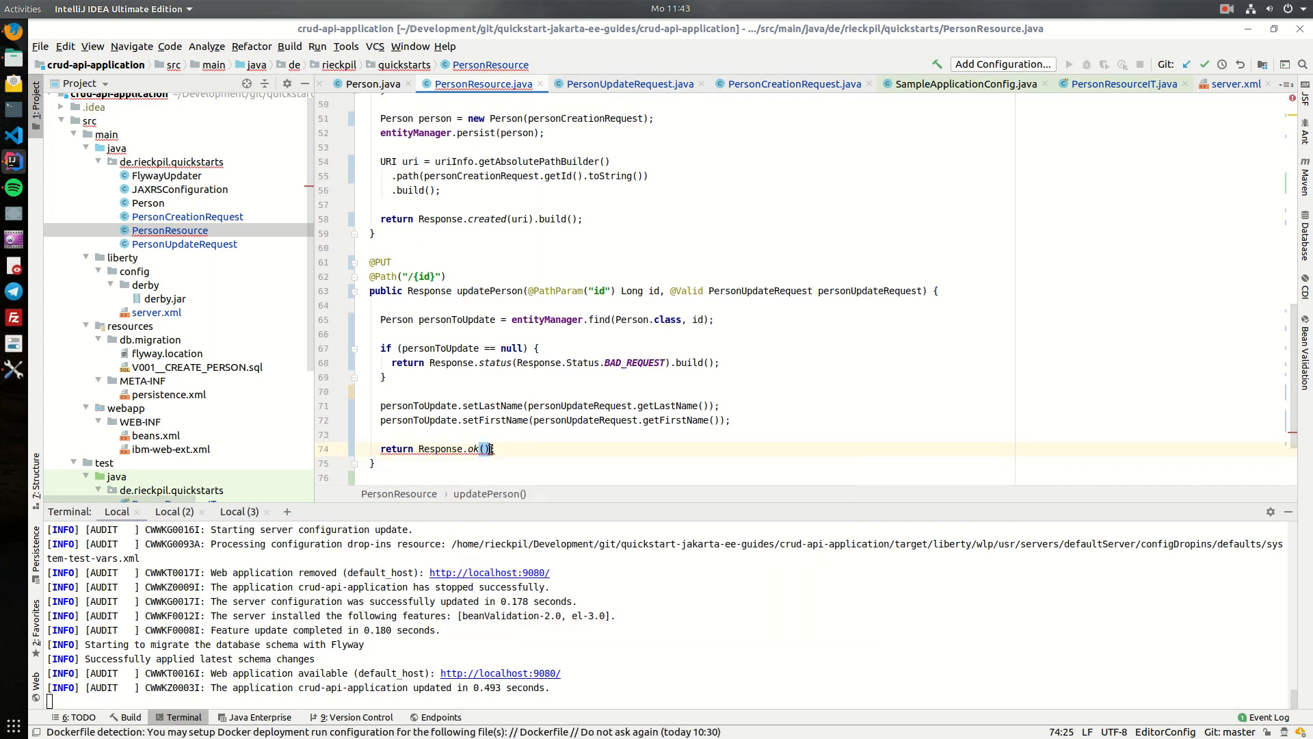
type(".build();")
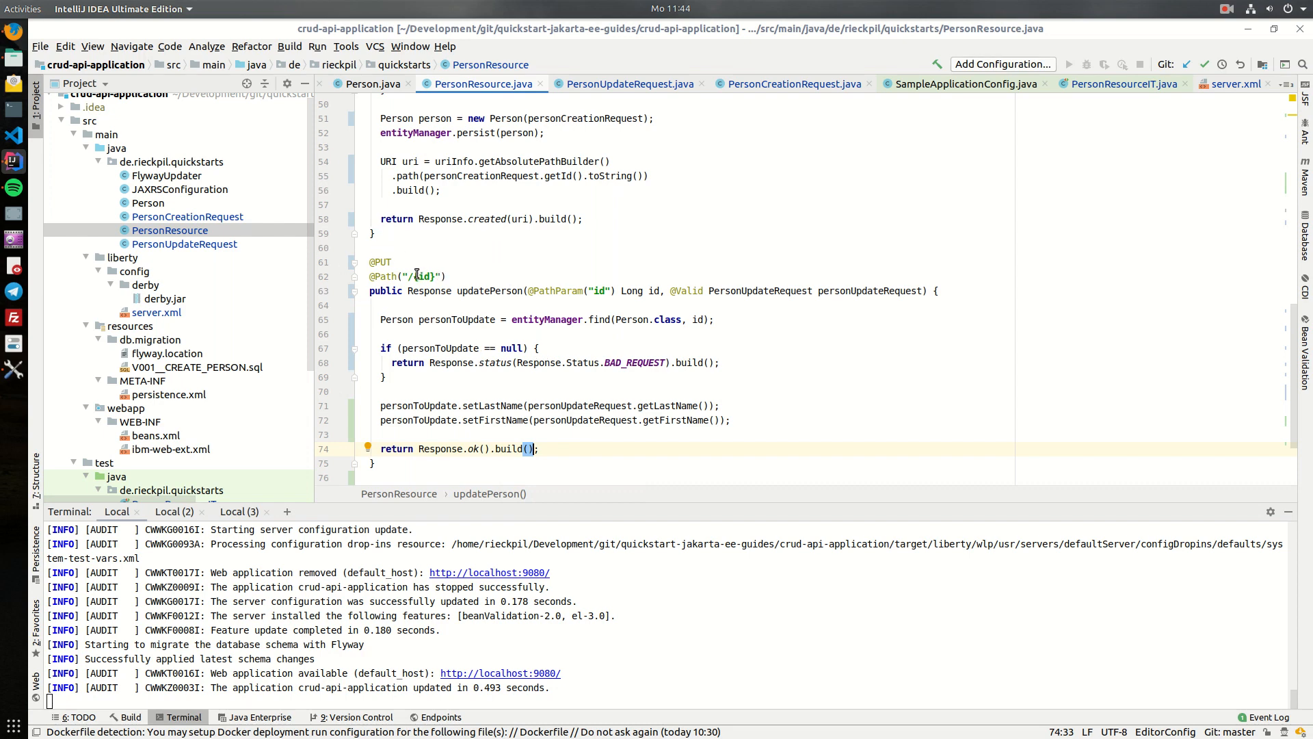
mouse_move(718, 290)
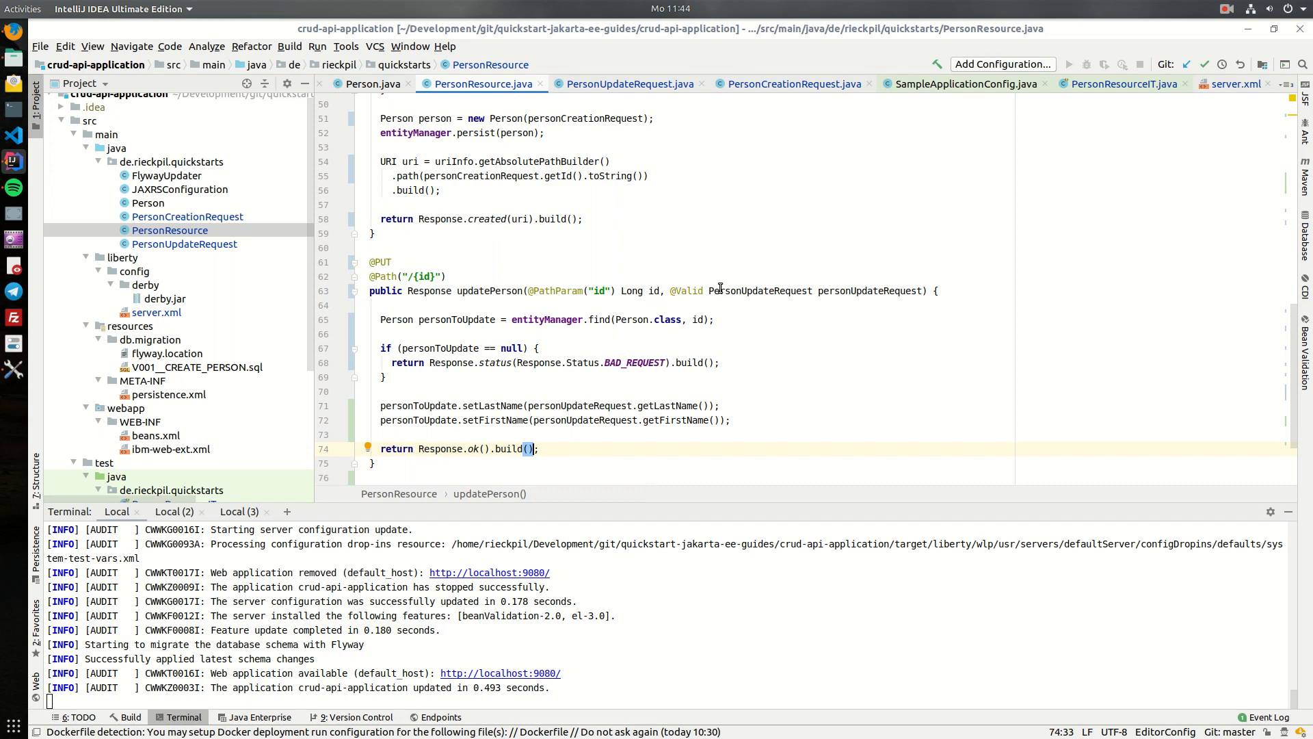
mouse_move(569, 402)
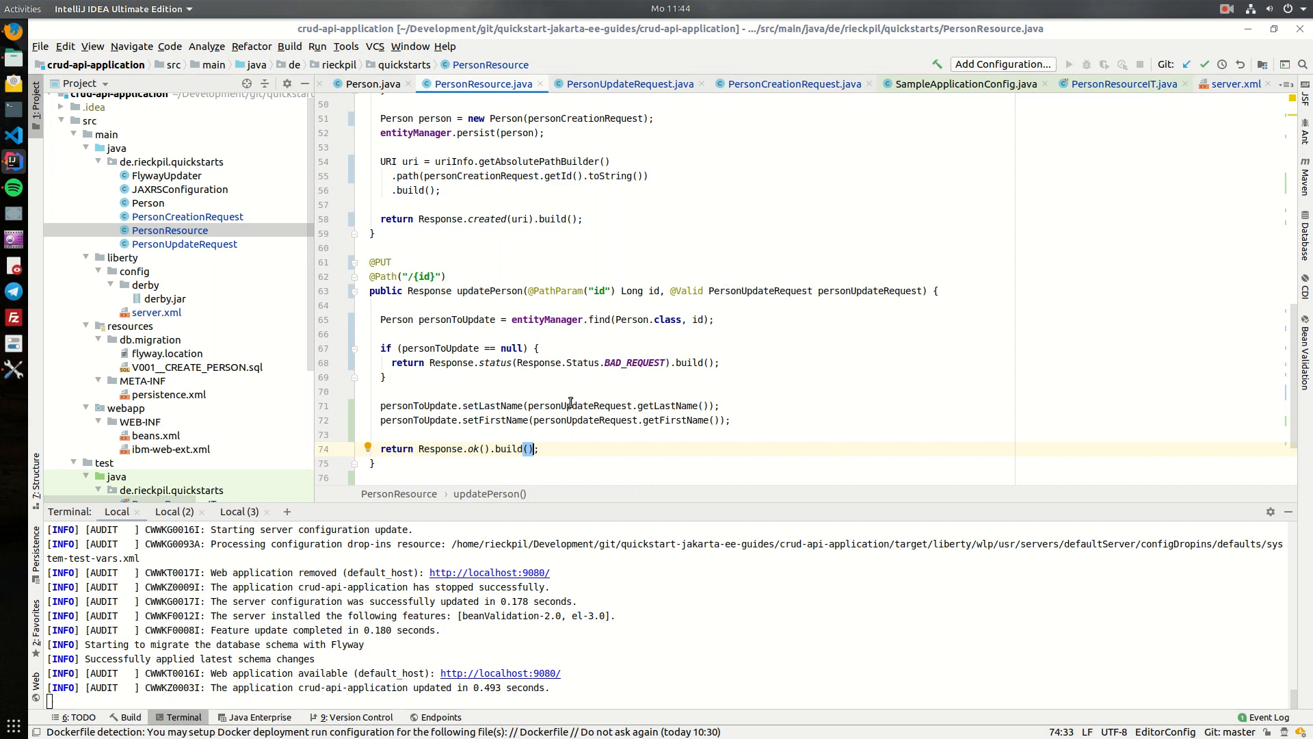
mouse_move(677, 395)
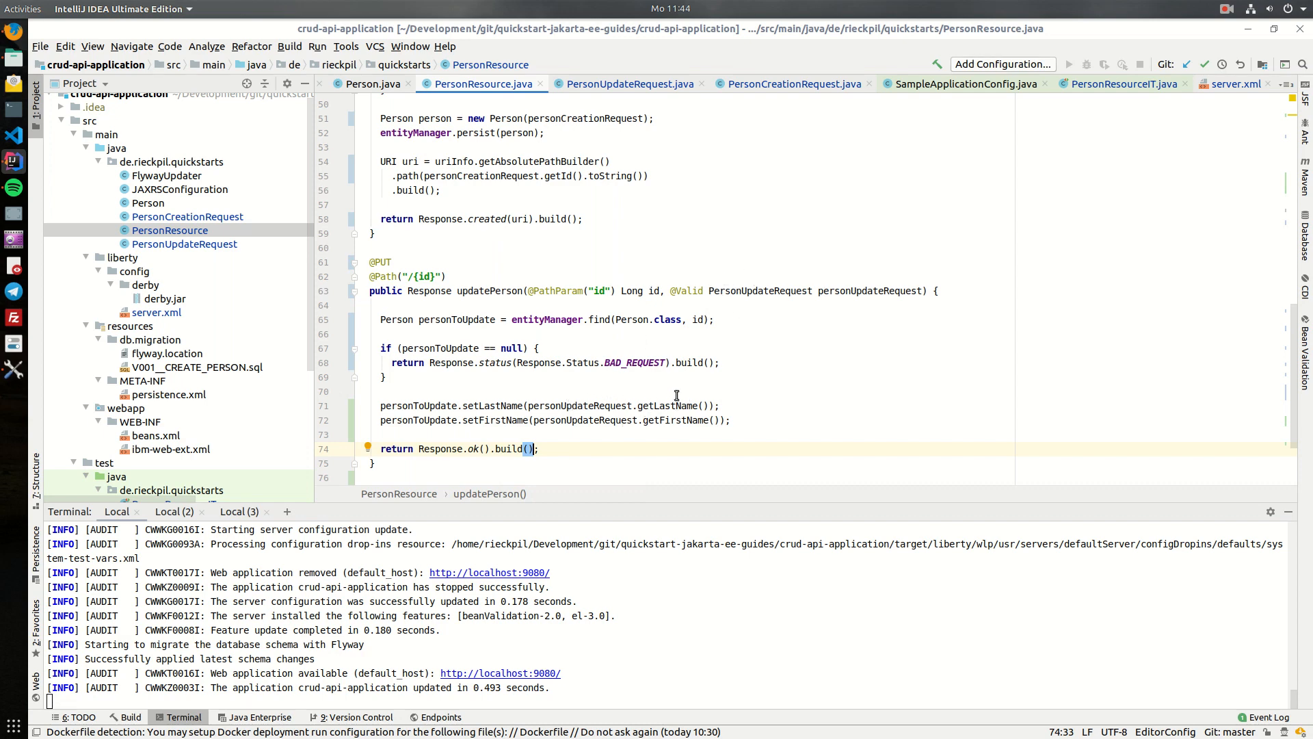
scroll("up", 3)
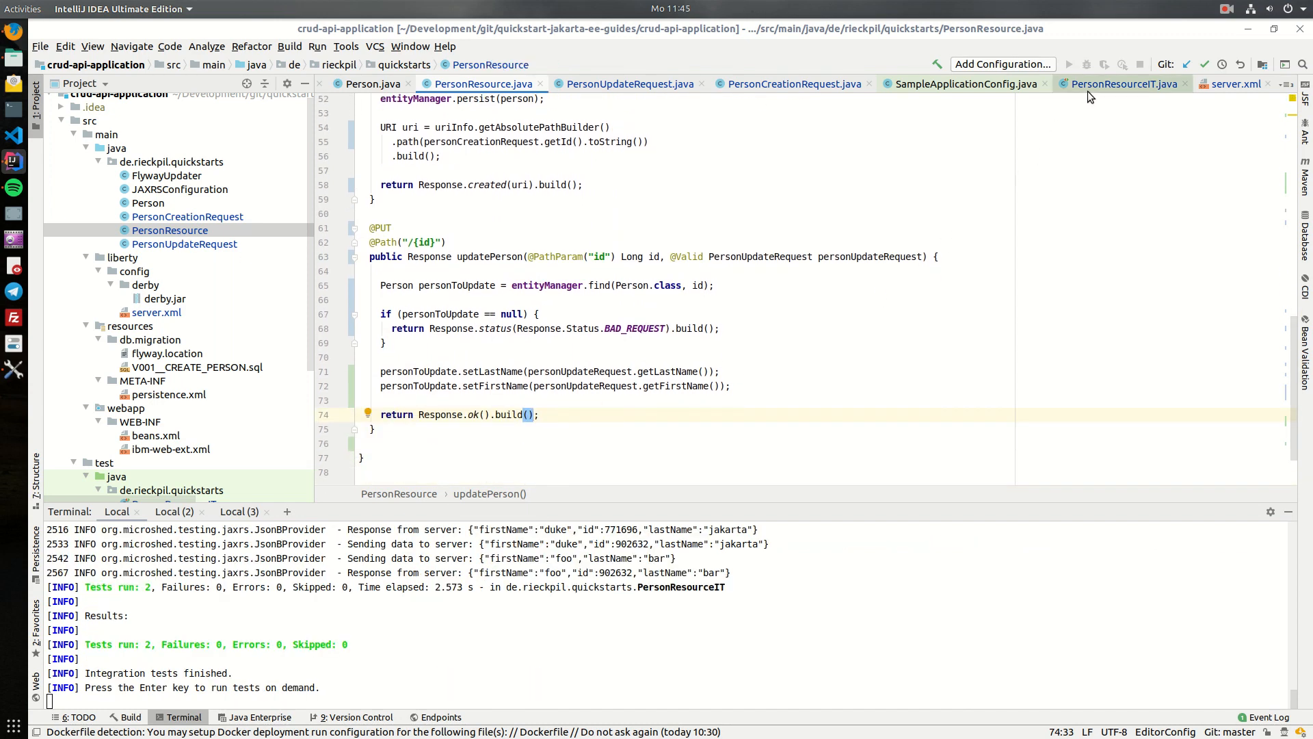
- Bring PersonResourceIT's shouldUpdatePerson test back into view after the passing run
left_click(1124, 84)
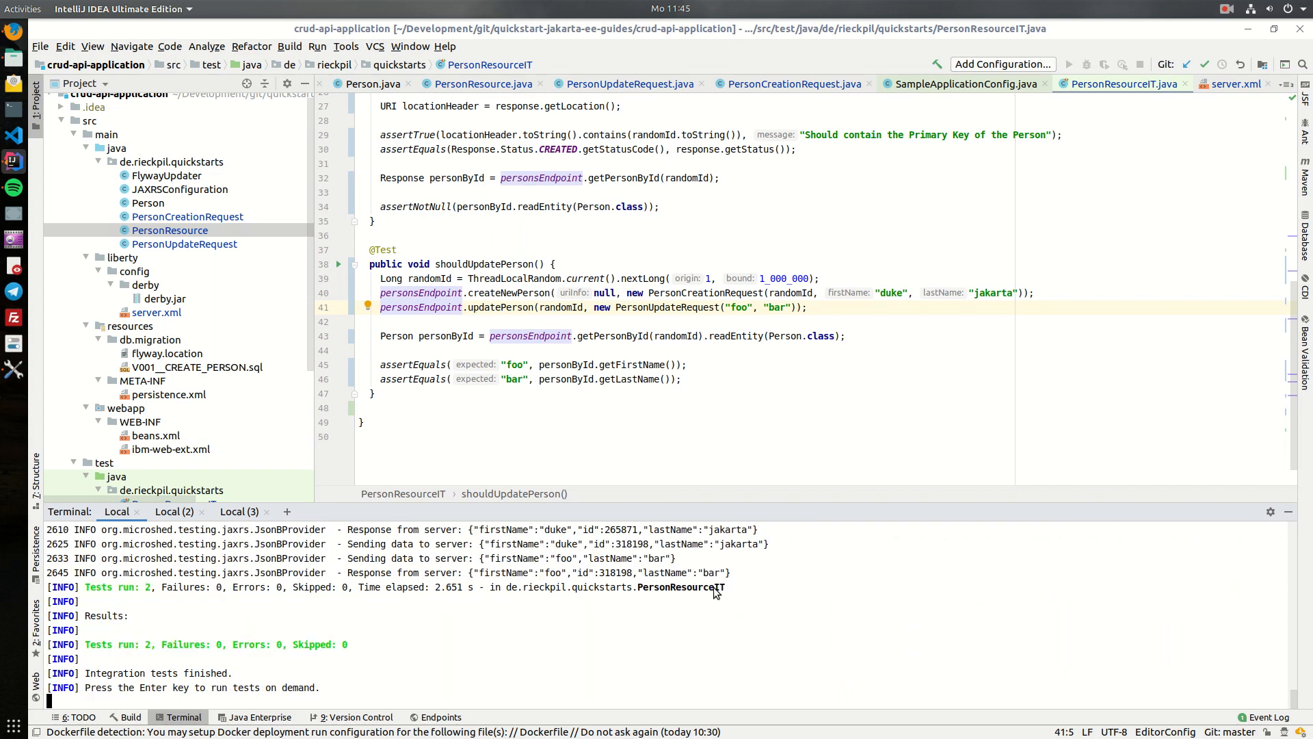
mouse_move(517, 267)
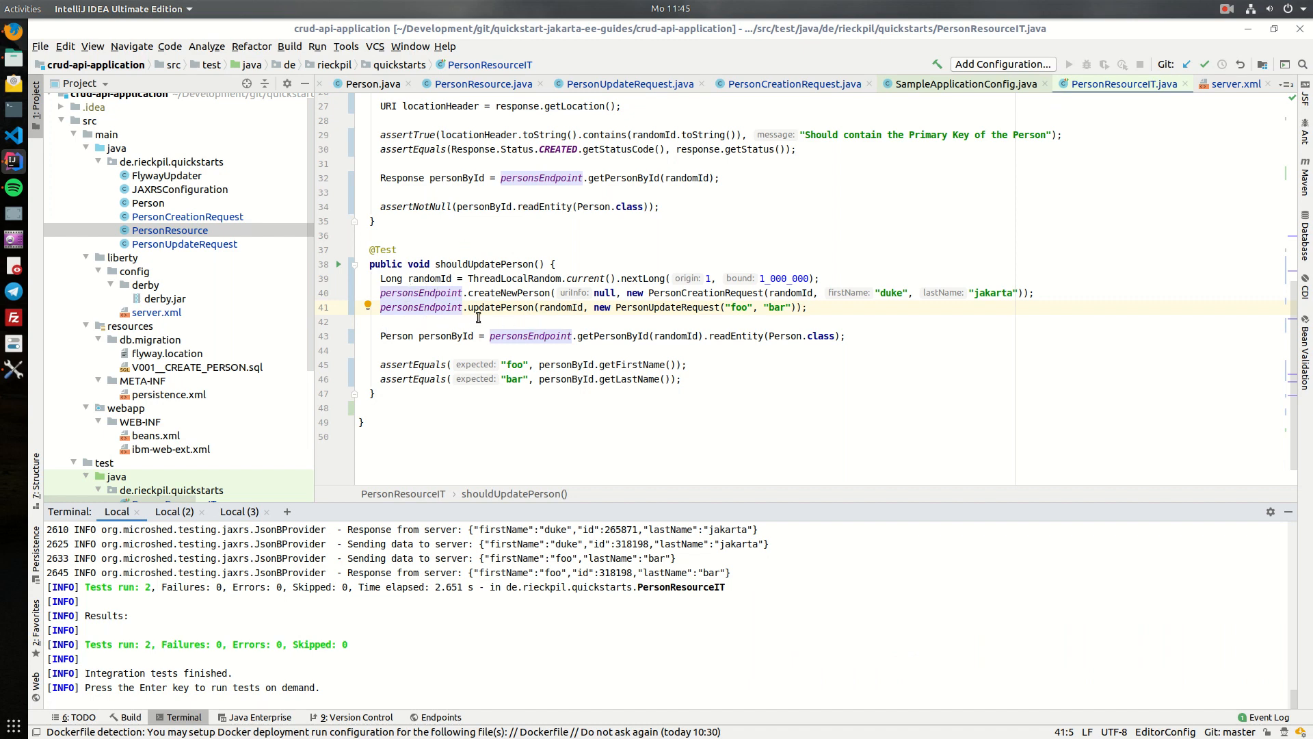
mouse_move(498, 434)
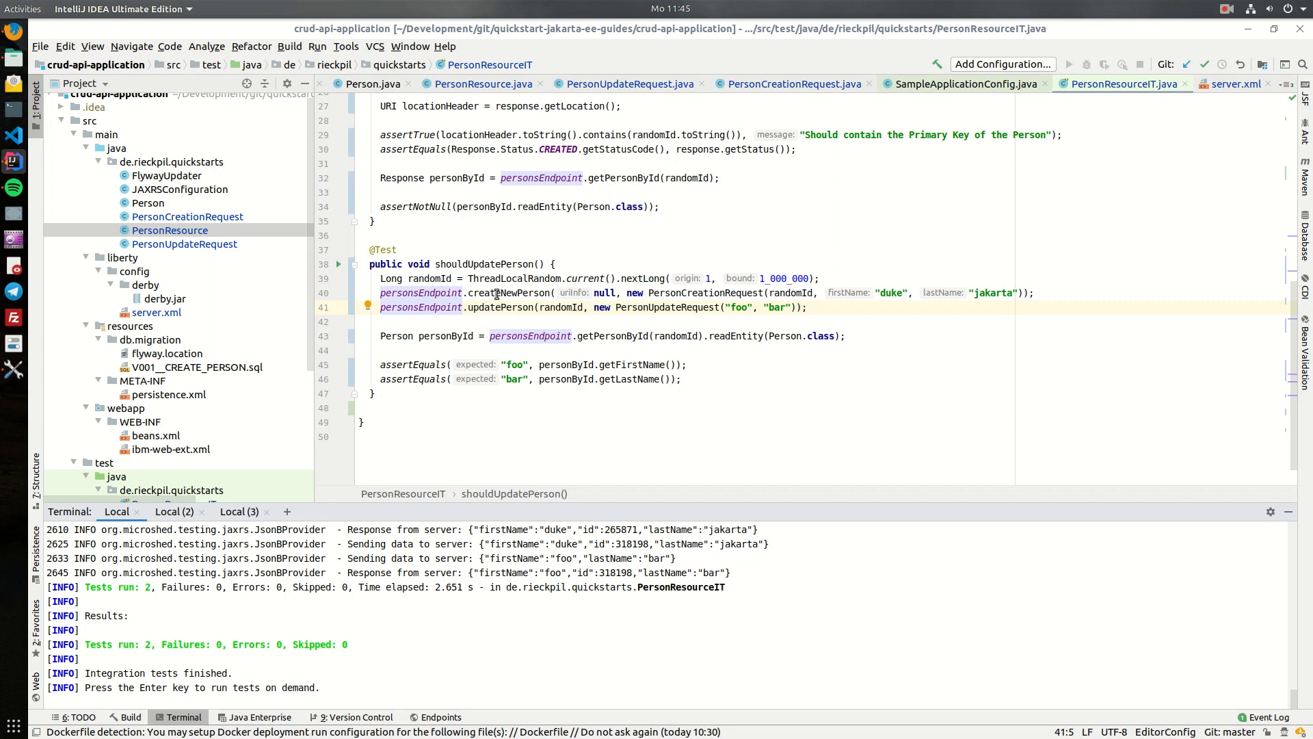
mouse_move(718, 359)
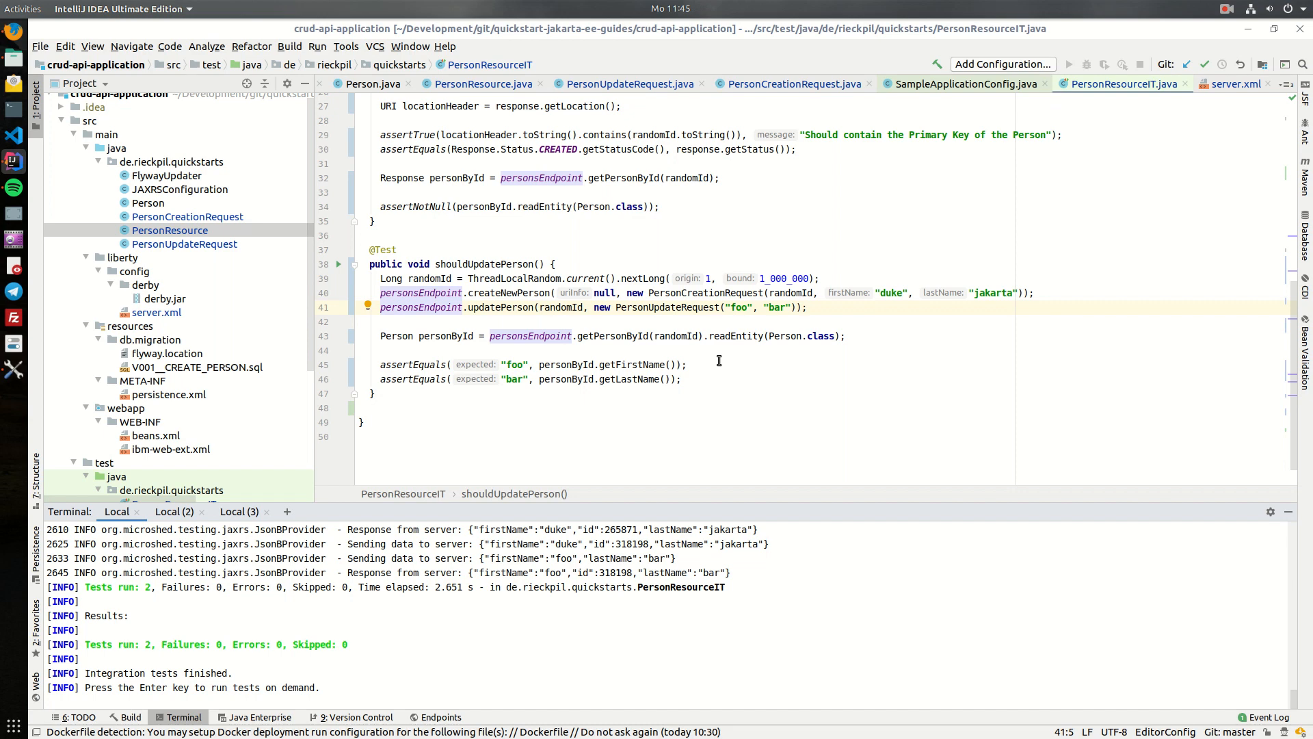
mouse_move(714, 358)
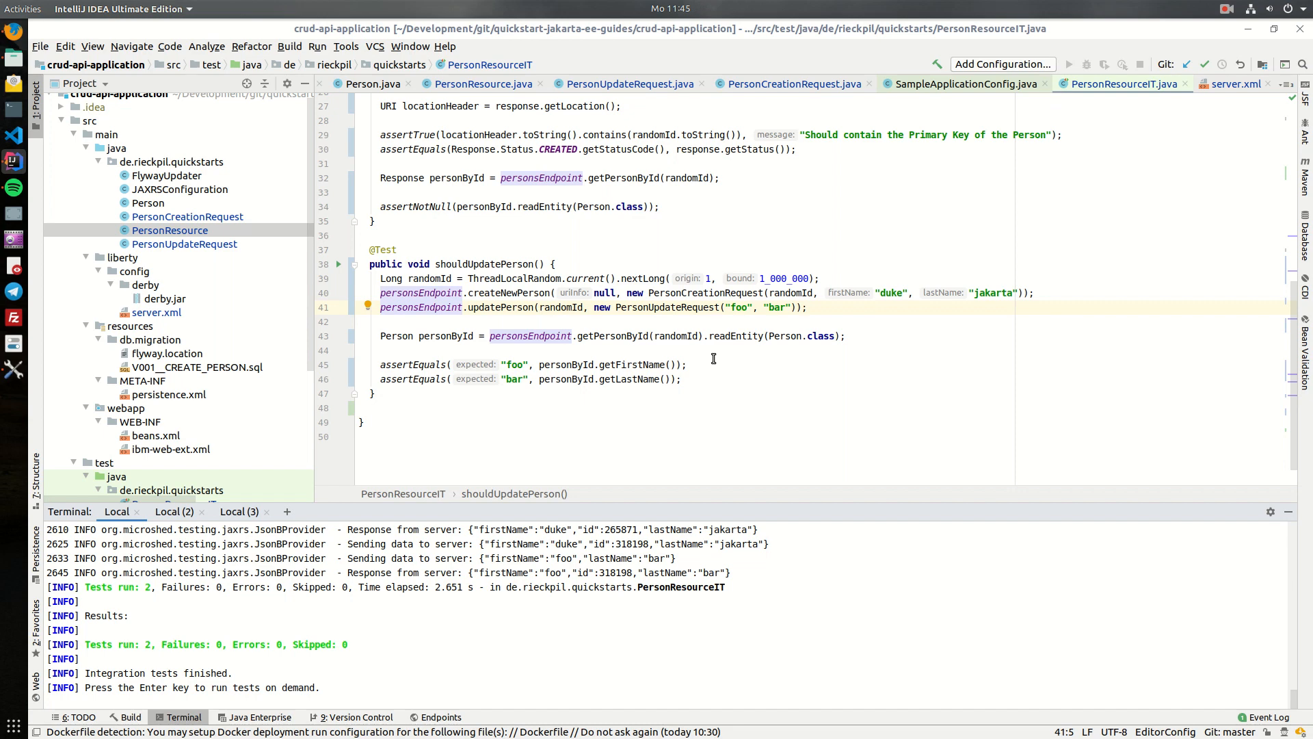